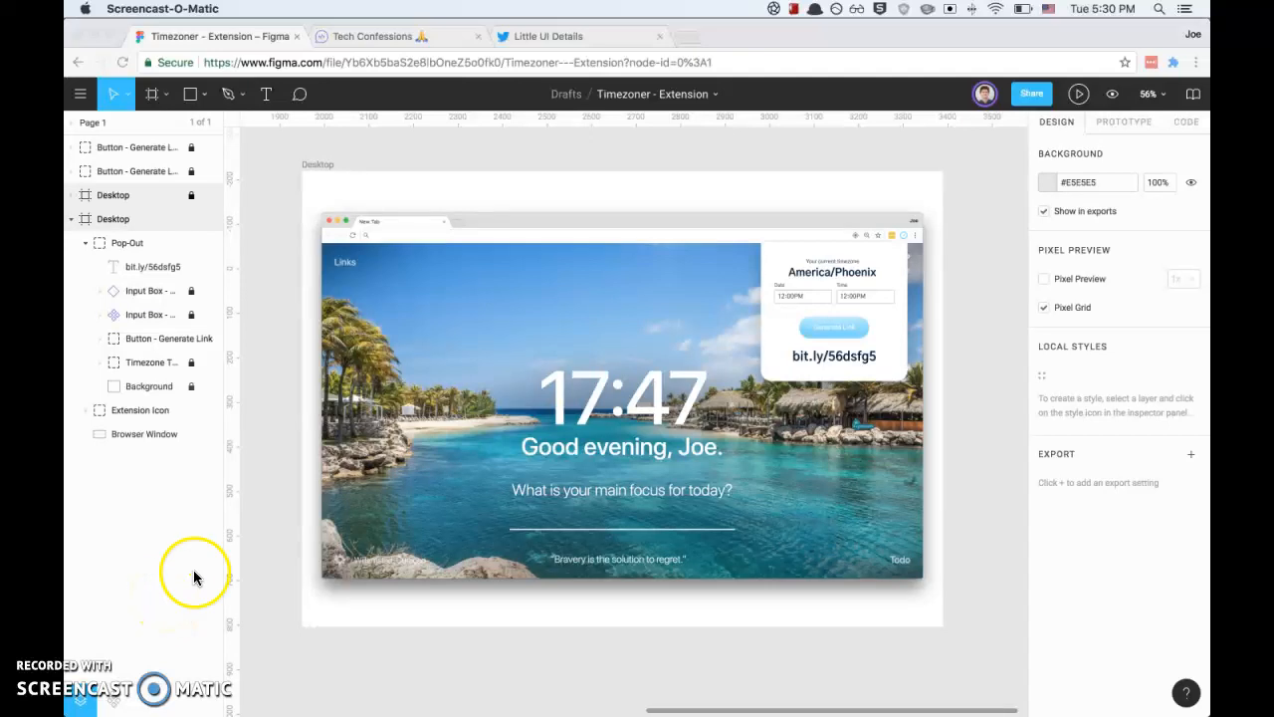
mouse_move(423, 446)
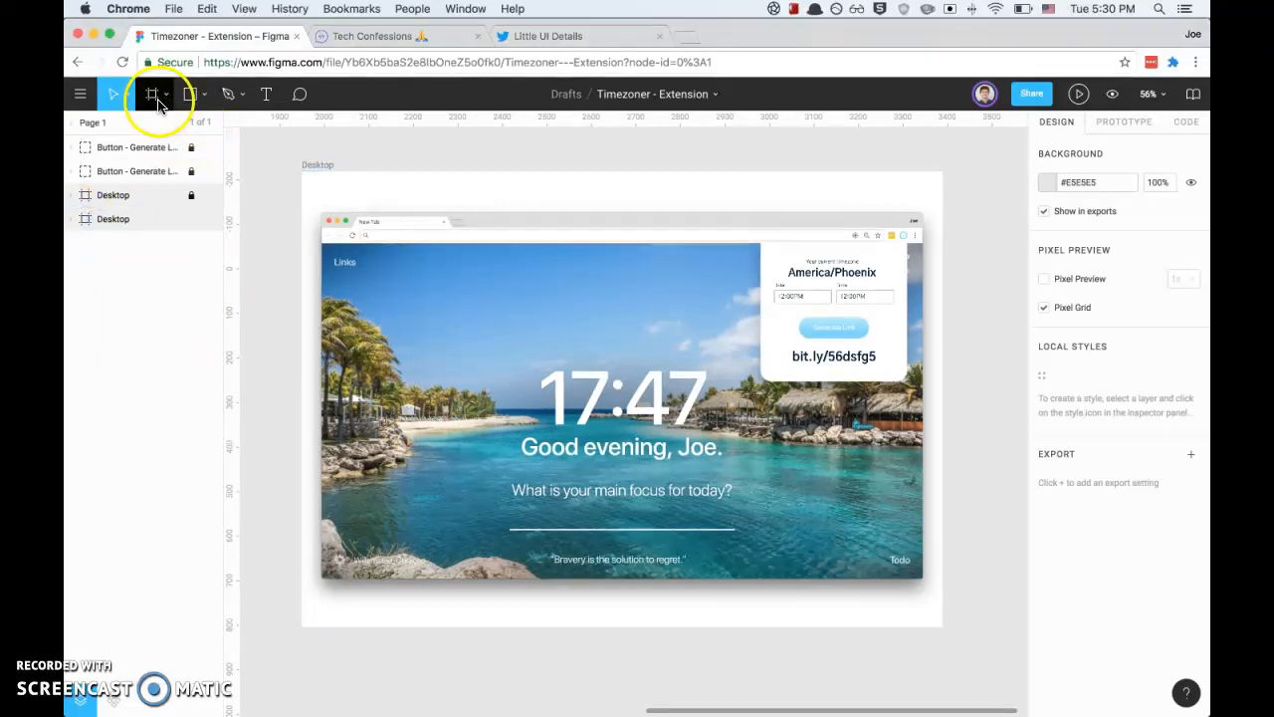
Choose the Frame tool's Desktop presets and select the 1440 × 1024 Desktop frame
click(151, 94)
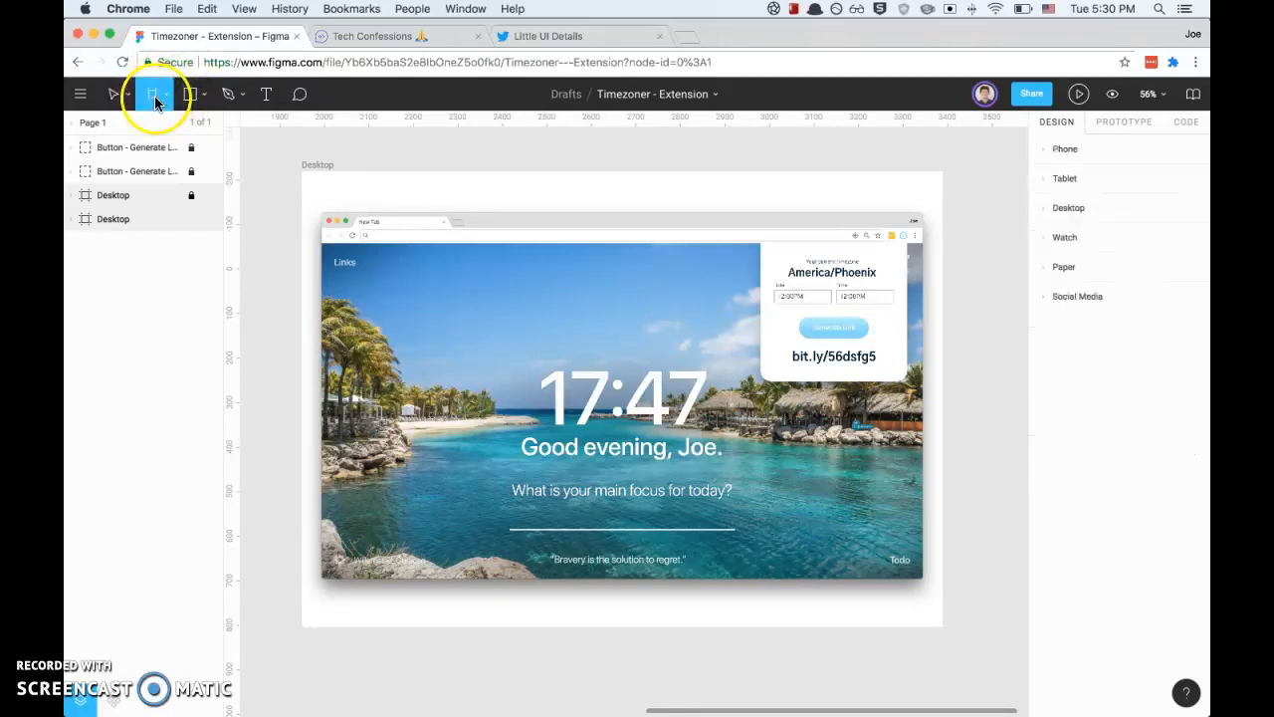
click(153, 93)
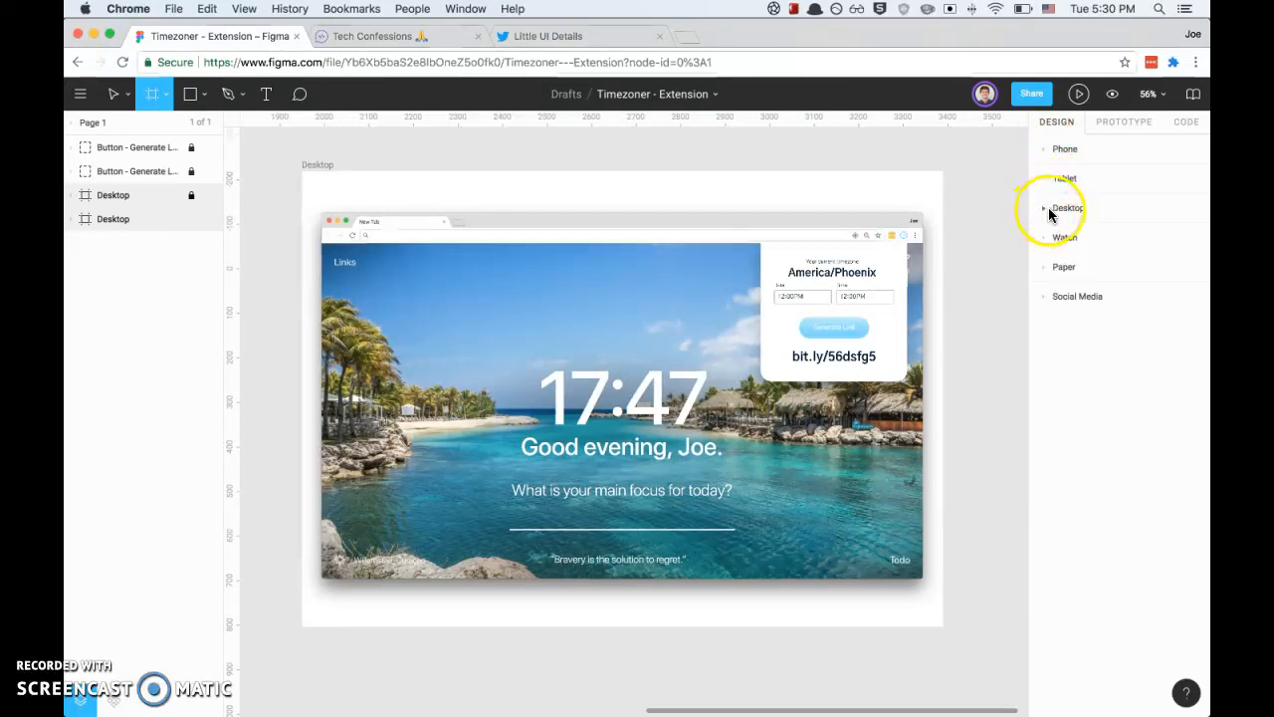
click(1043, 207)
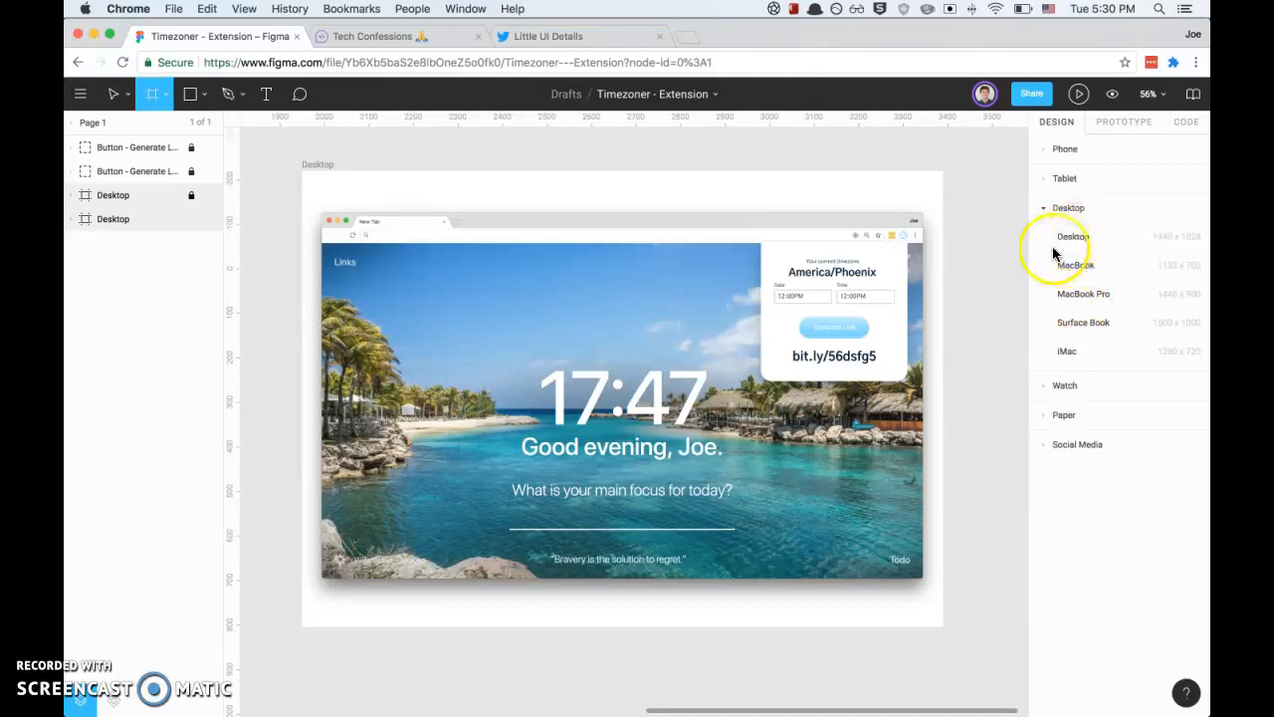
click(1043, 207)
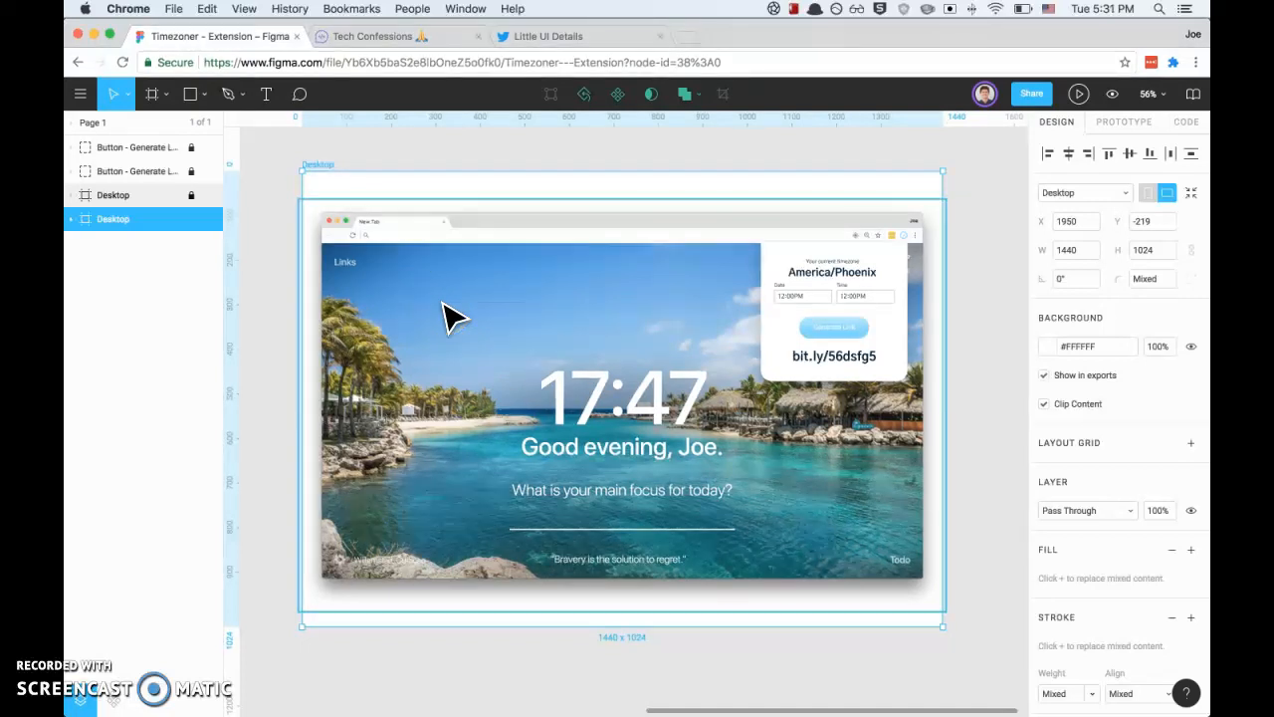
mouse_move(491, 270)
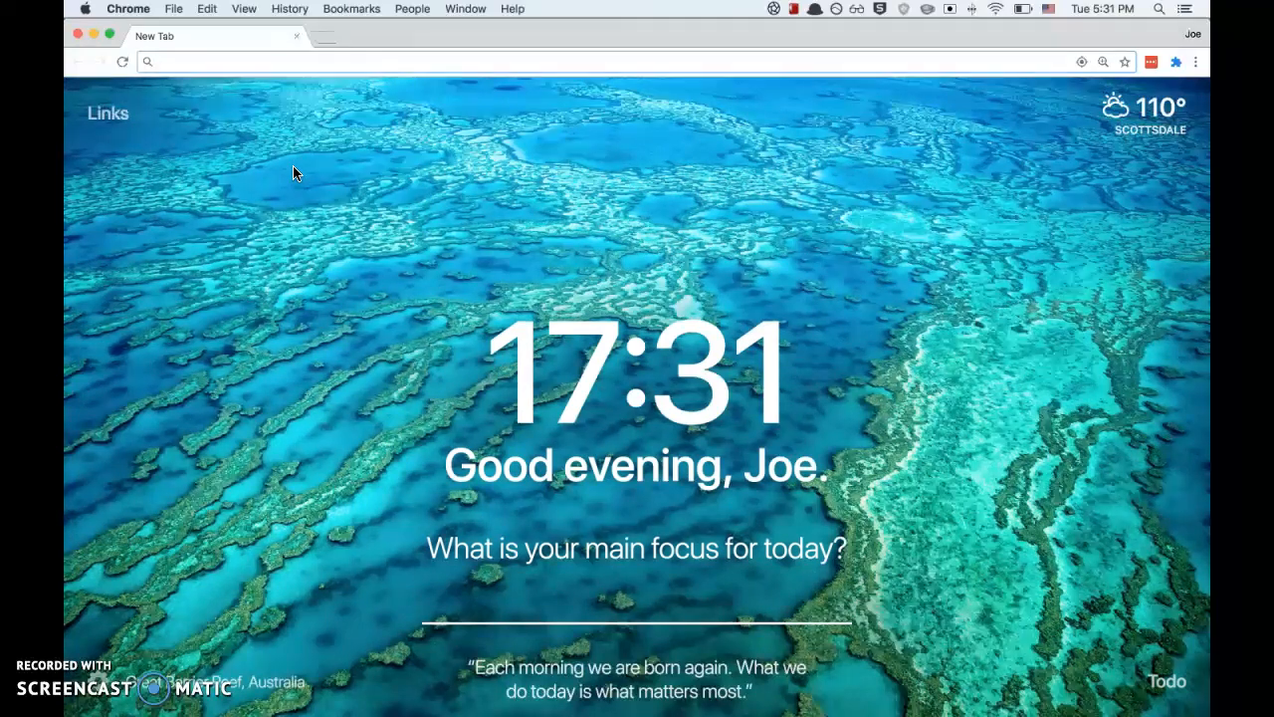
mouse_move(378, 223)
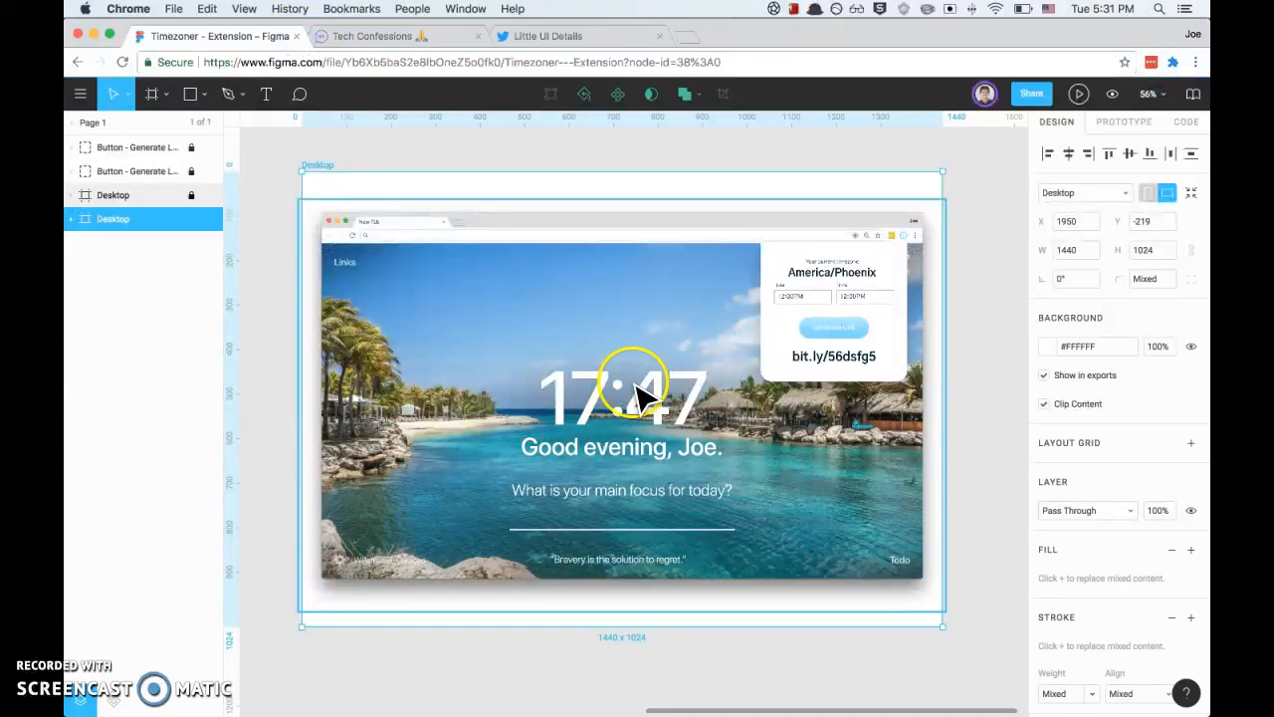
mouse_move(577, 474)
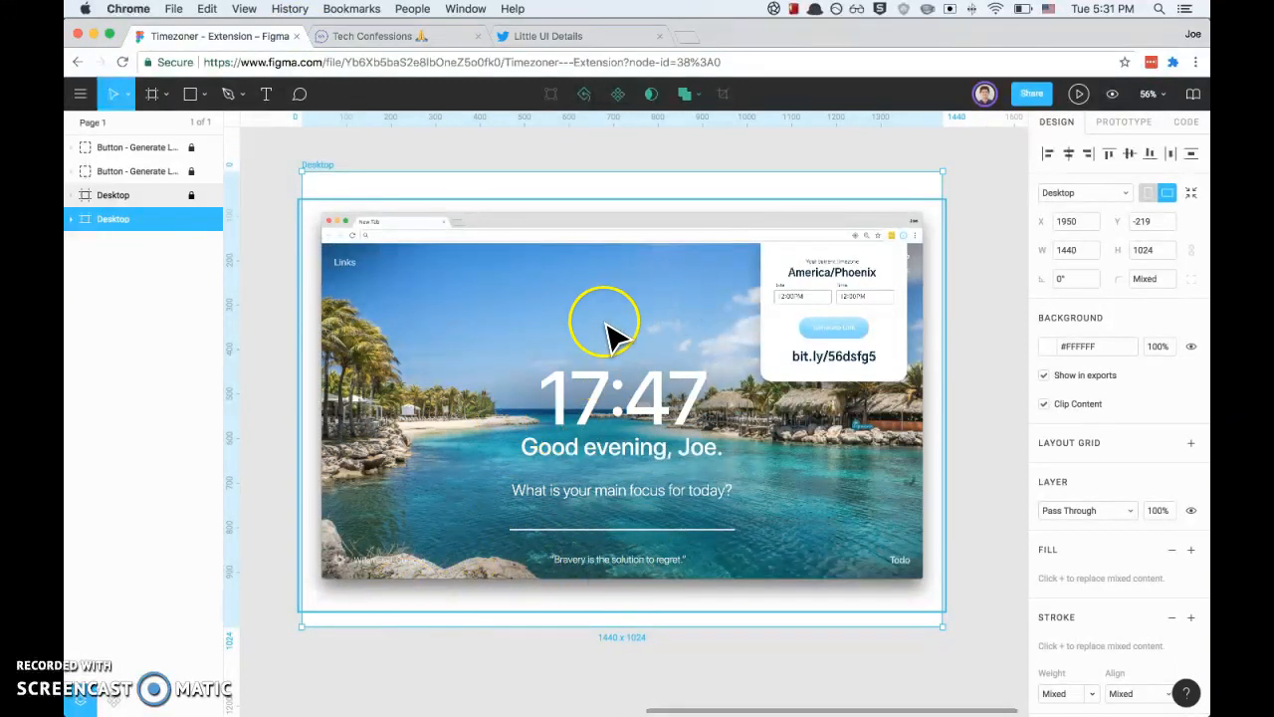
mouse_move(583, 367)
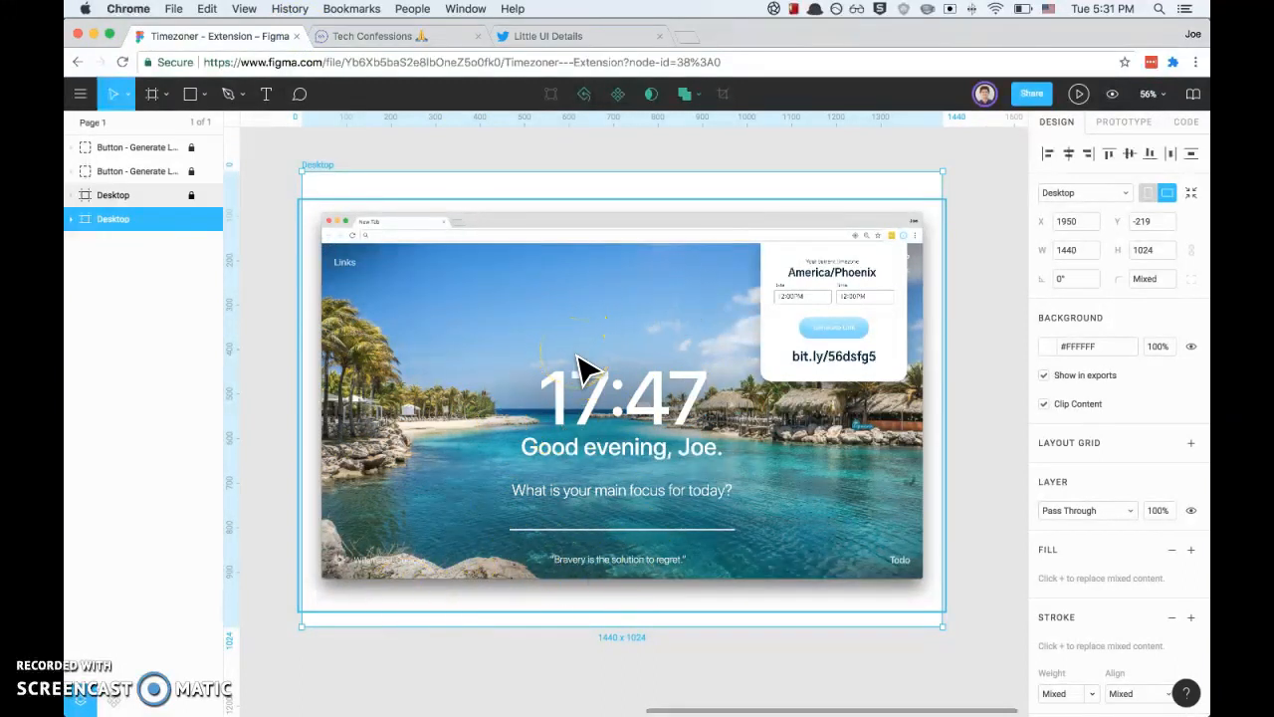
Select the Browser Window and expand the Extension Icon group to show Clock Hands and Outer Circle
click(834, 299)
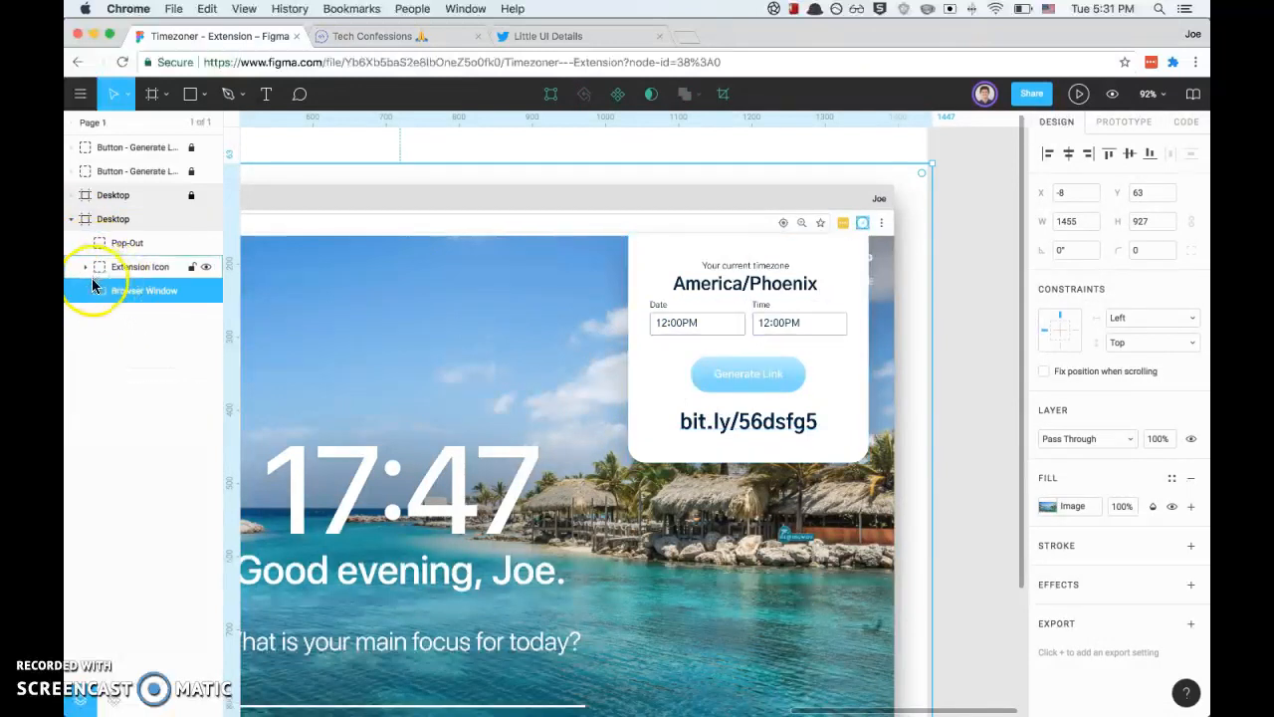
click(144, 291)
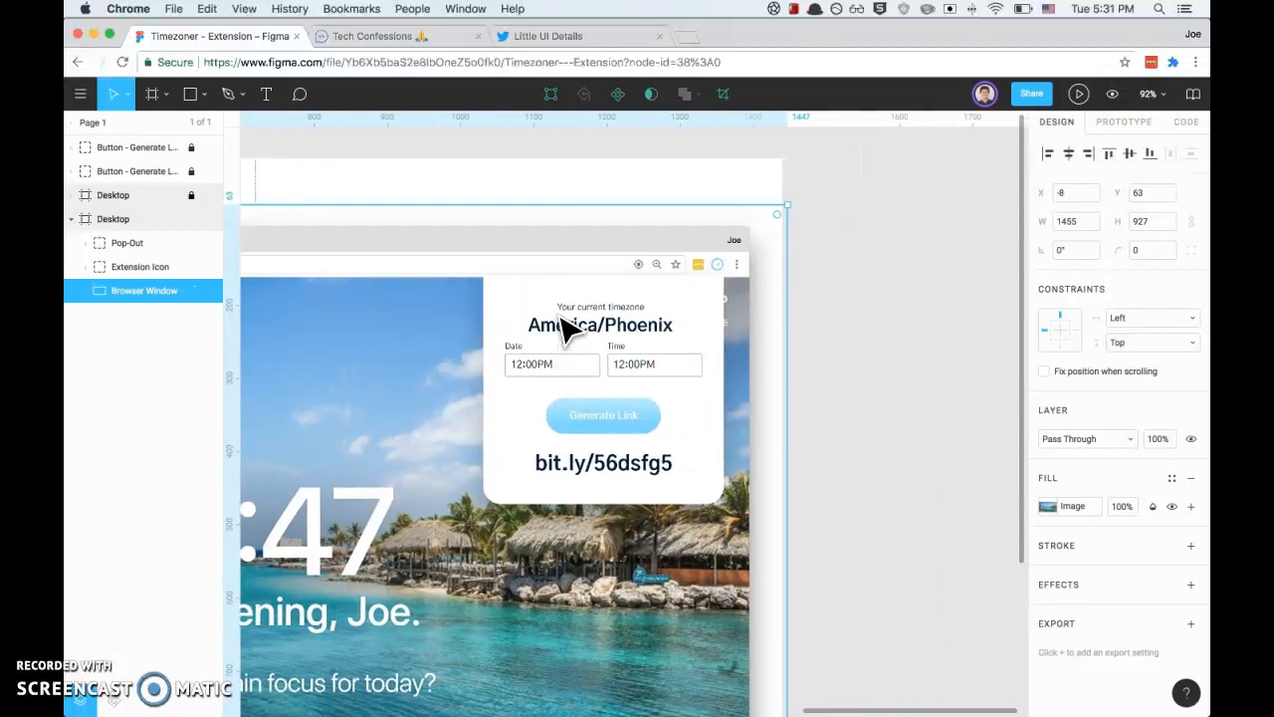
scroll(down, 3)
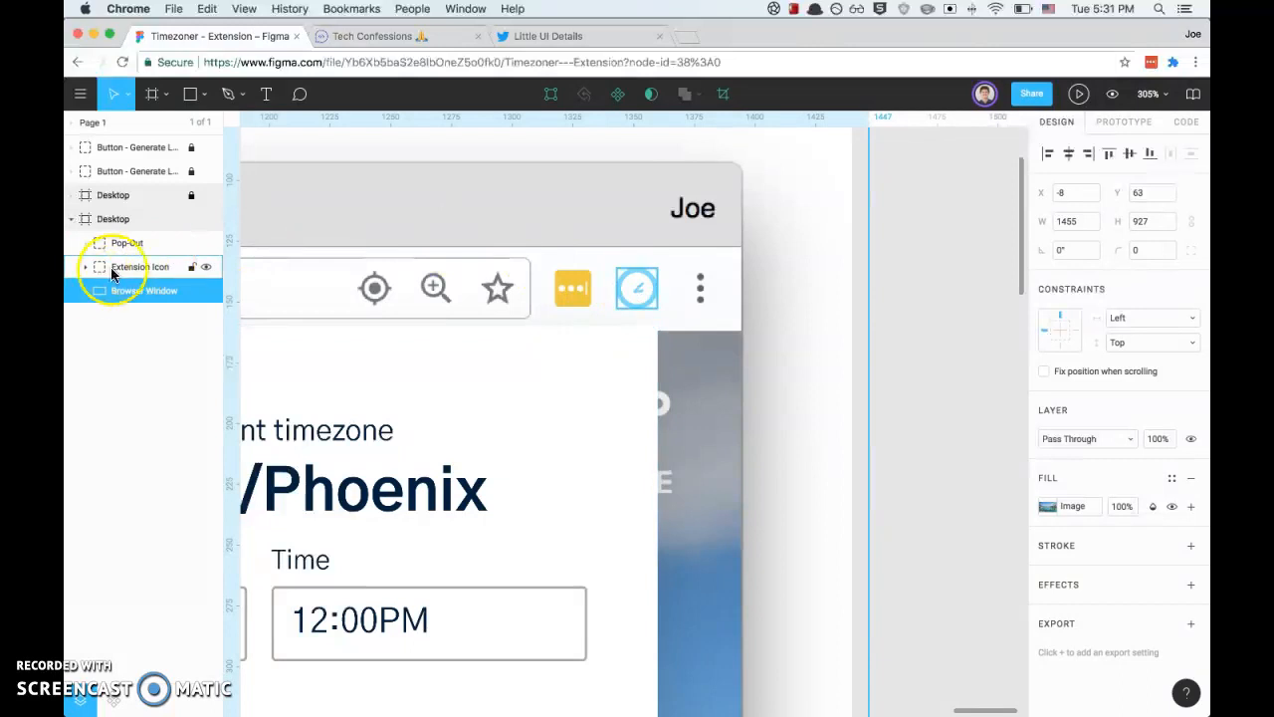
click(84, 267)
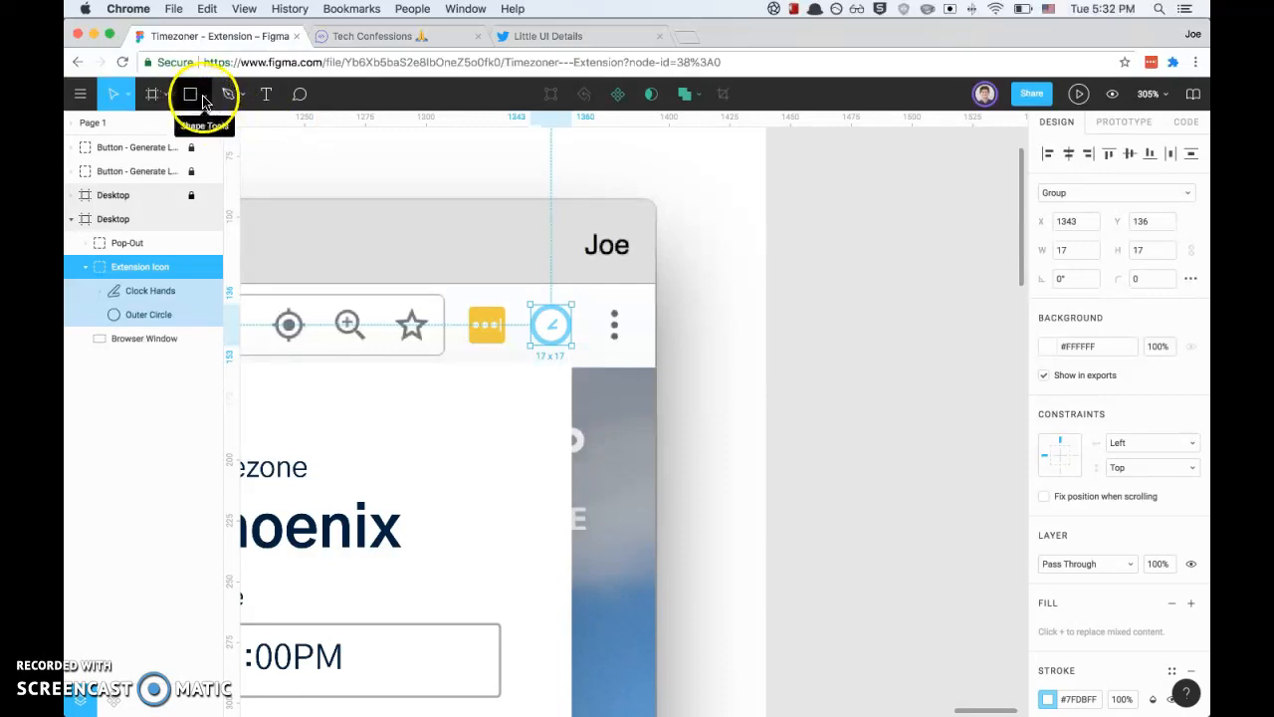
Draw a small 17 × 17 ellipse in the browser title bar
click(207, 93)
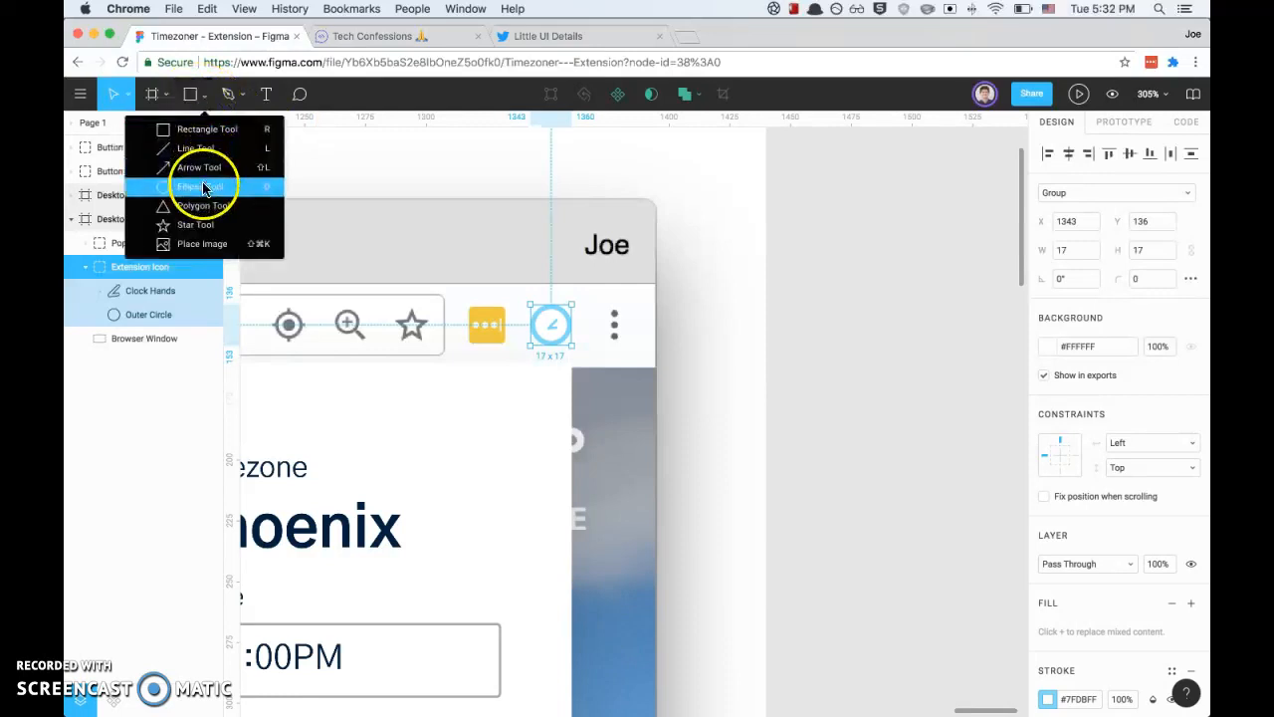
click(200, 187)
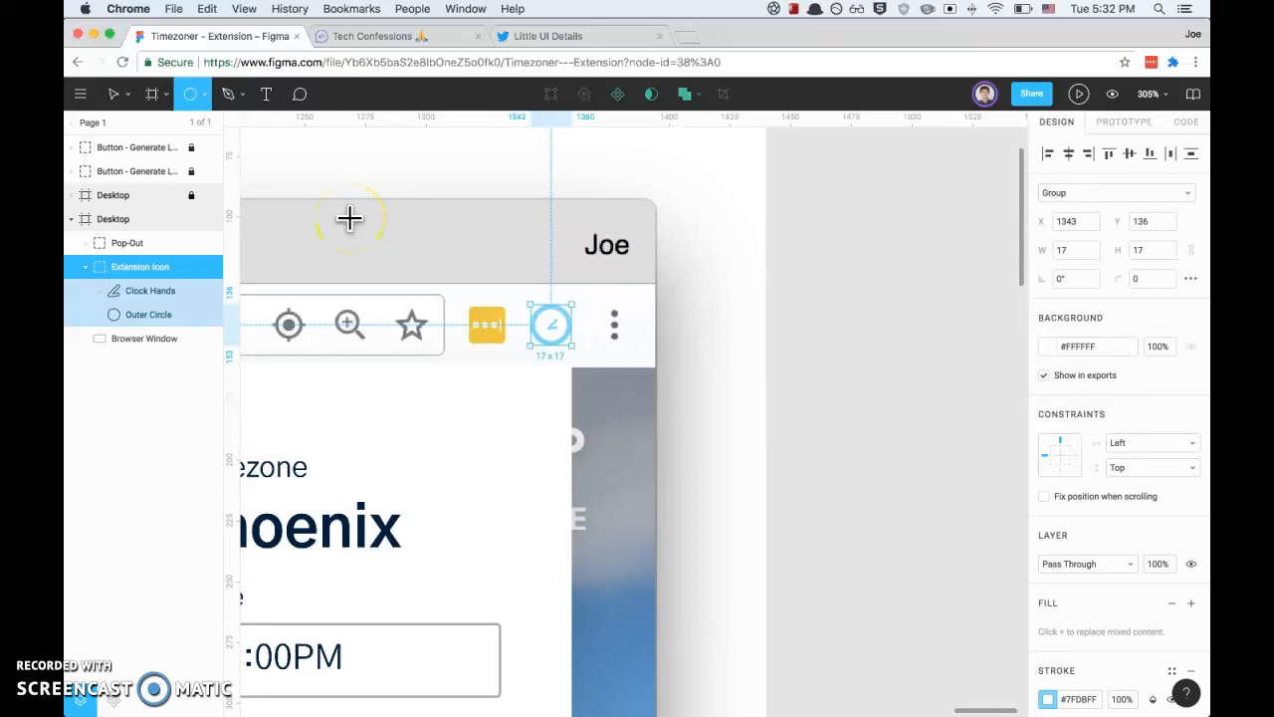
drag(350, 217, 398, 247)
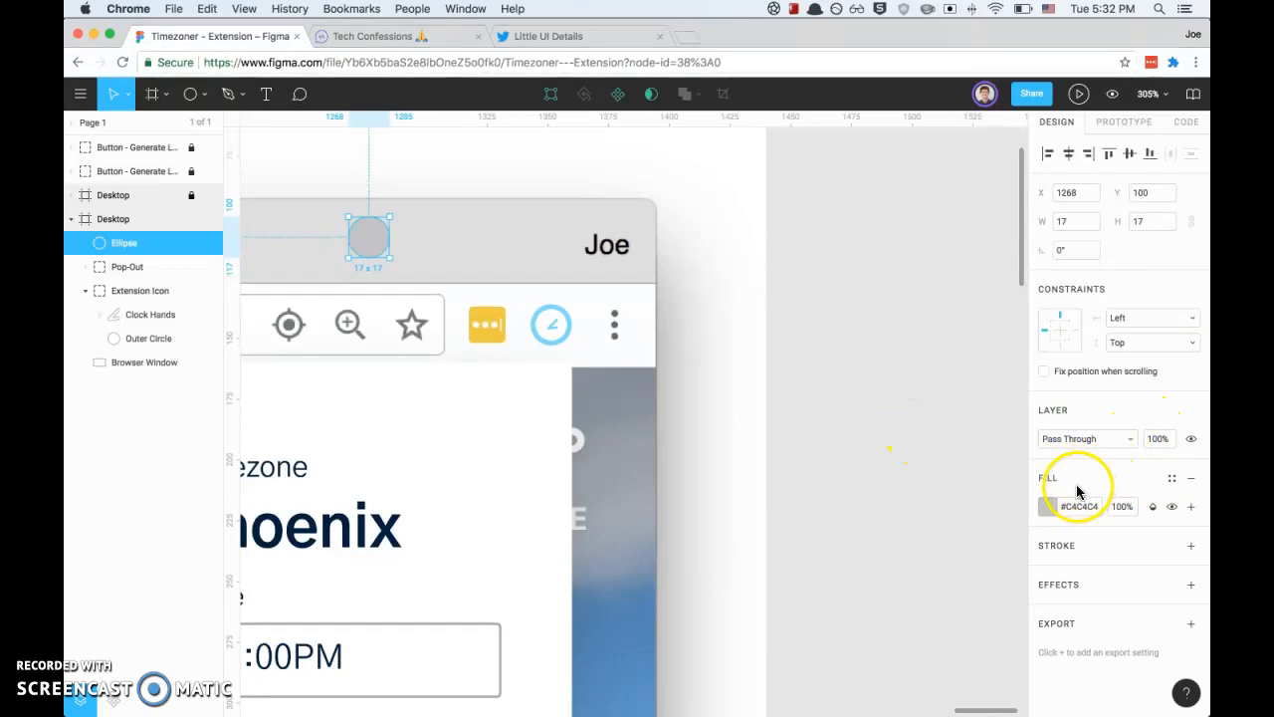
Style the ellipse as a #7FD8FF ring: fill at 0%, matching stroke with weight 2
click(1045, 507)
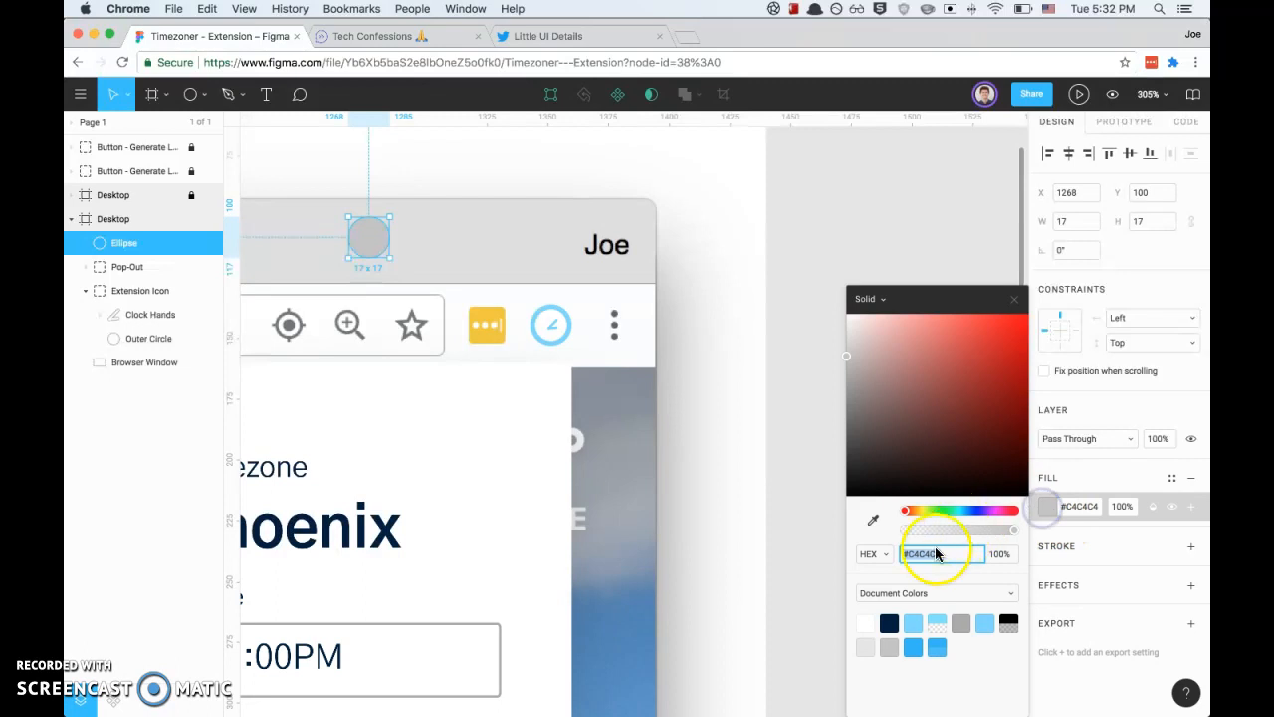
click(938, 355)
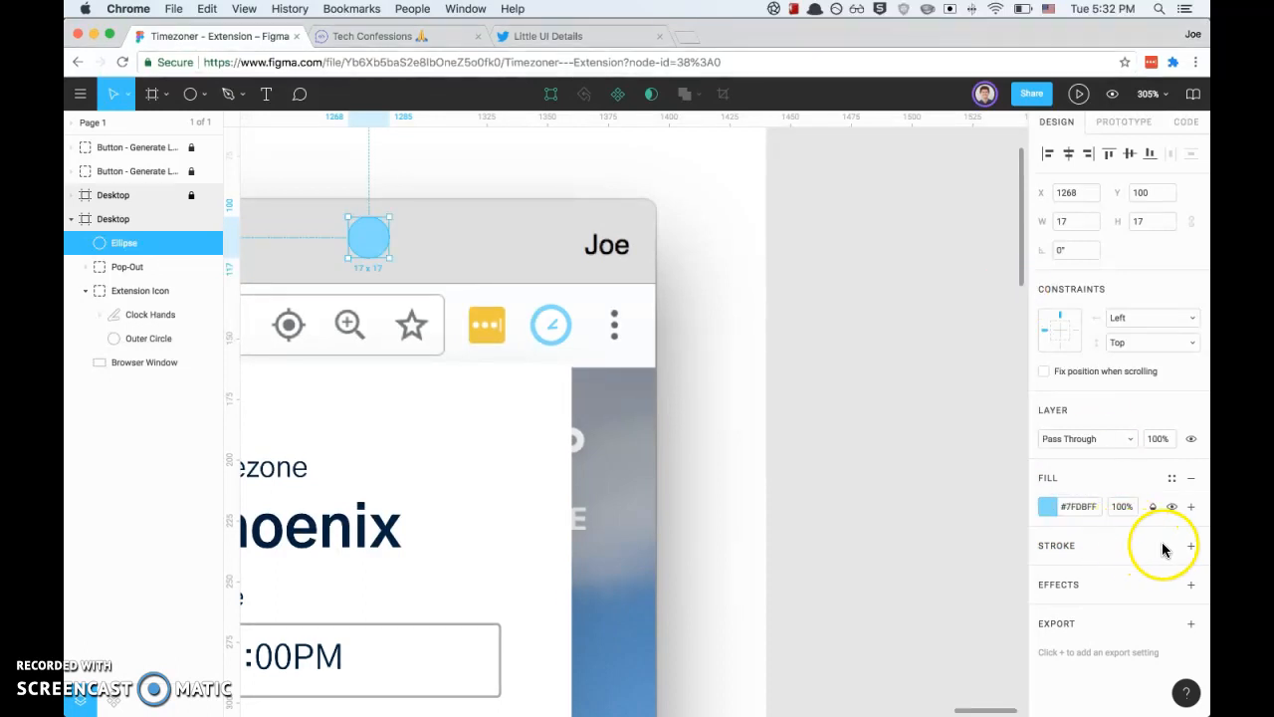
click(1191, 546)
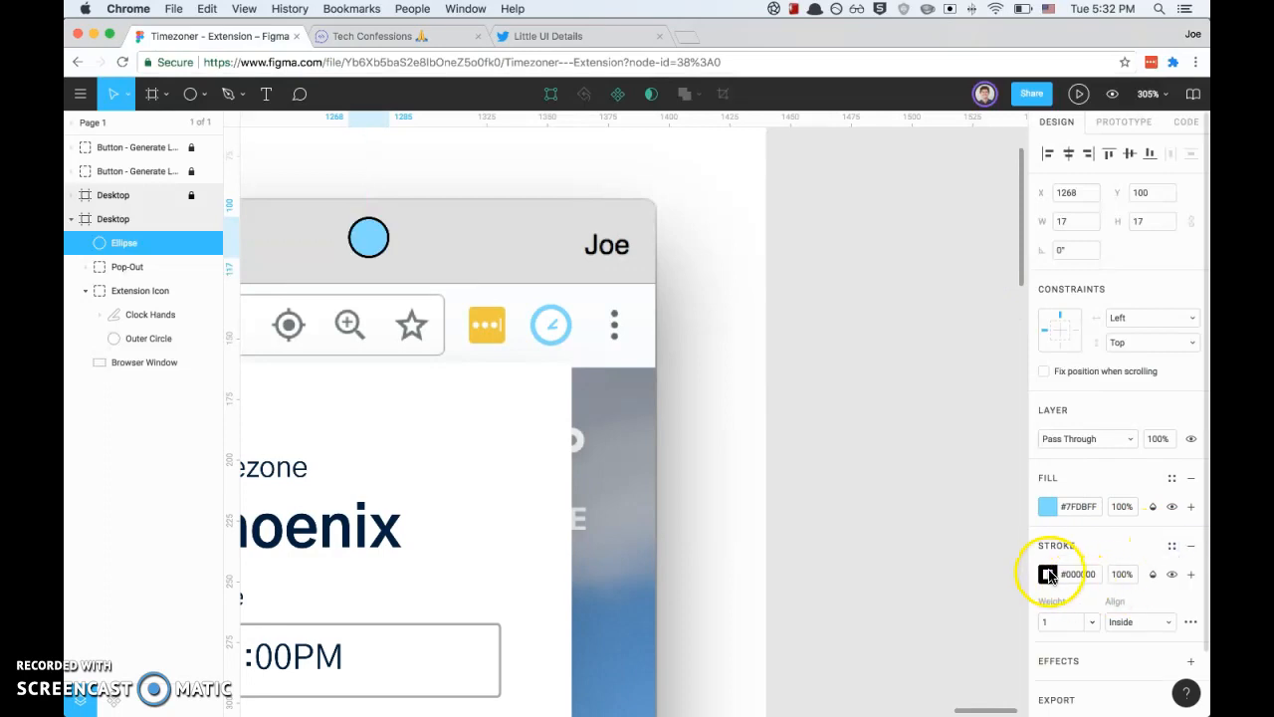
click(1048, 573)
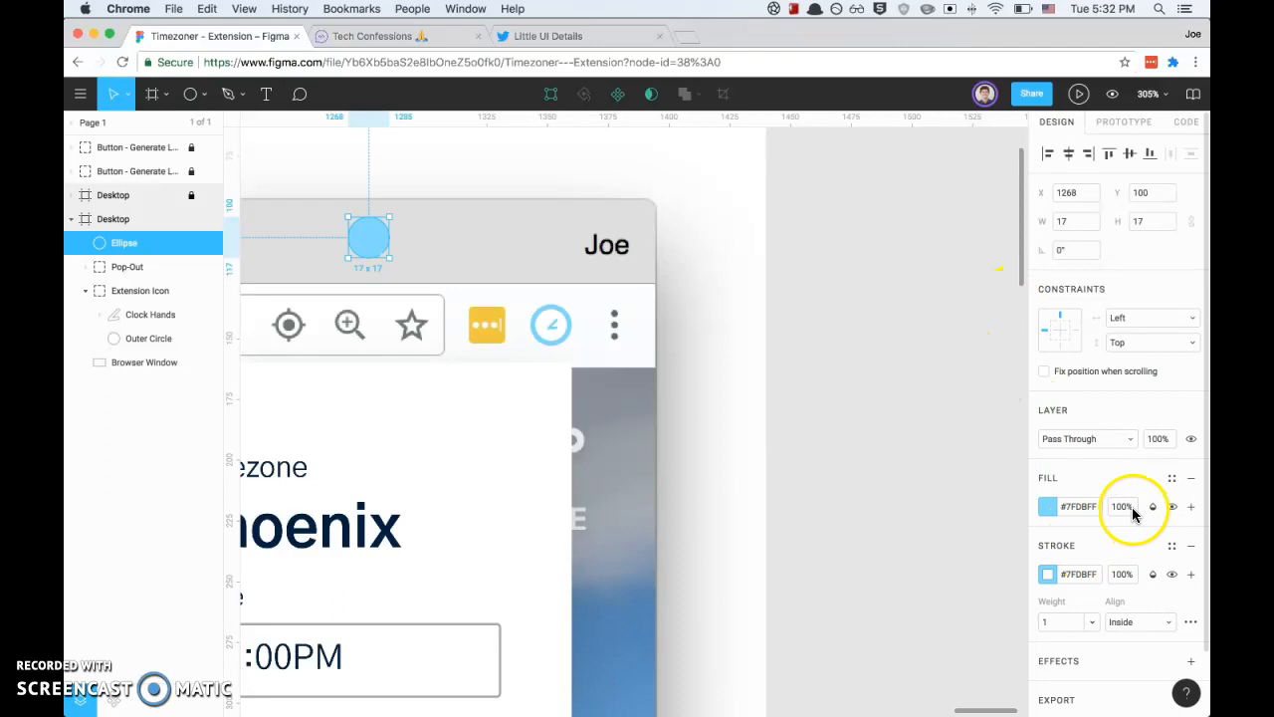
click(1124, 506)
text(0)
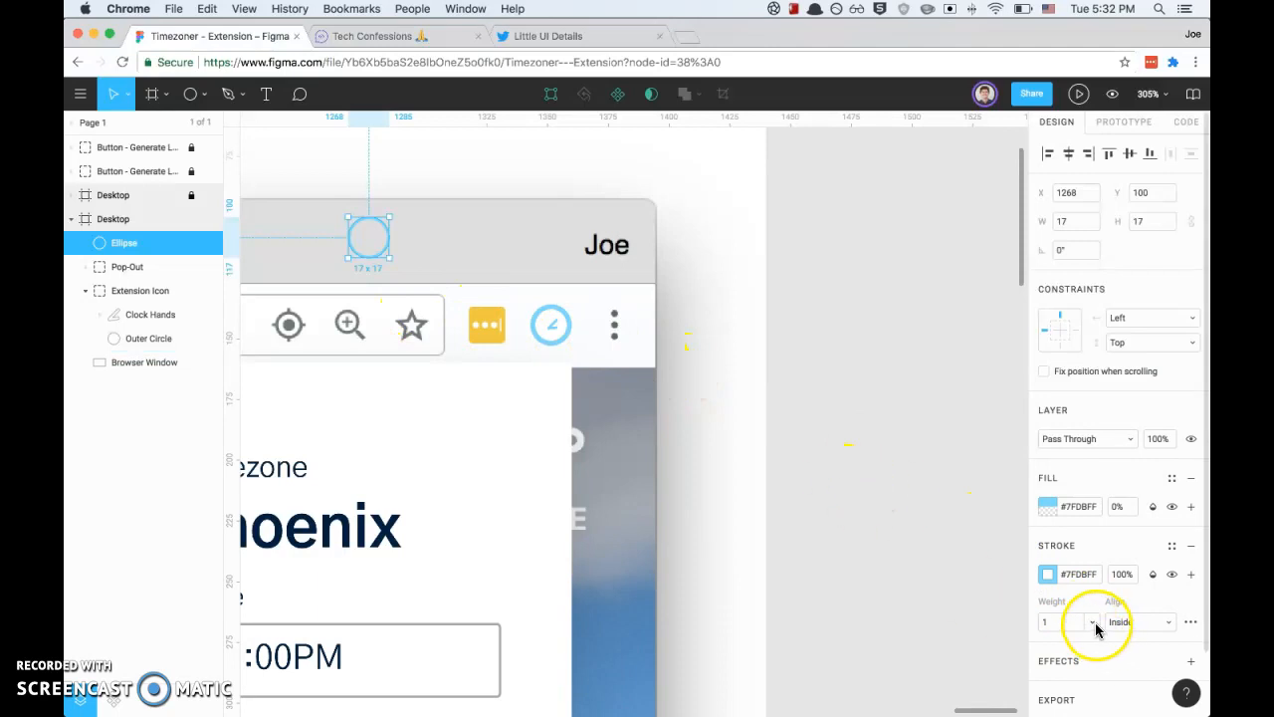
text(3)
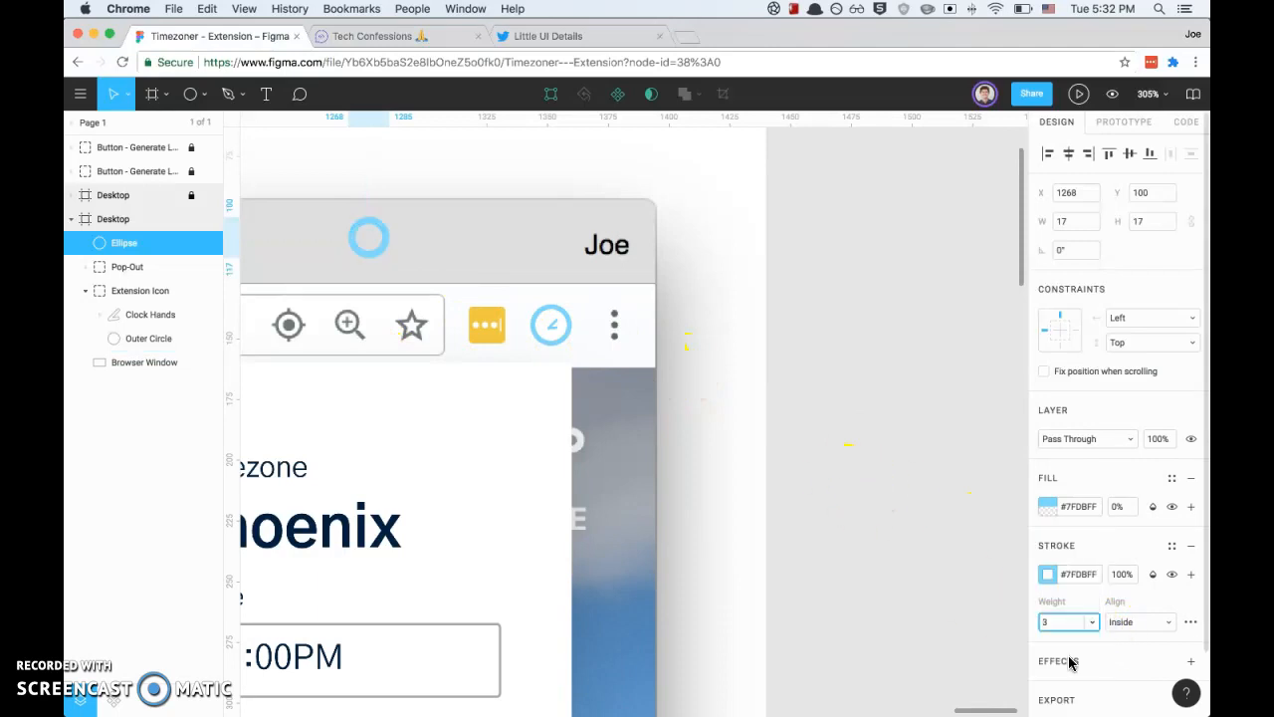
click(1067, 621)
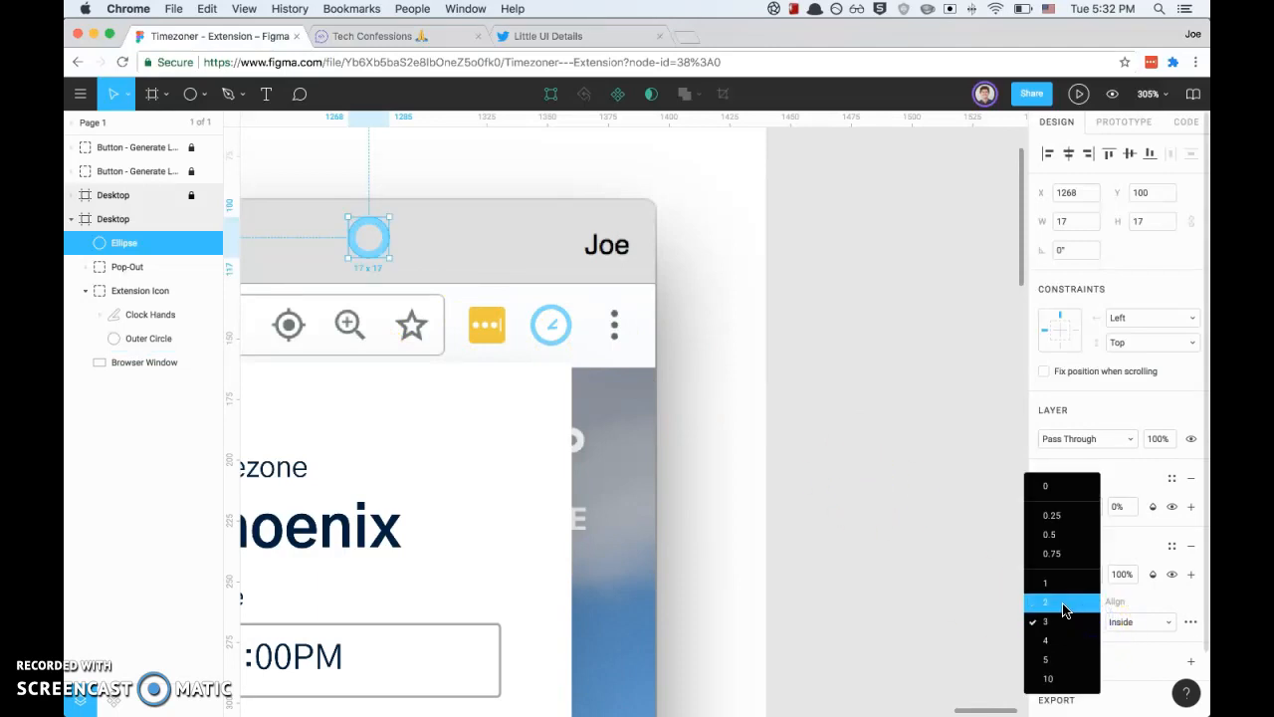
click(1048, 601)
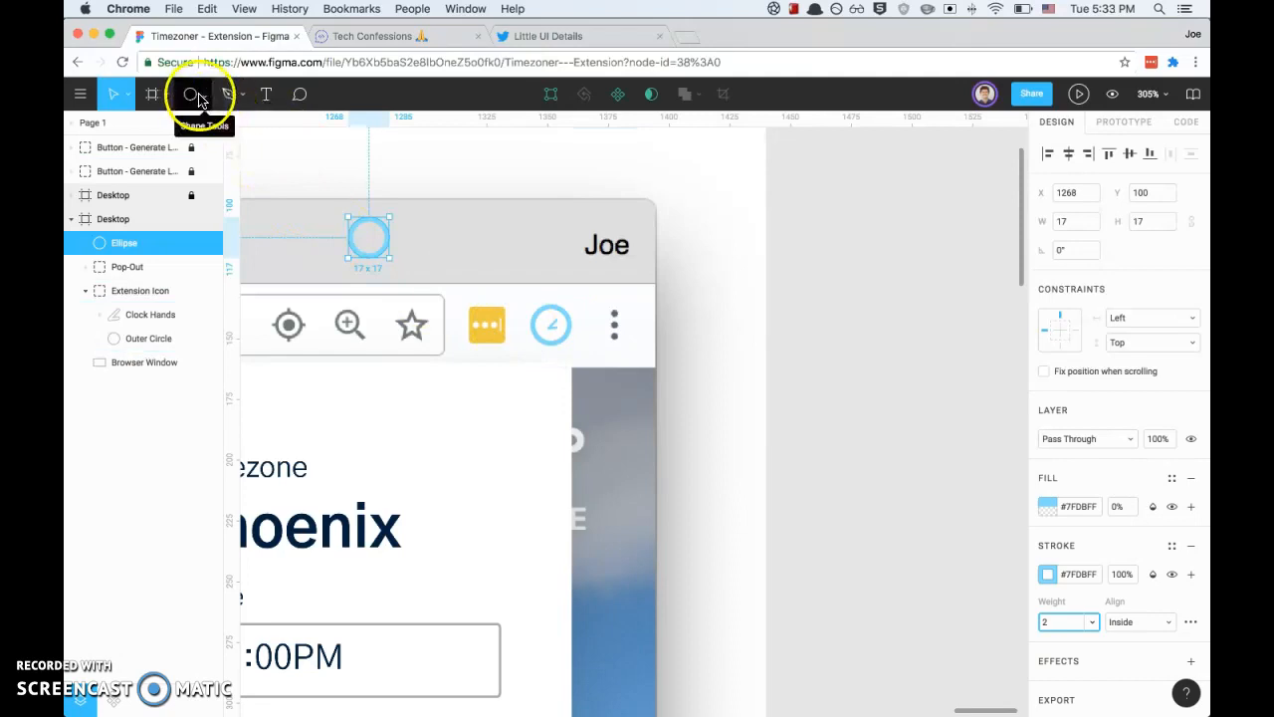
Draw a clock-hand line, give it a #7FDBFF stroke and change its end cap style
click(195, 93)
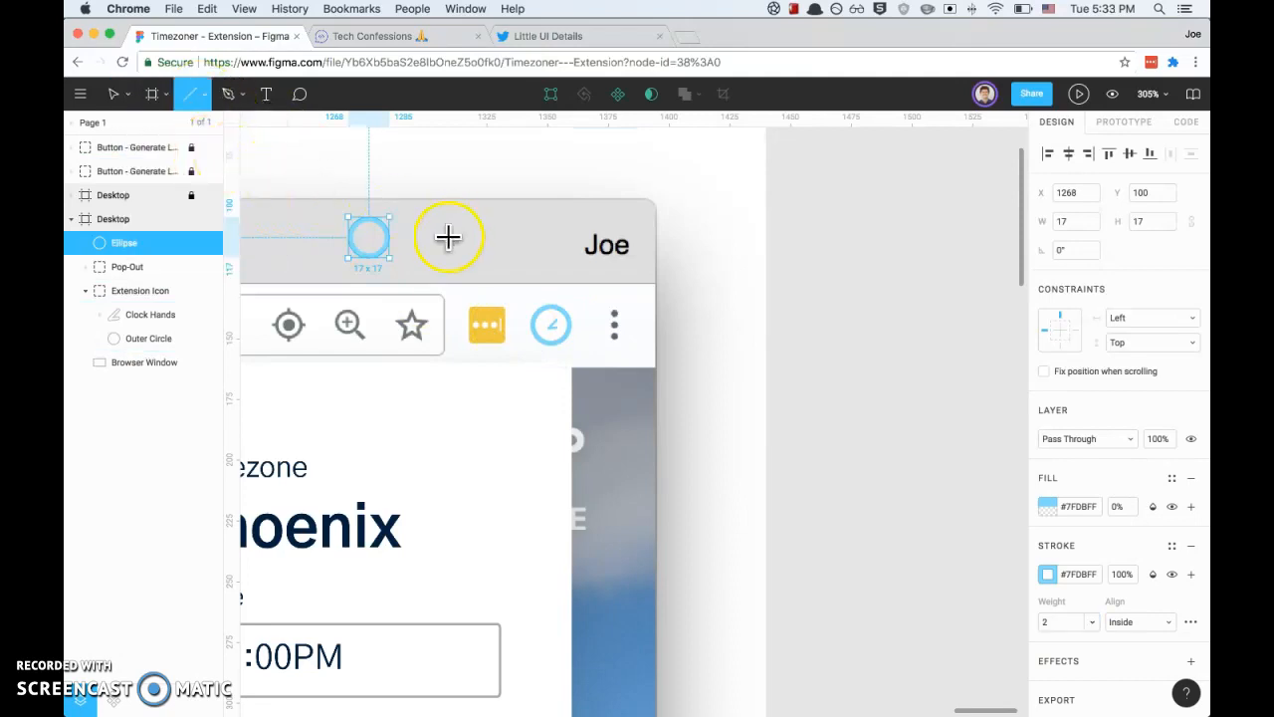
drag(369, 237, 430, 241)
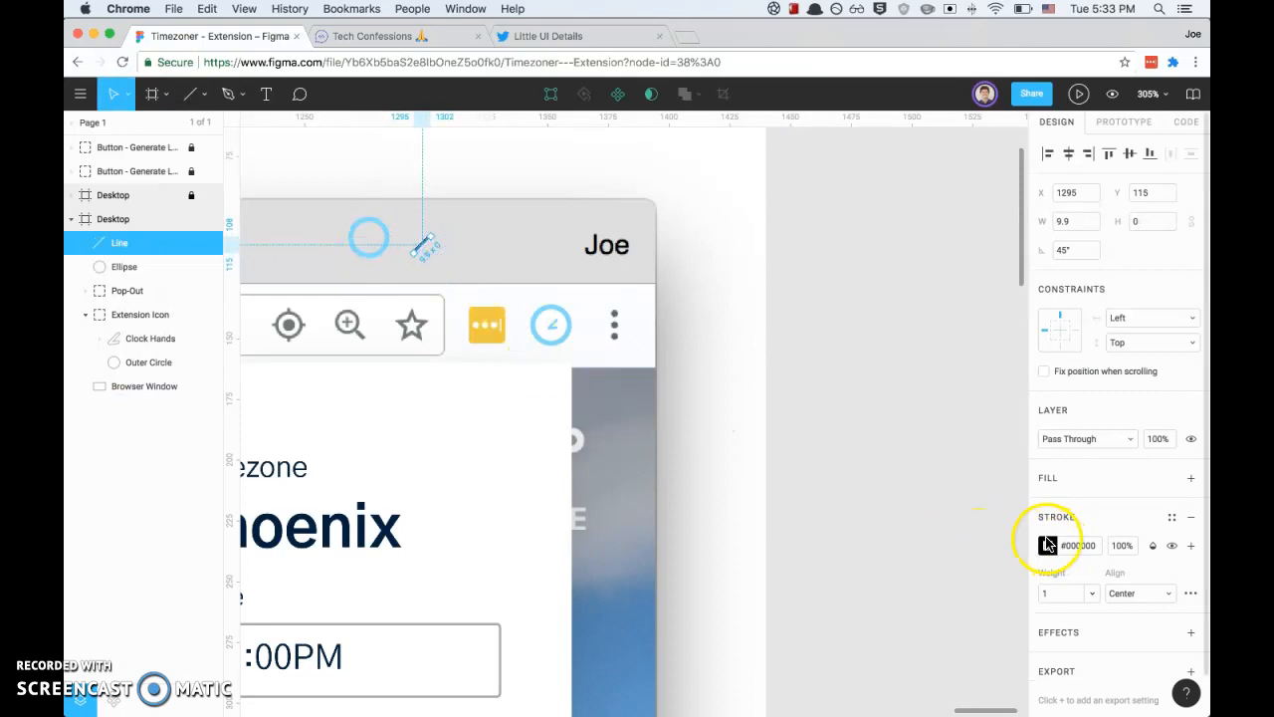
click(1047, 546)
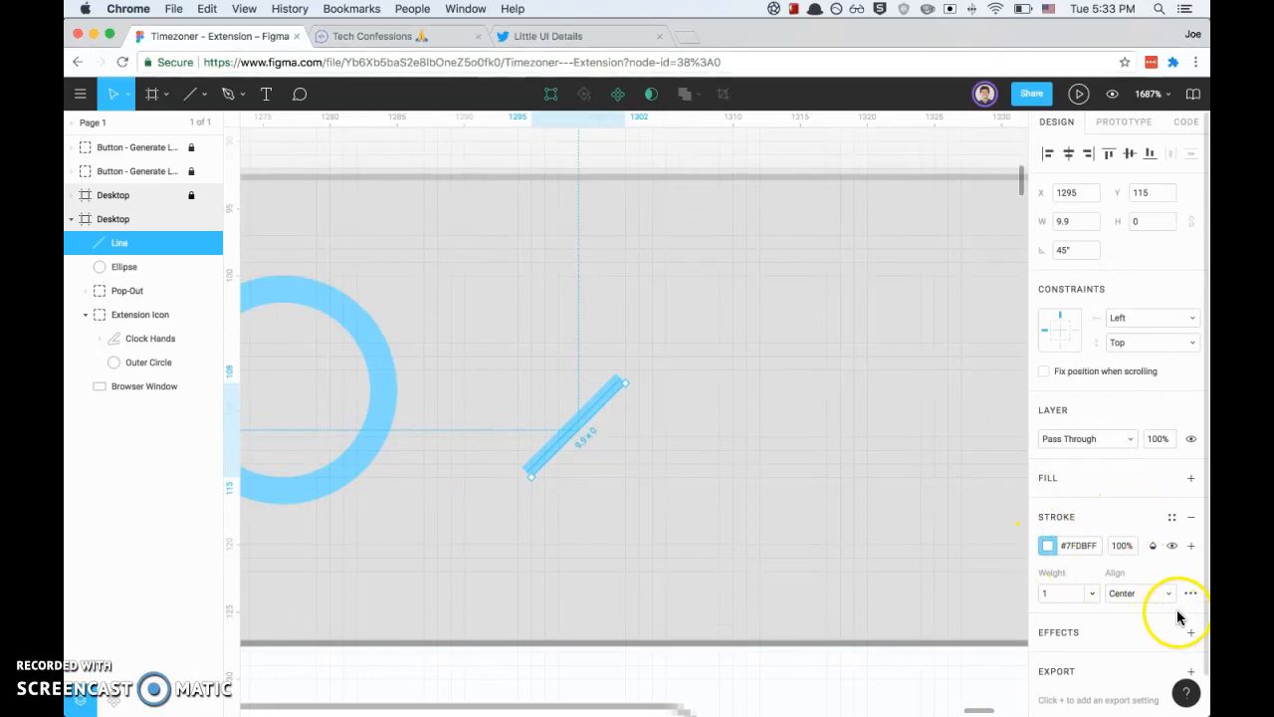
click(1191, 594)
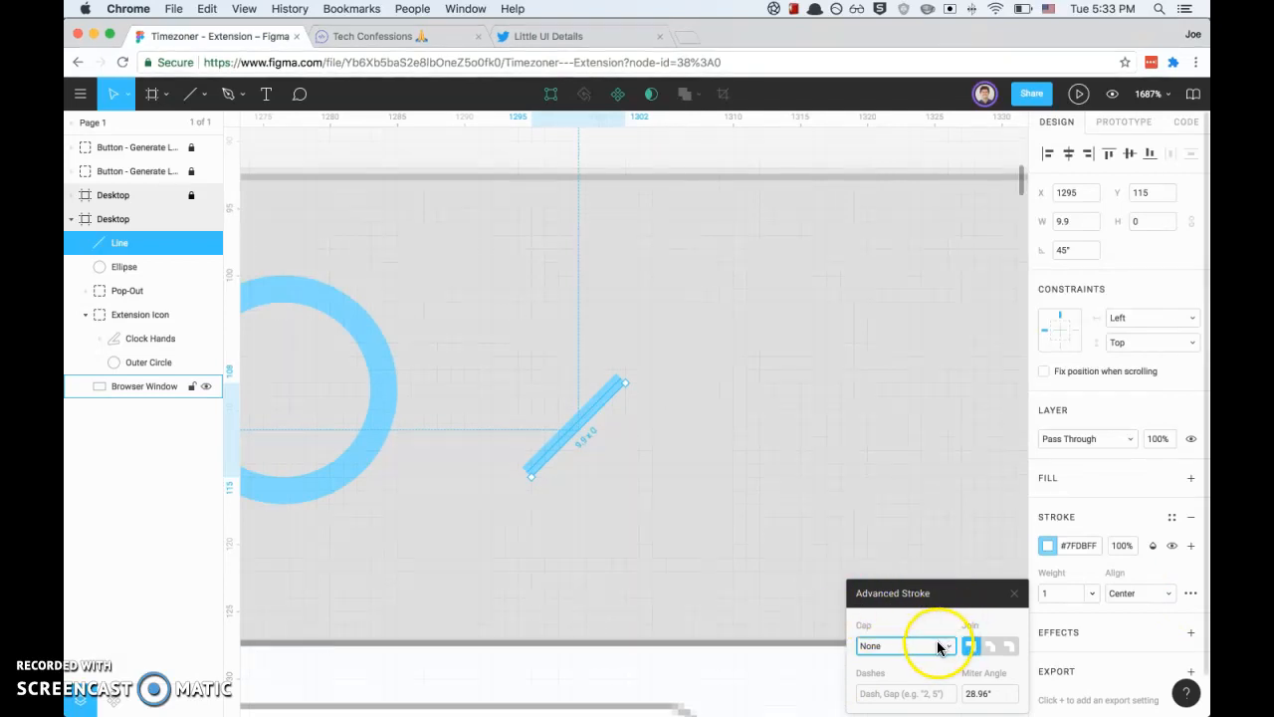
click(906, 645)
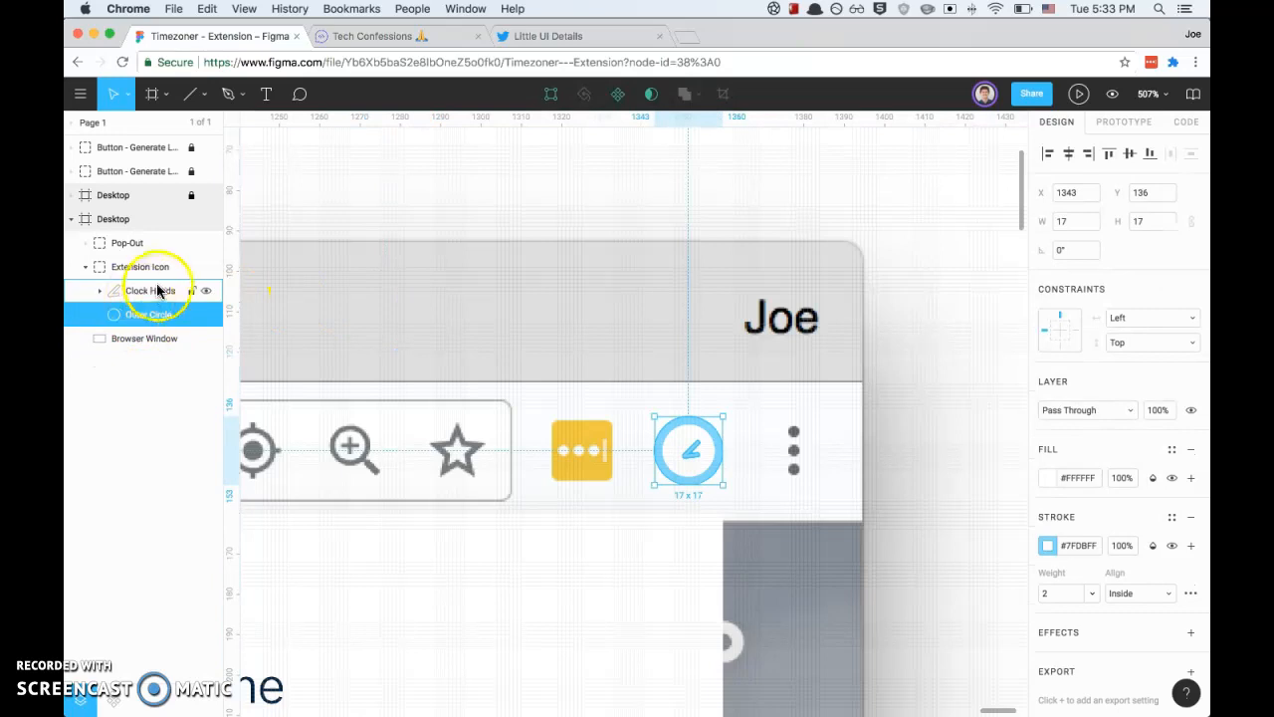
Select Clock Hands and Outer Circle, then collapse the Extension Icon group
click(147, 315)
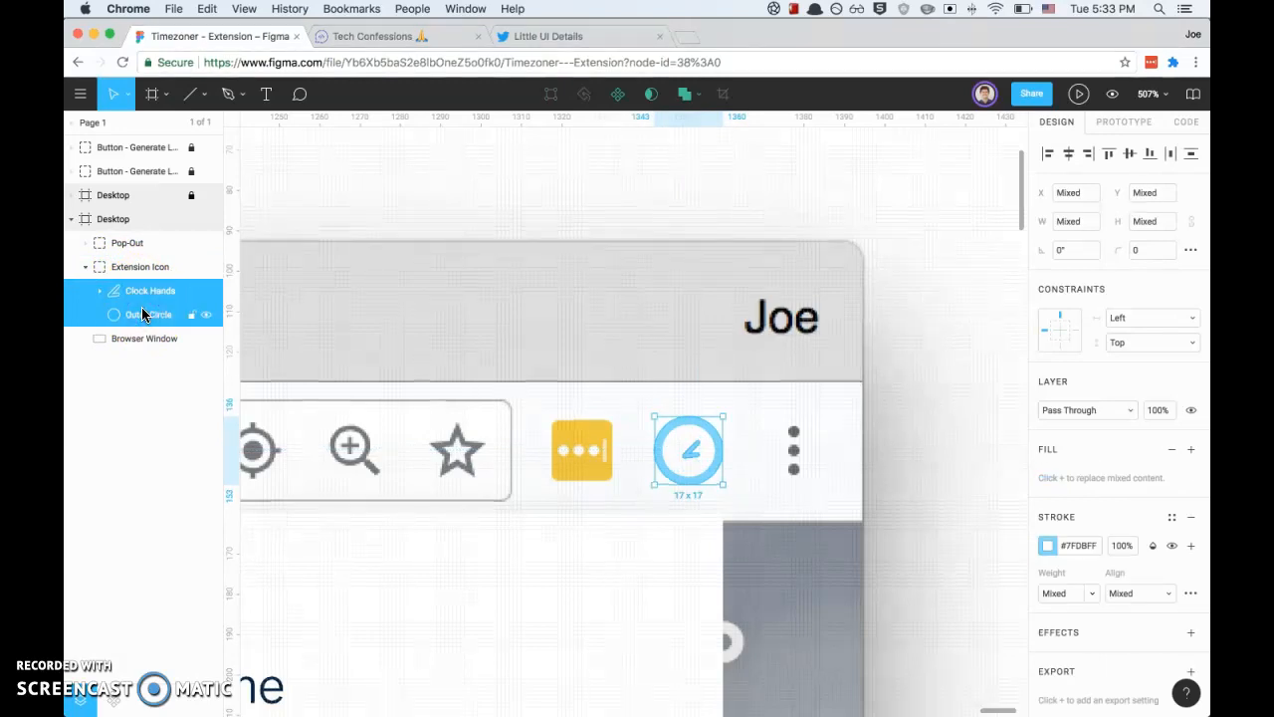
click(86, 267)
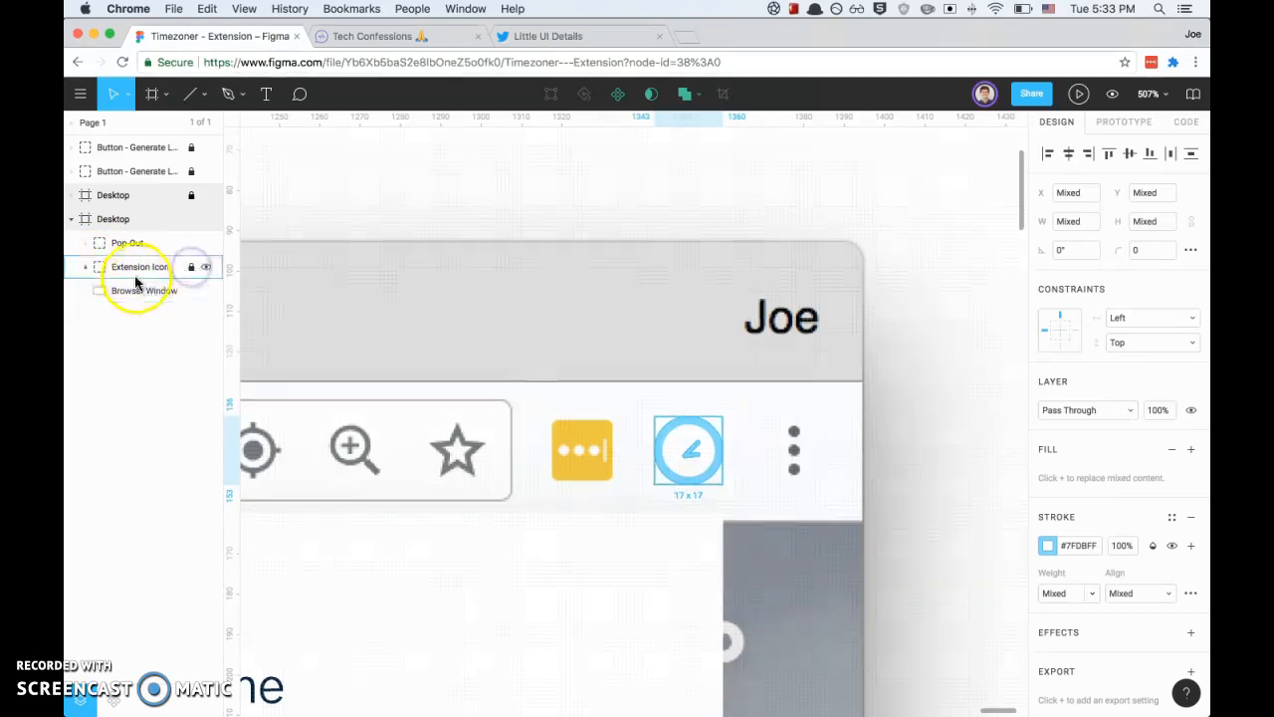
click(144, 290)
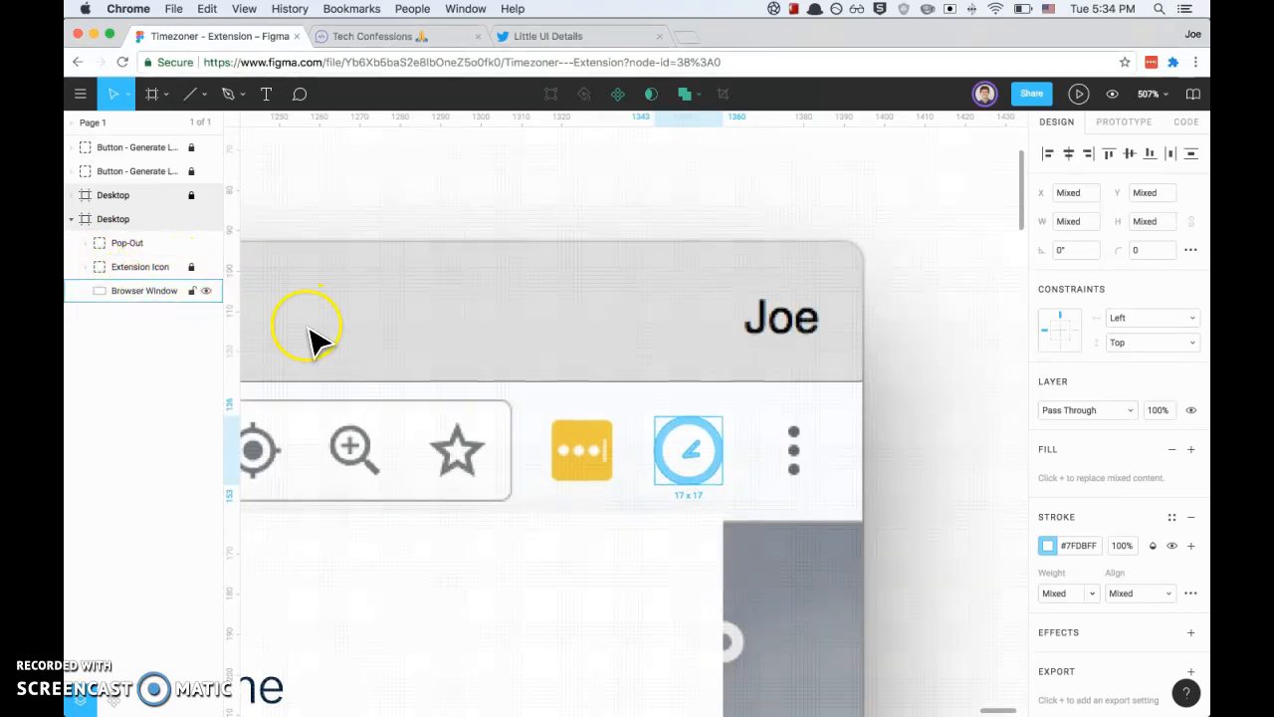
click(127, 243)
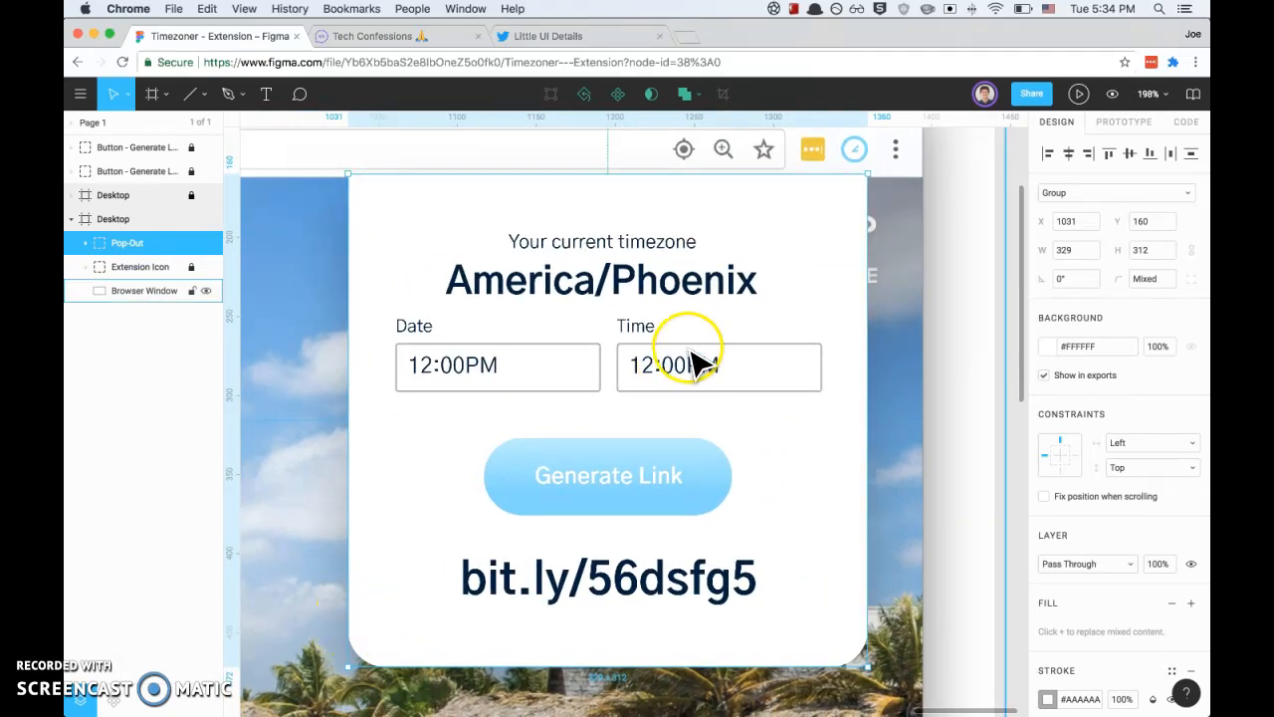
click(1153, 61)
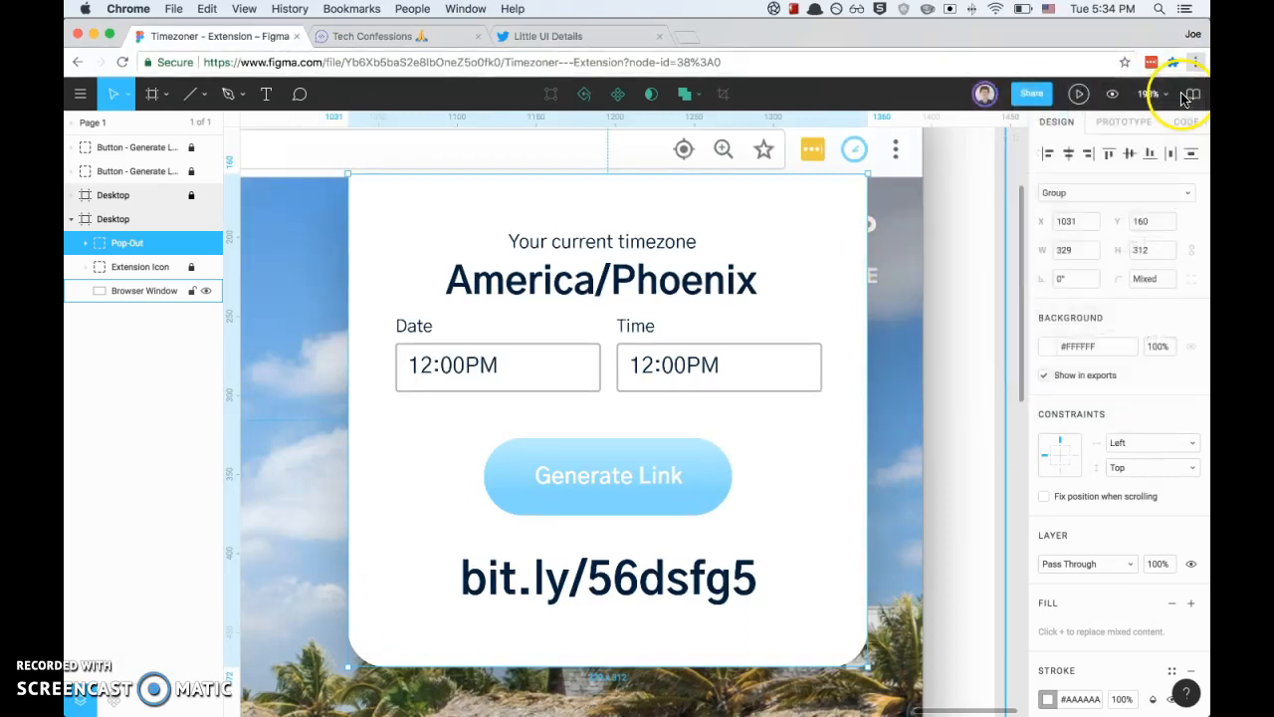
click(1183, 55)
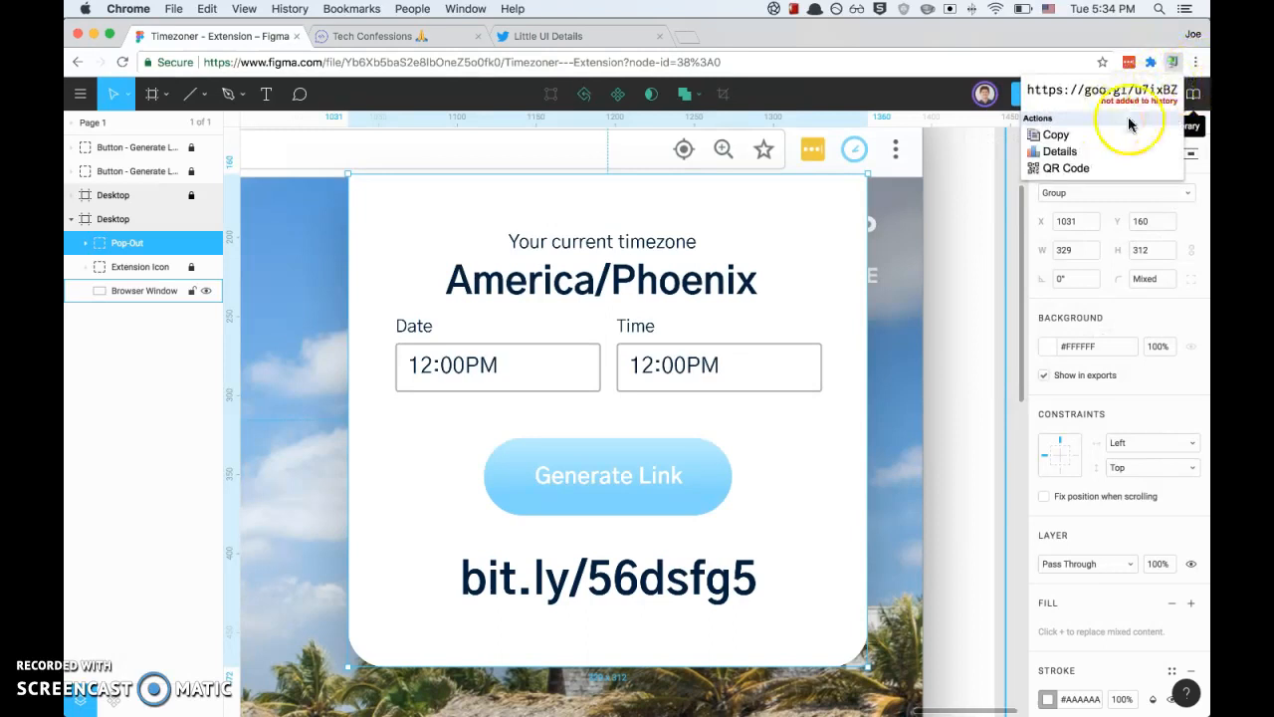
mouse_move(1197, 62)
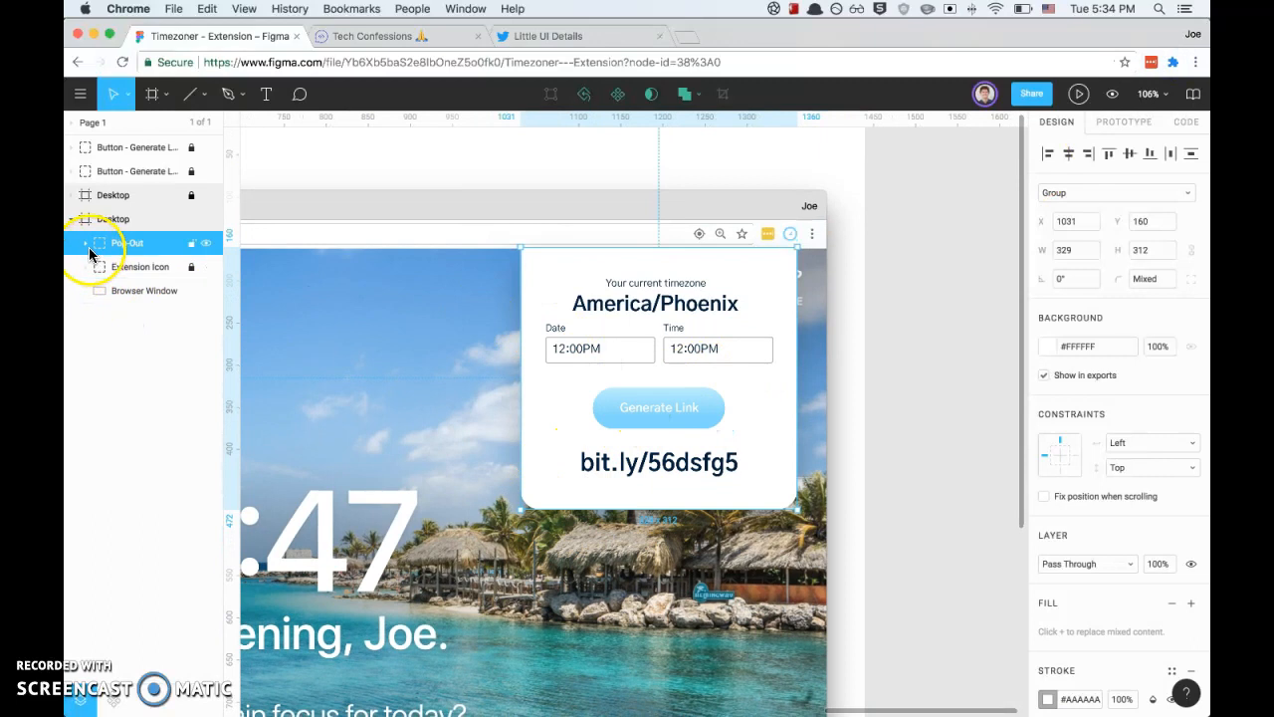
Expand Pop-Out, select its Background and show independent corner radii 0, 0, 24, 24
click(84, 243)
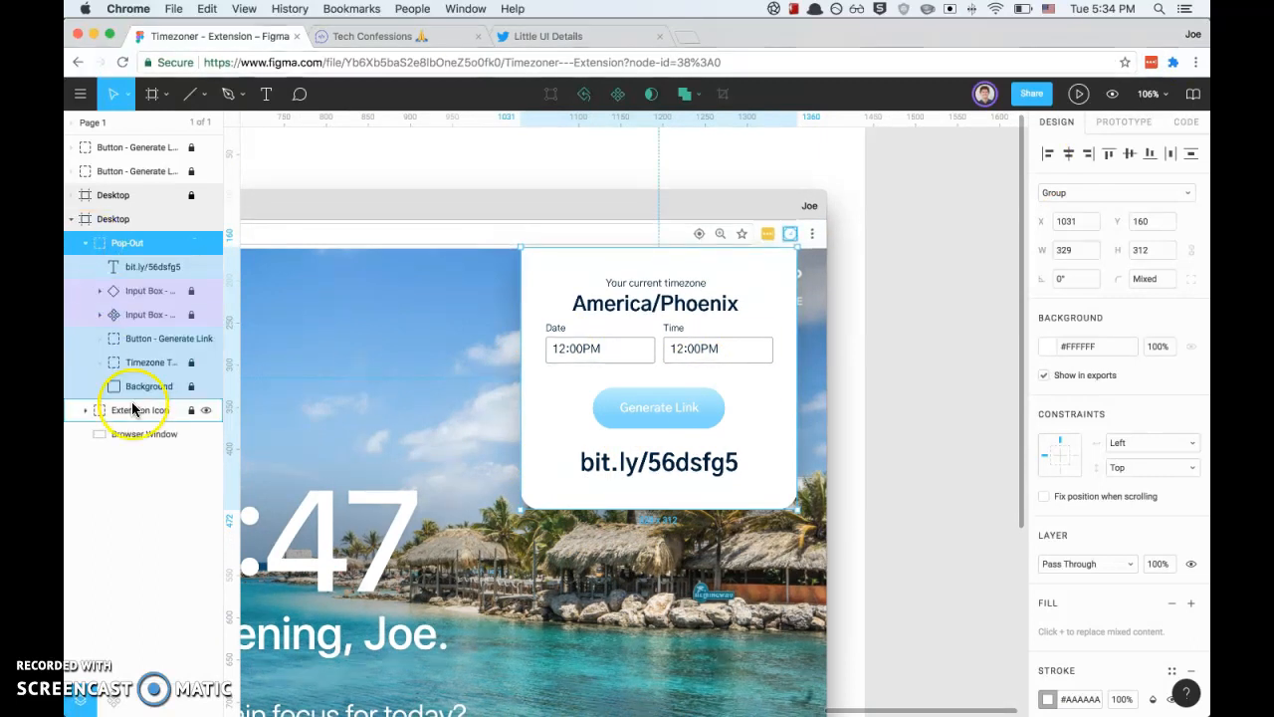
click(148, 386)
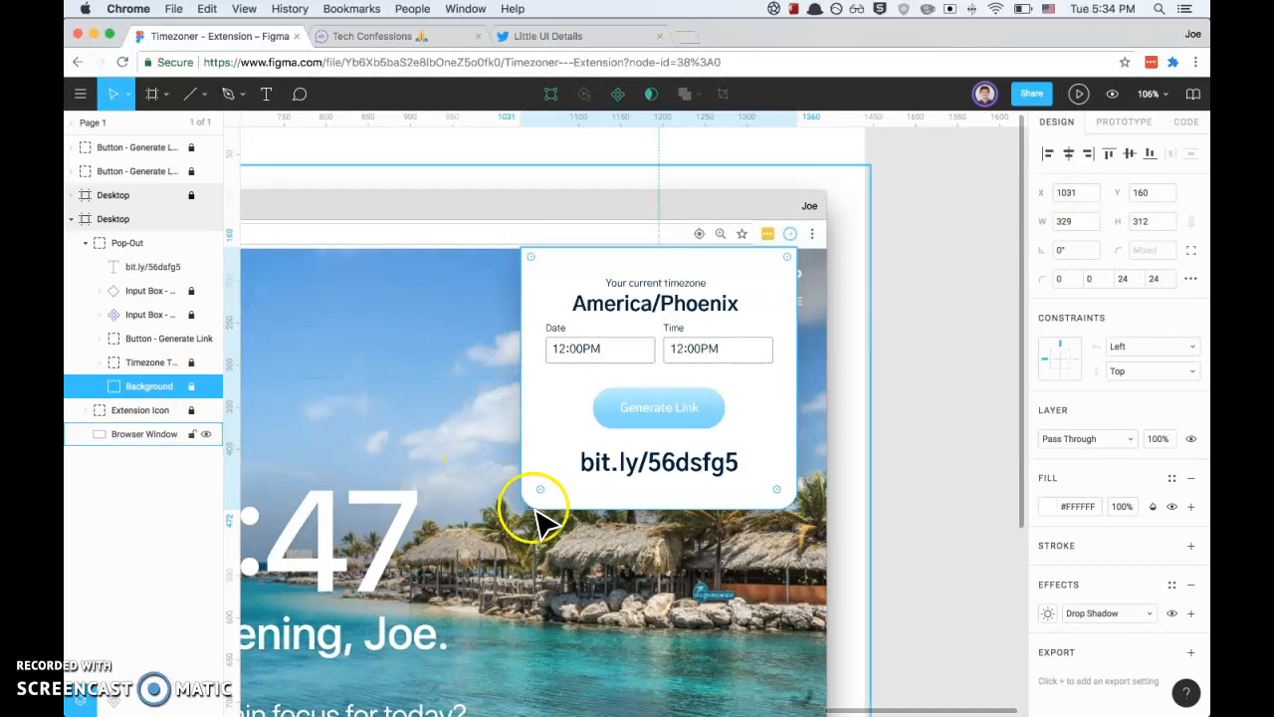
mouse_move(766, 509)
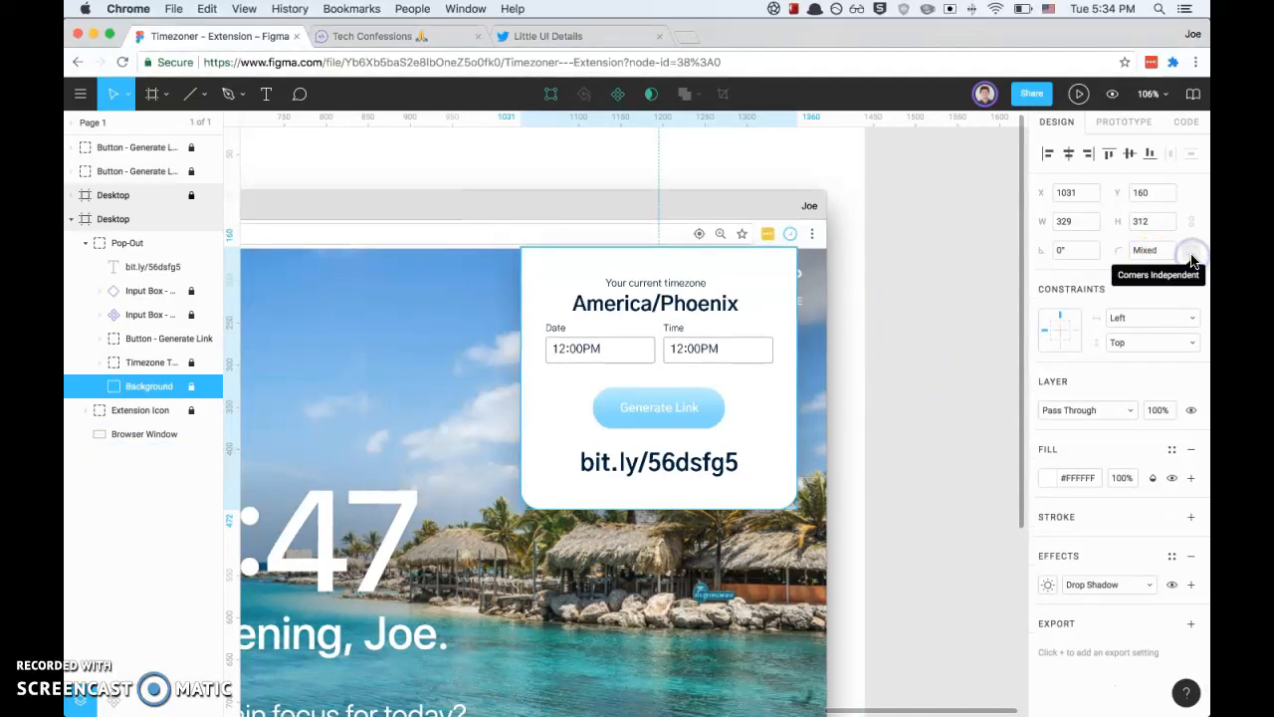
click(1191, 251)
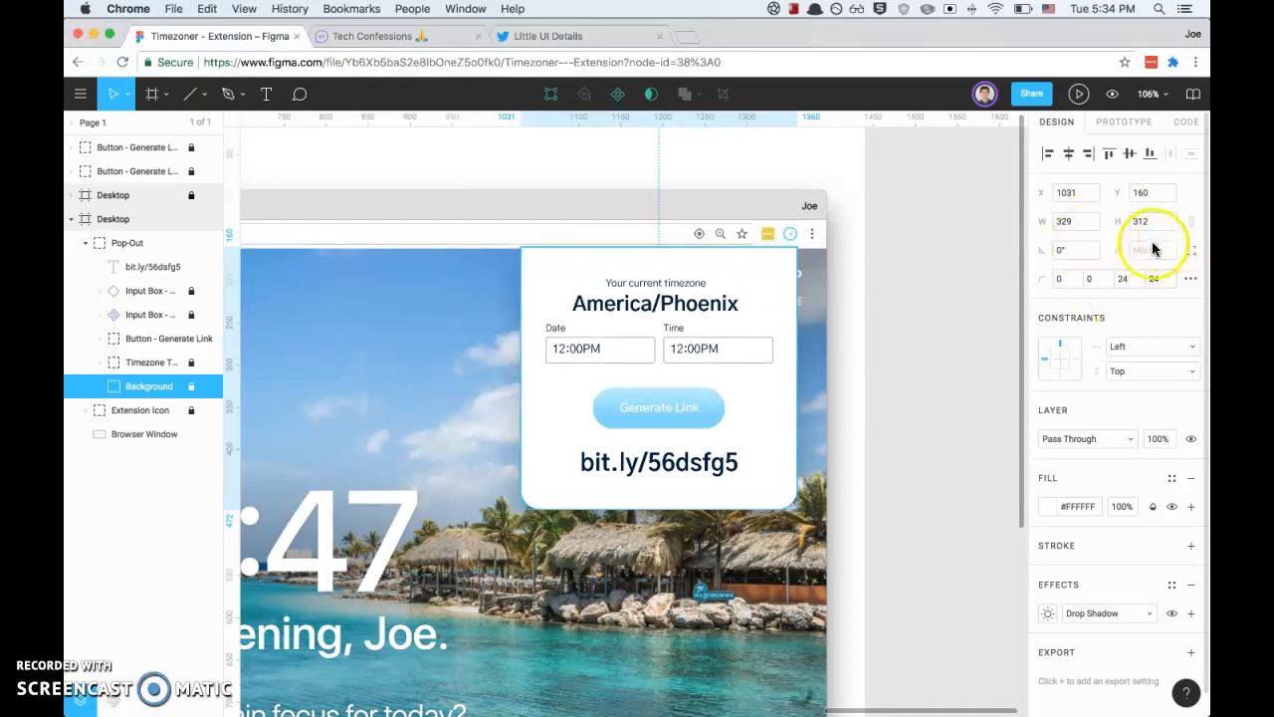
mouse_move(1060, 278)
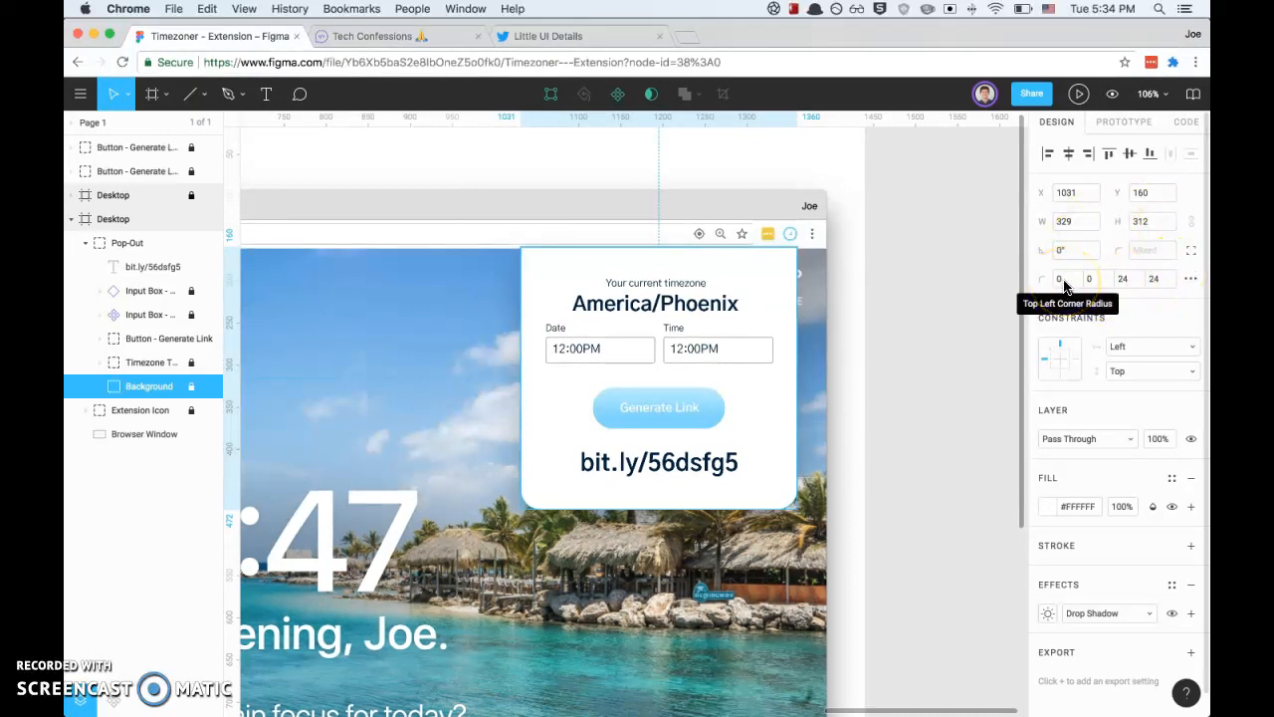
mouse_move(1123, 286)
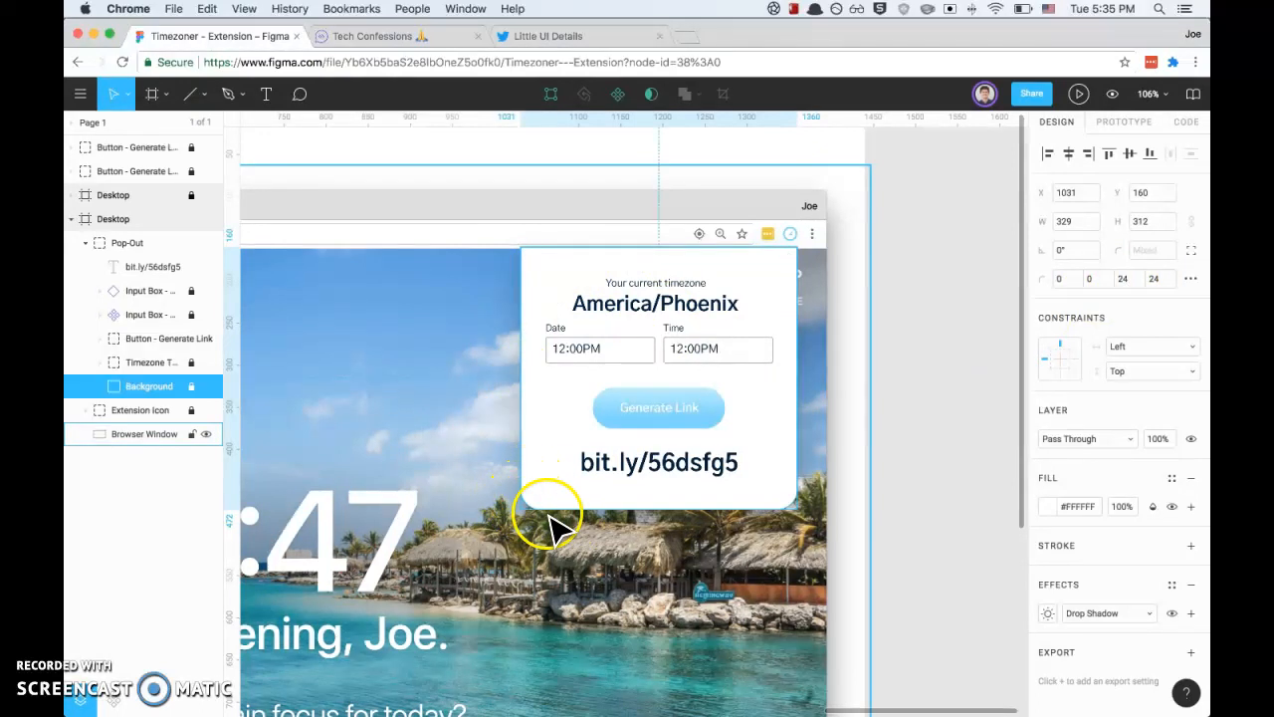
mouse_move(847, 498)
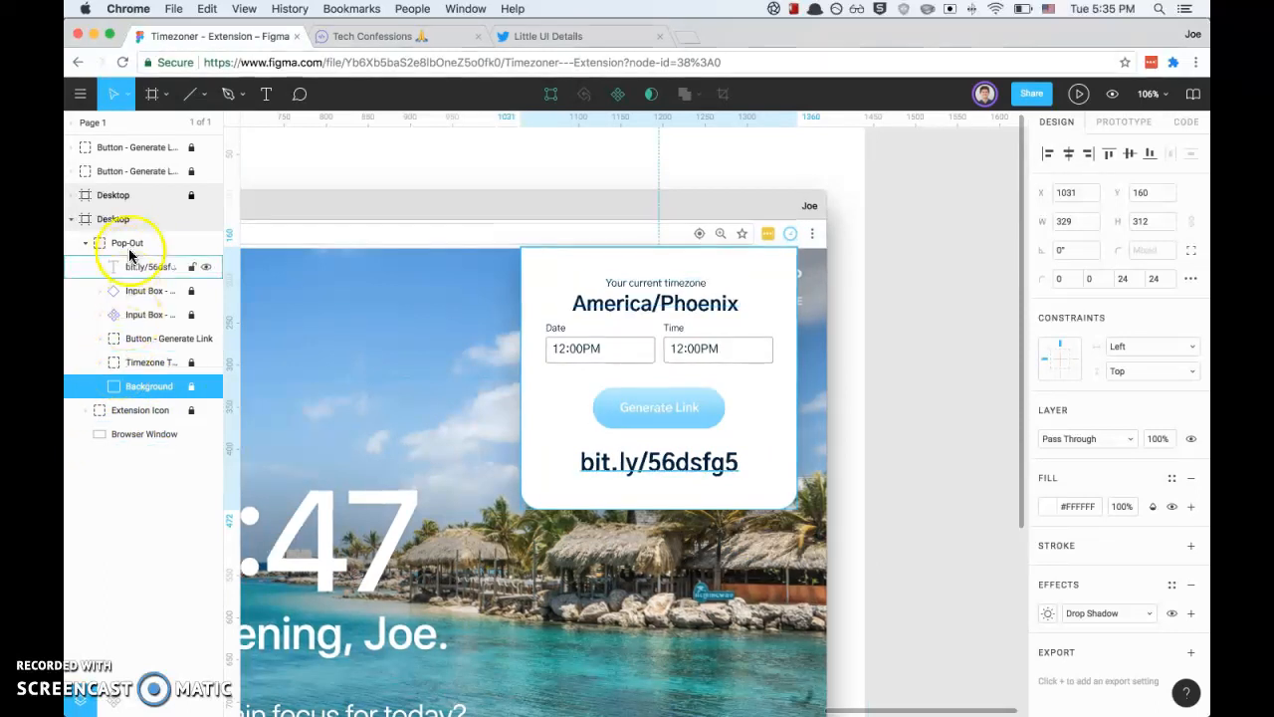
click(150, 362)
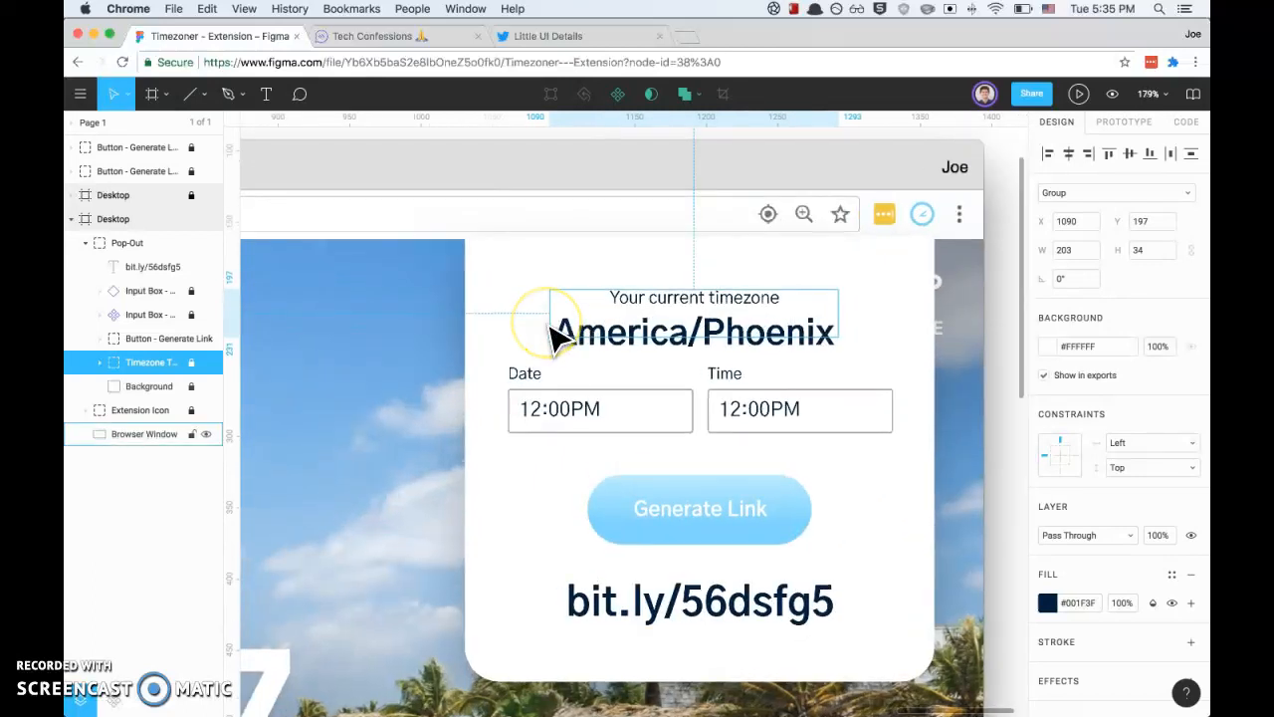
Expand the Timezone group and select the 'Your current timezone' and America/Phoenix text layers
click(100, 362)
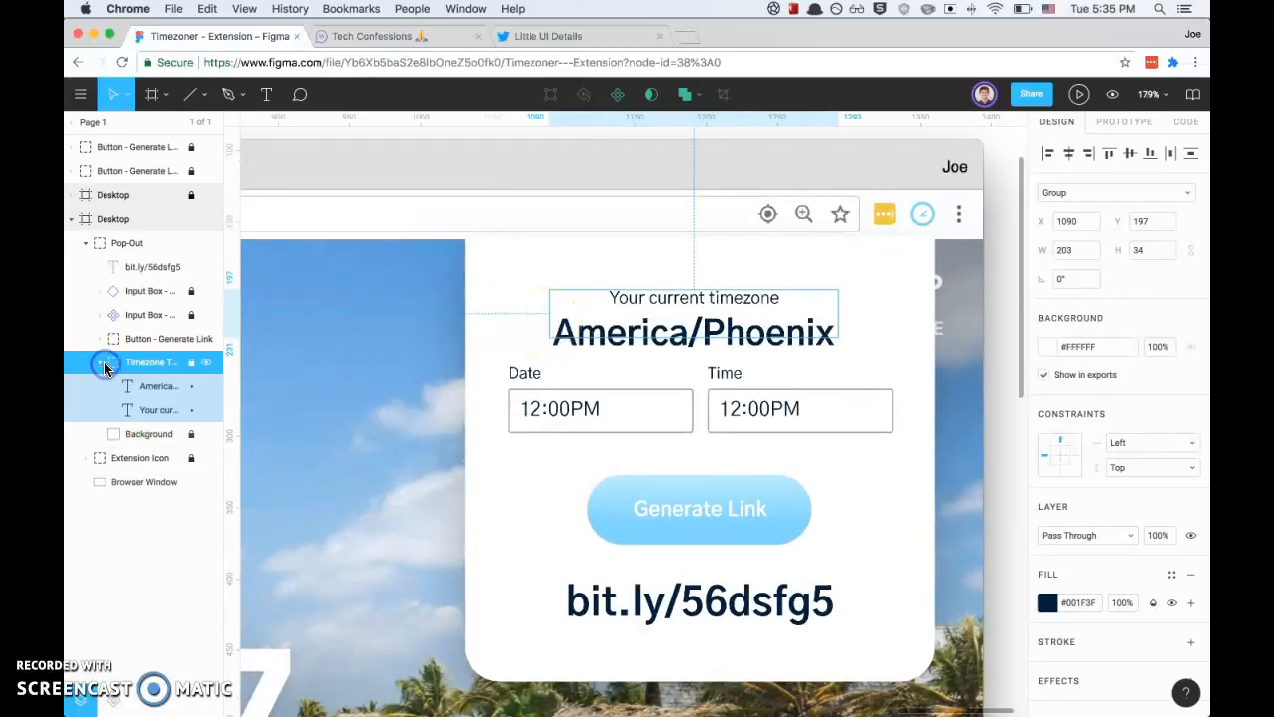
click(160, 410)
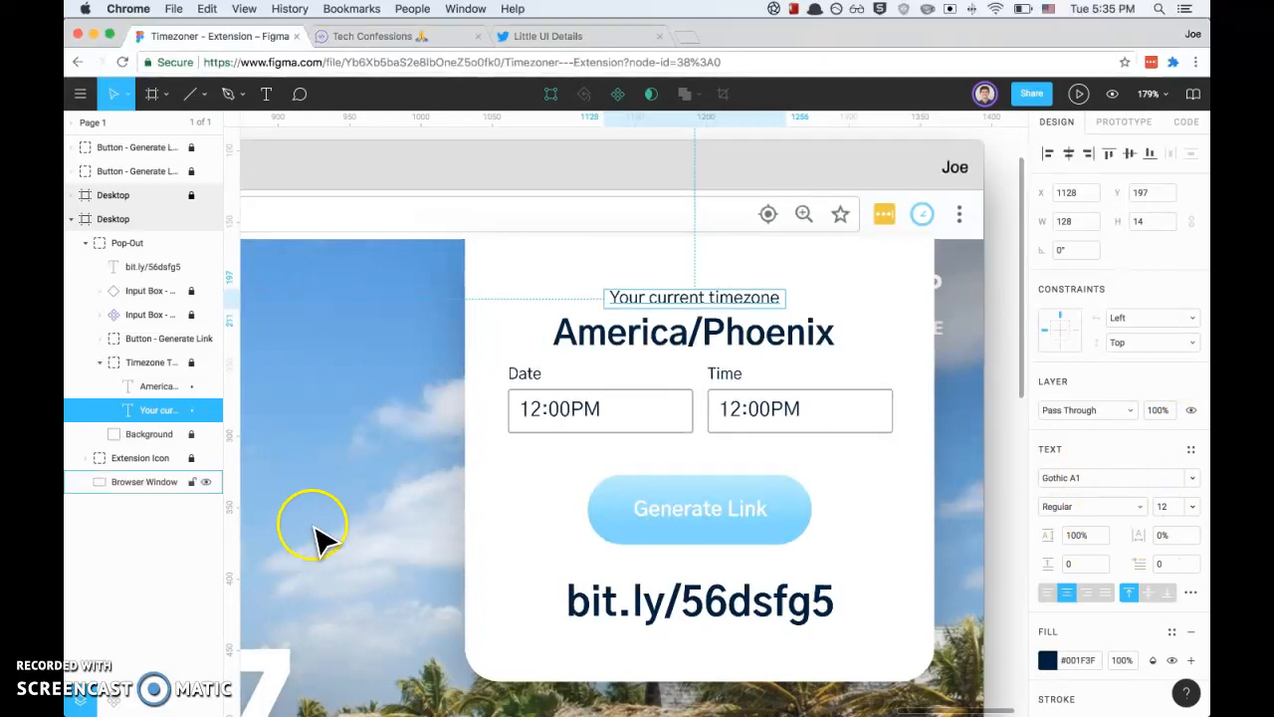
click(157, 386)
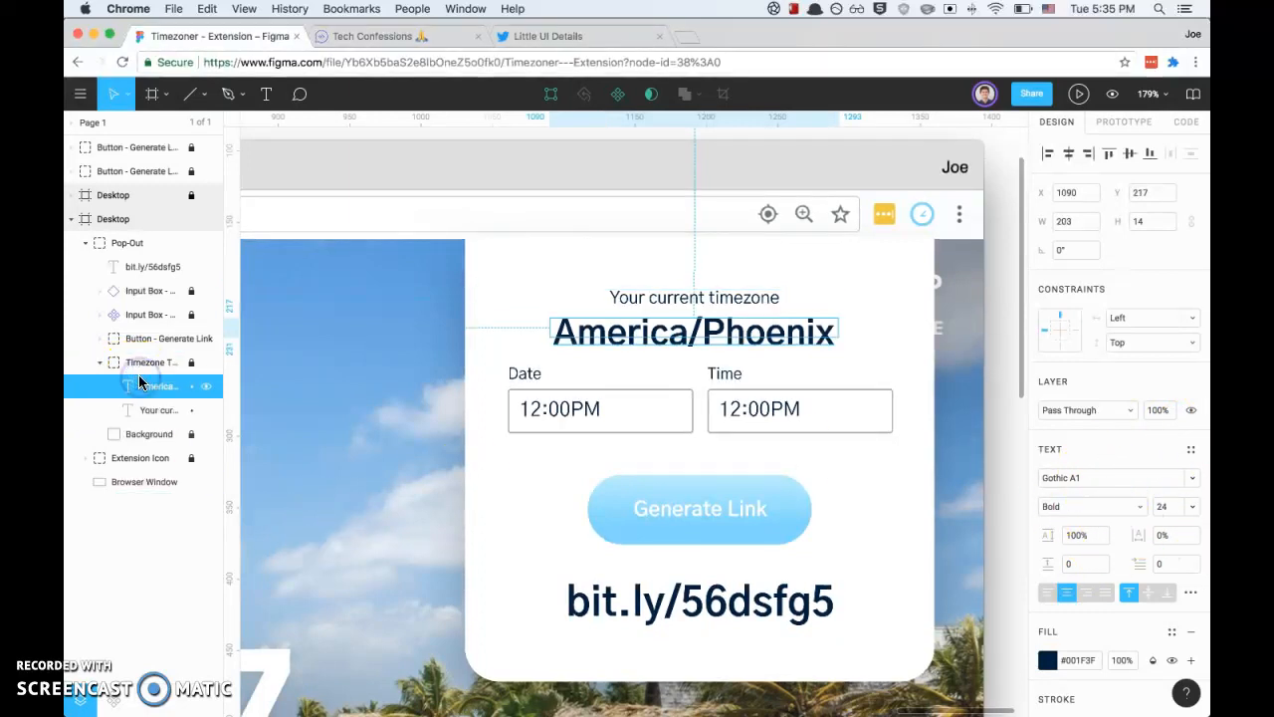
click(147, 363)
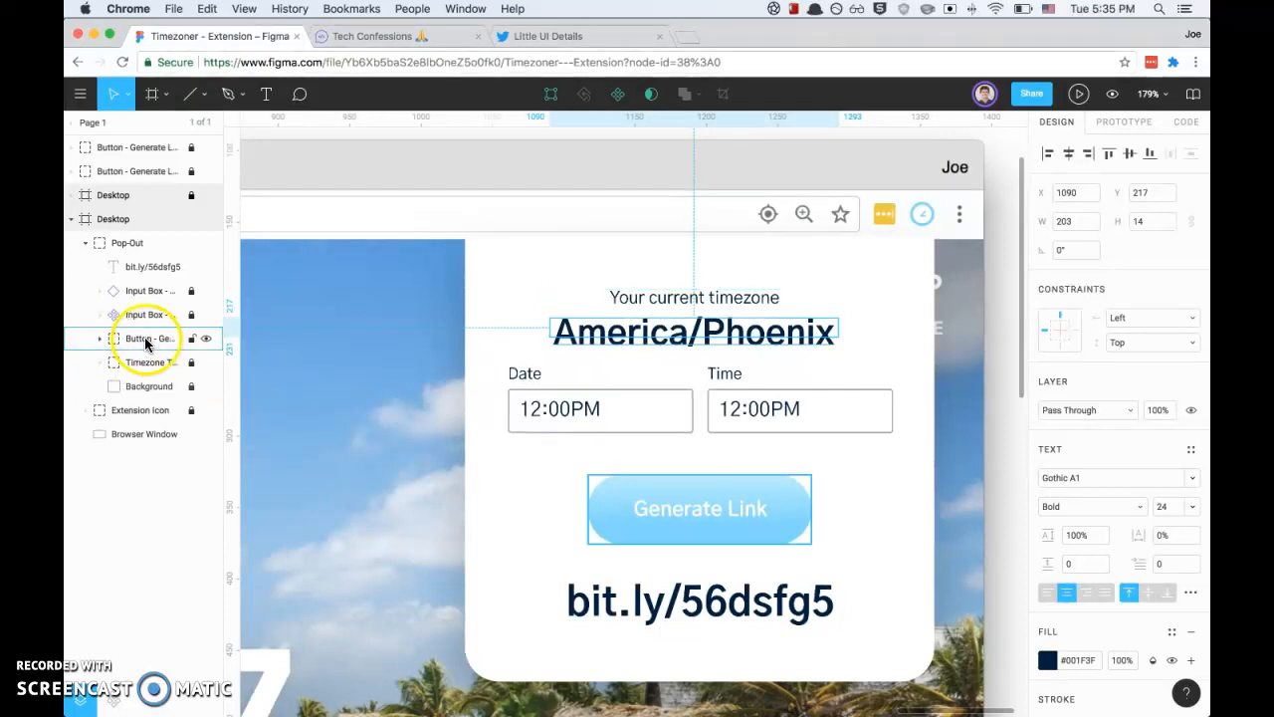
click(145, 363)
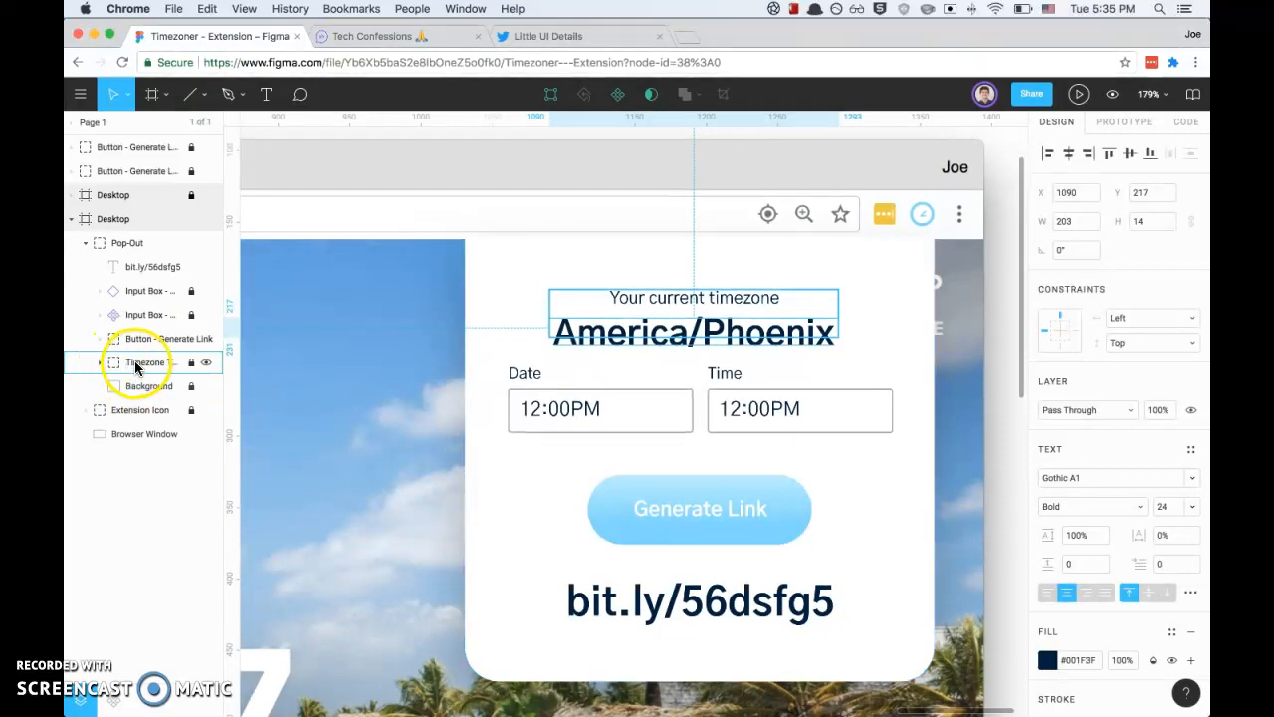
click(147, 363)
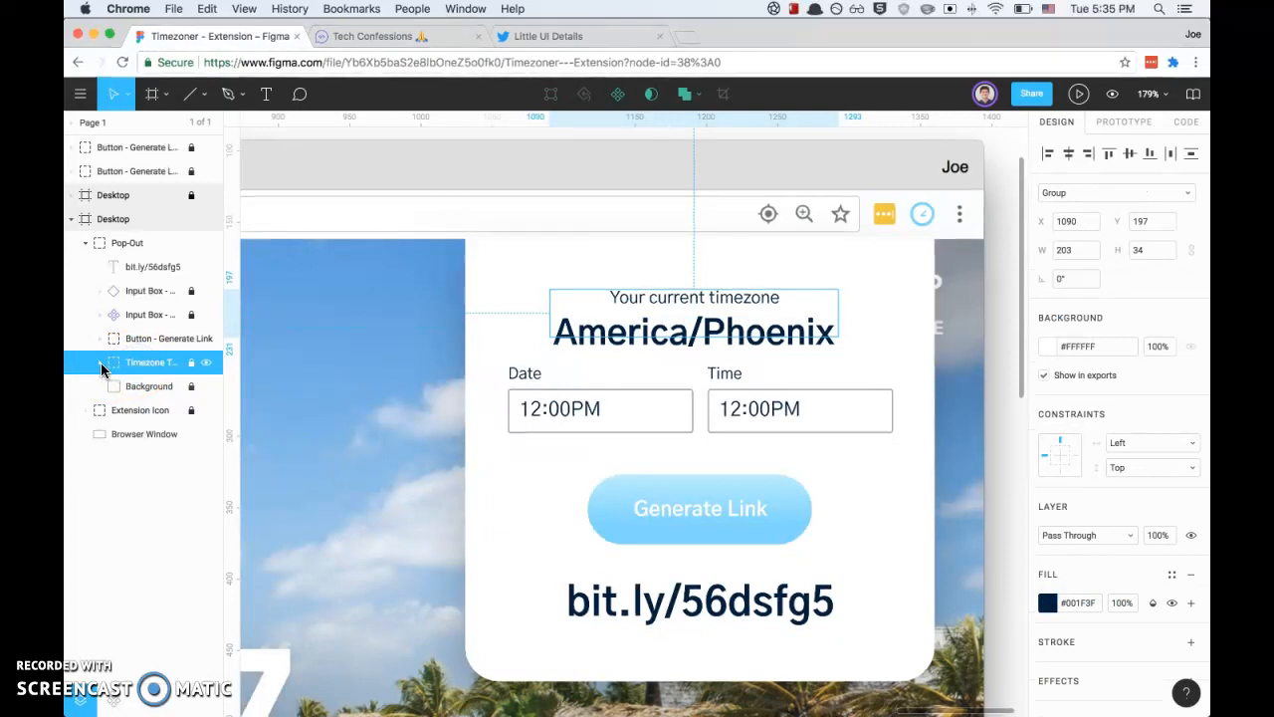
click(99, 363)
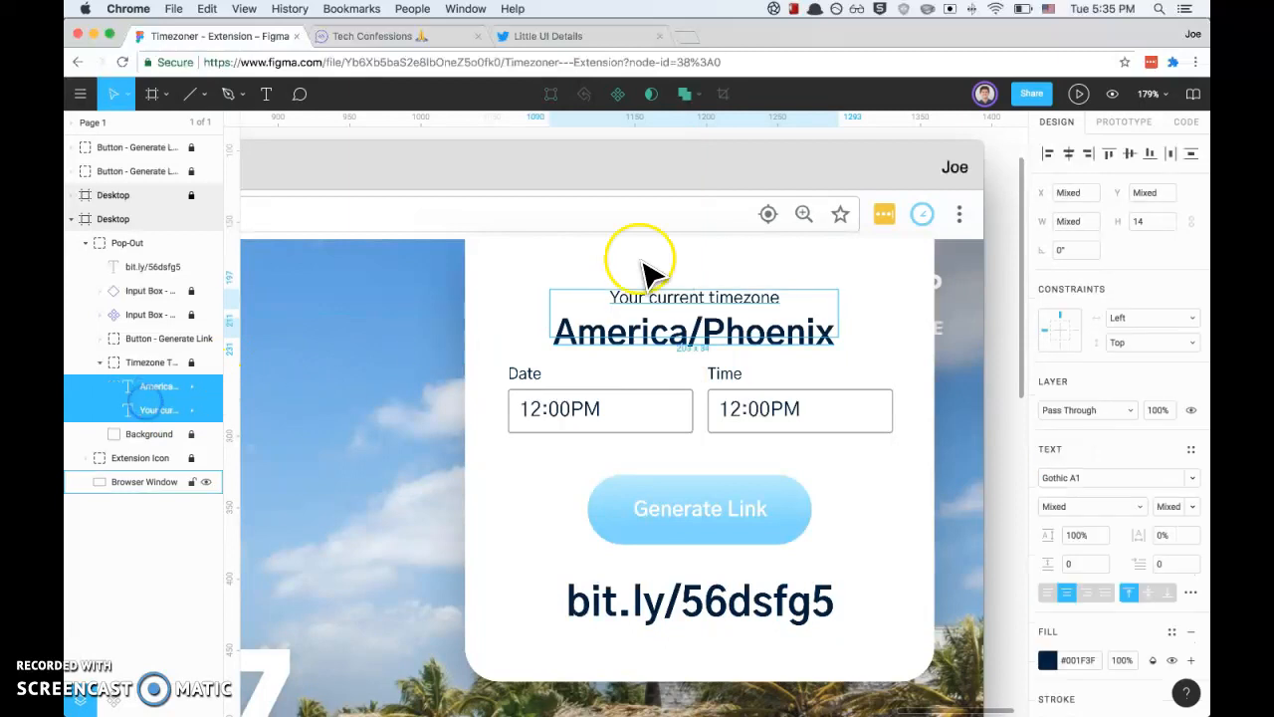
mouse_move(1071, 154)
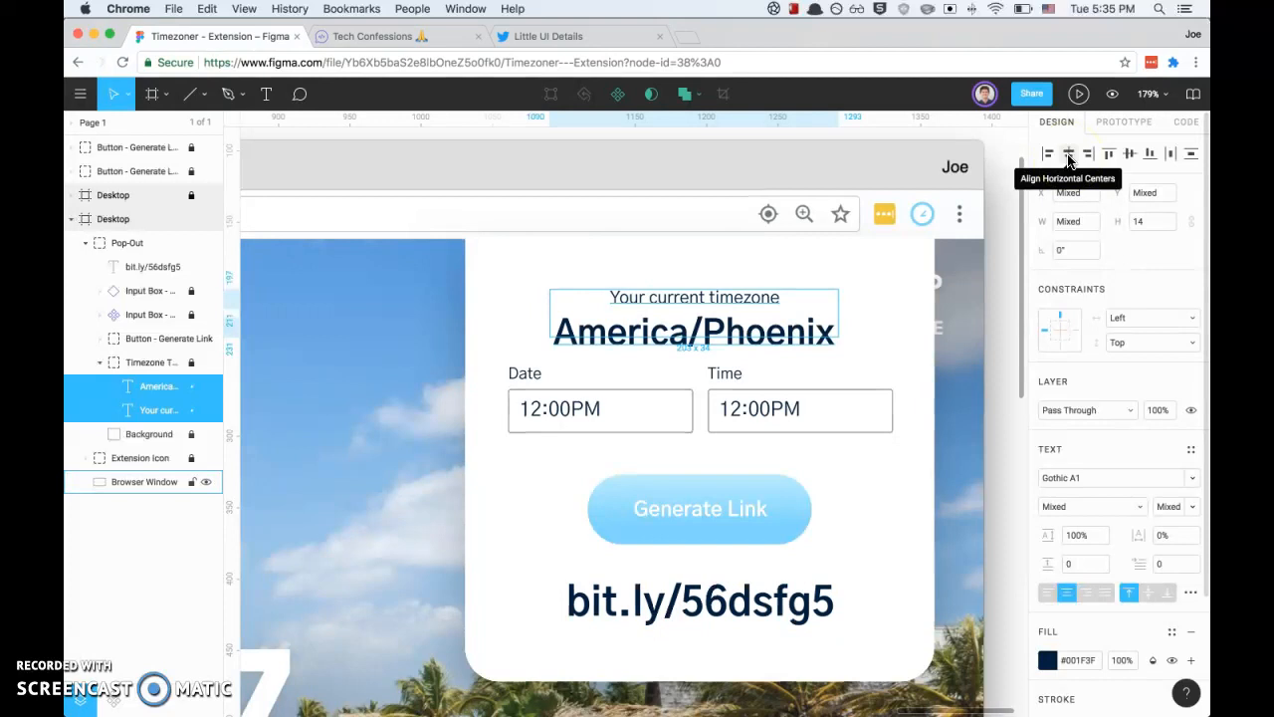
mouse_move(1132, 154)
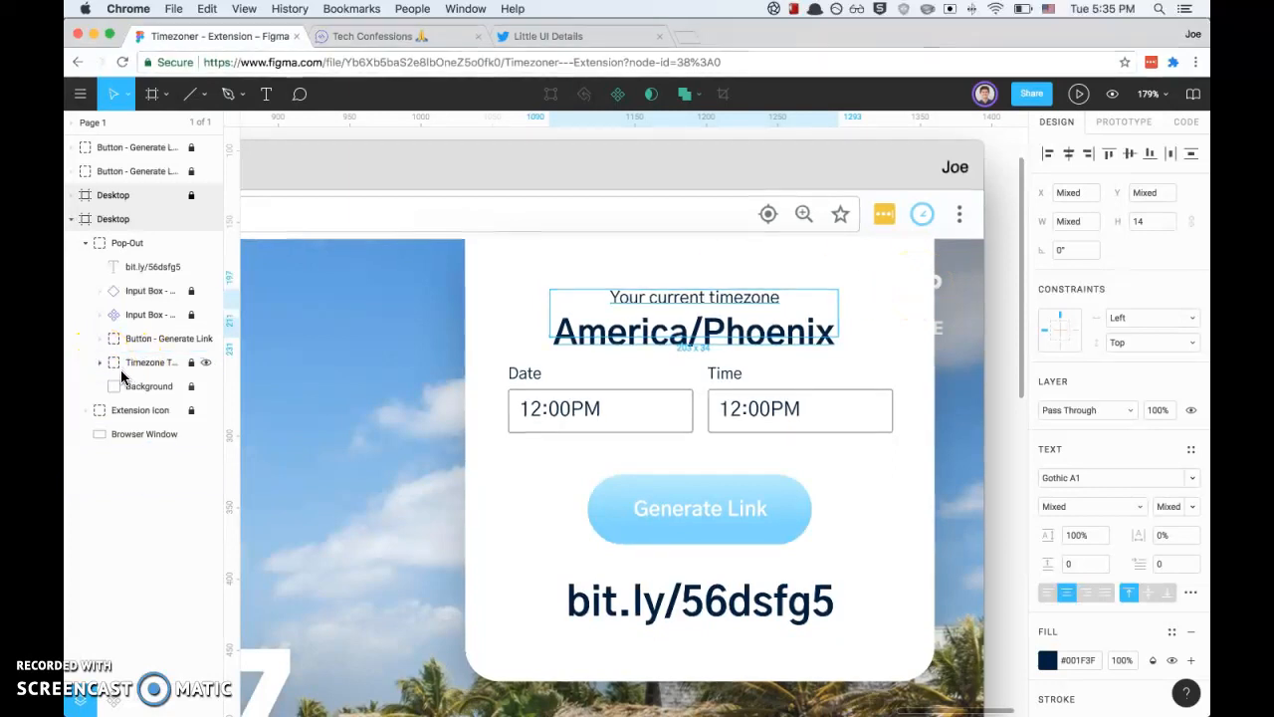
Step through the Date and Time input box layers in the pop-out
click(147, 291)
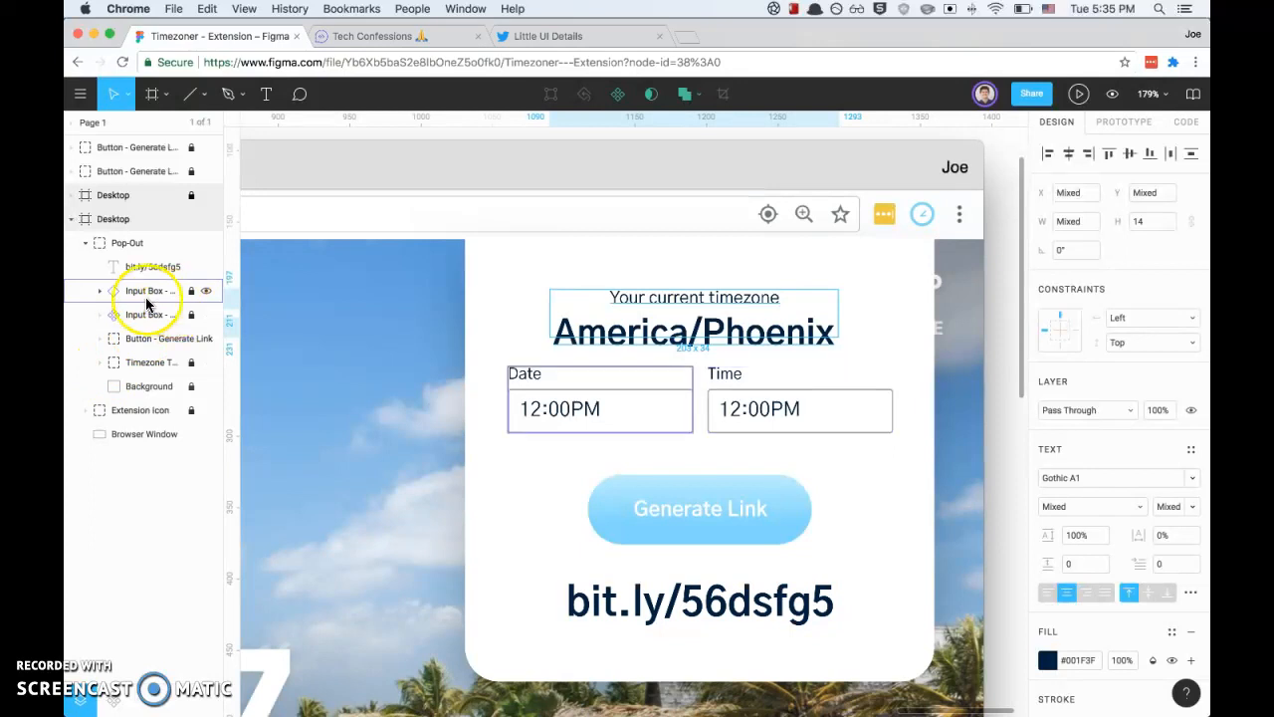
click(149, 315)
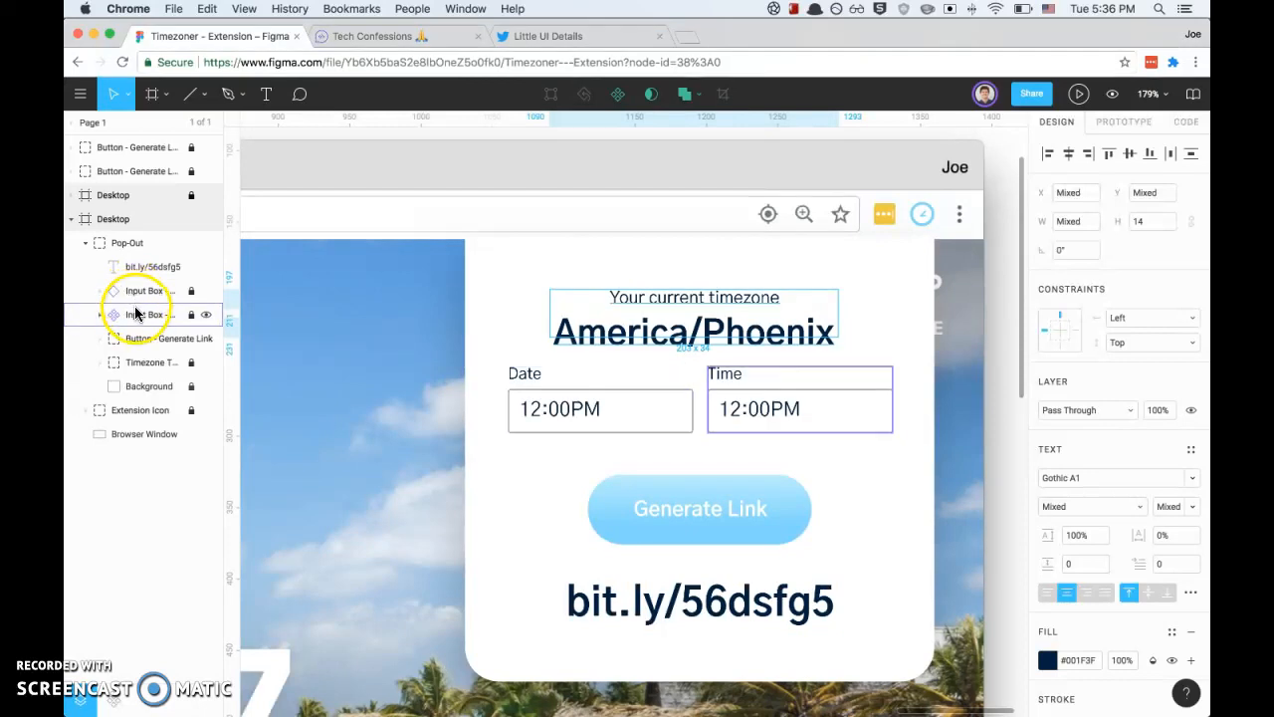
click(149, 315)
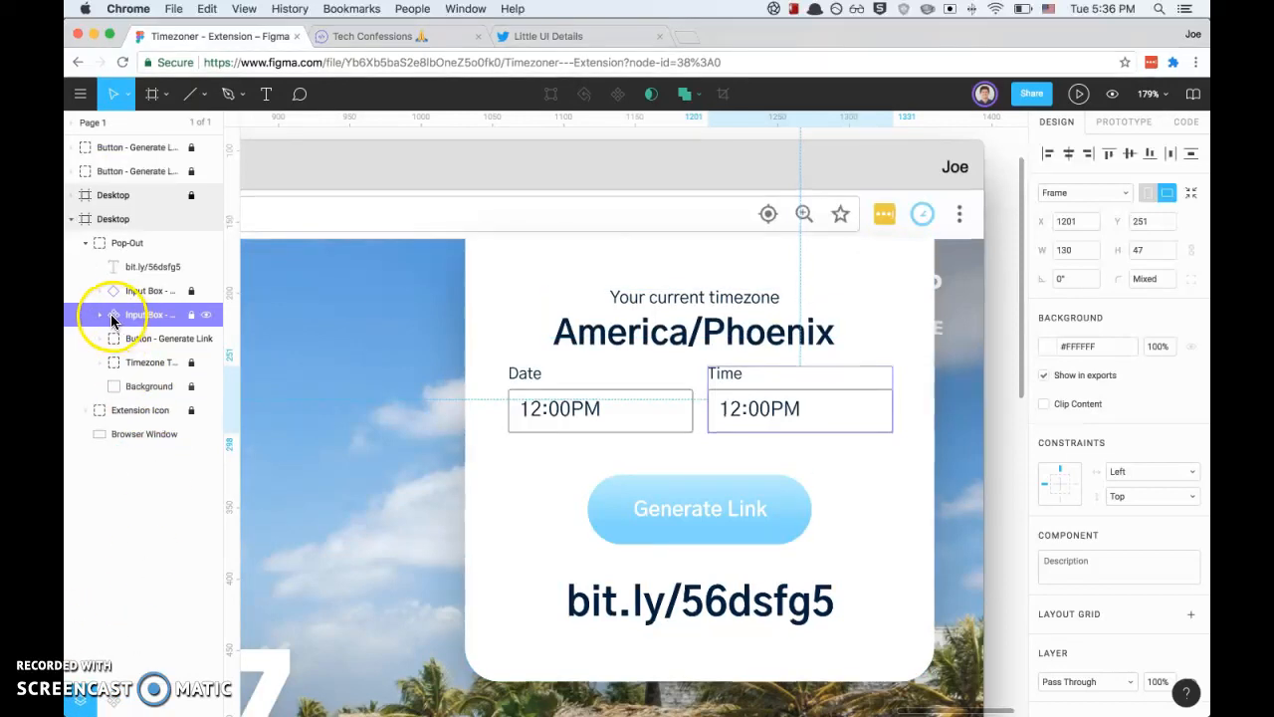
click(149, 291)
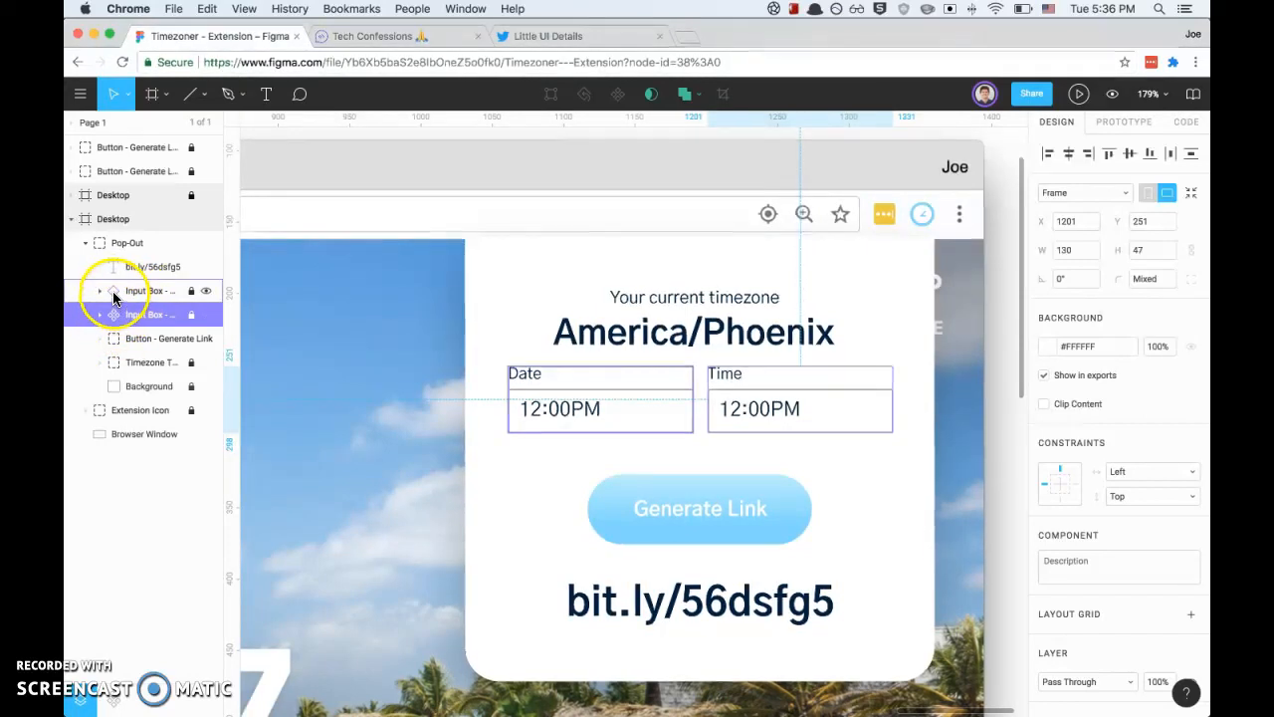
Reselect the Date and Time input boxes and the Generate Link button layer
click(148, 314)
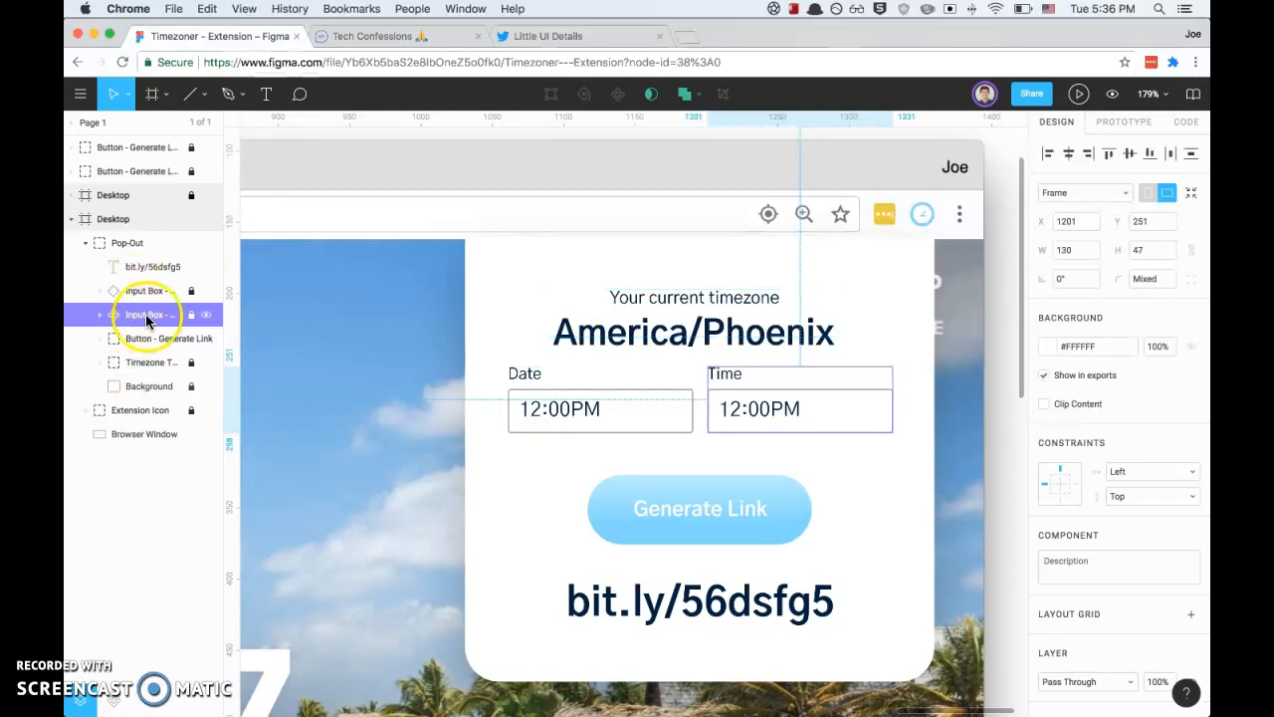
click(143, 291)
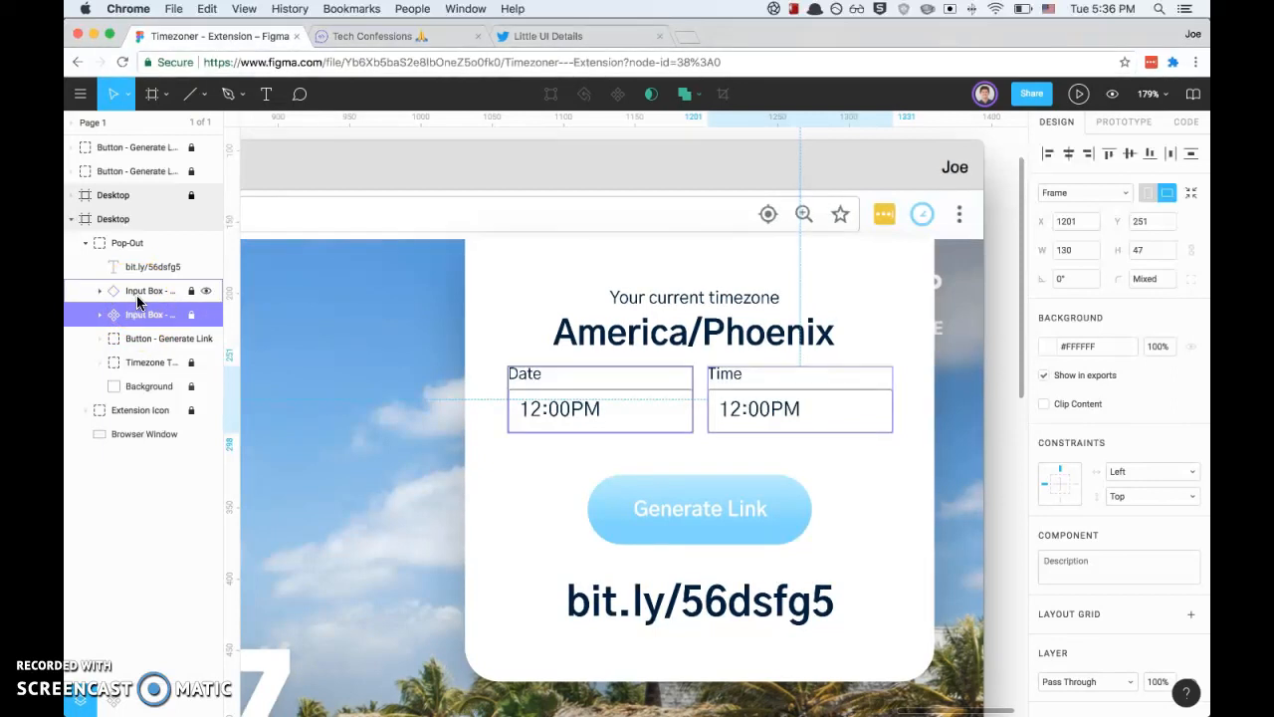
click(149, 291)
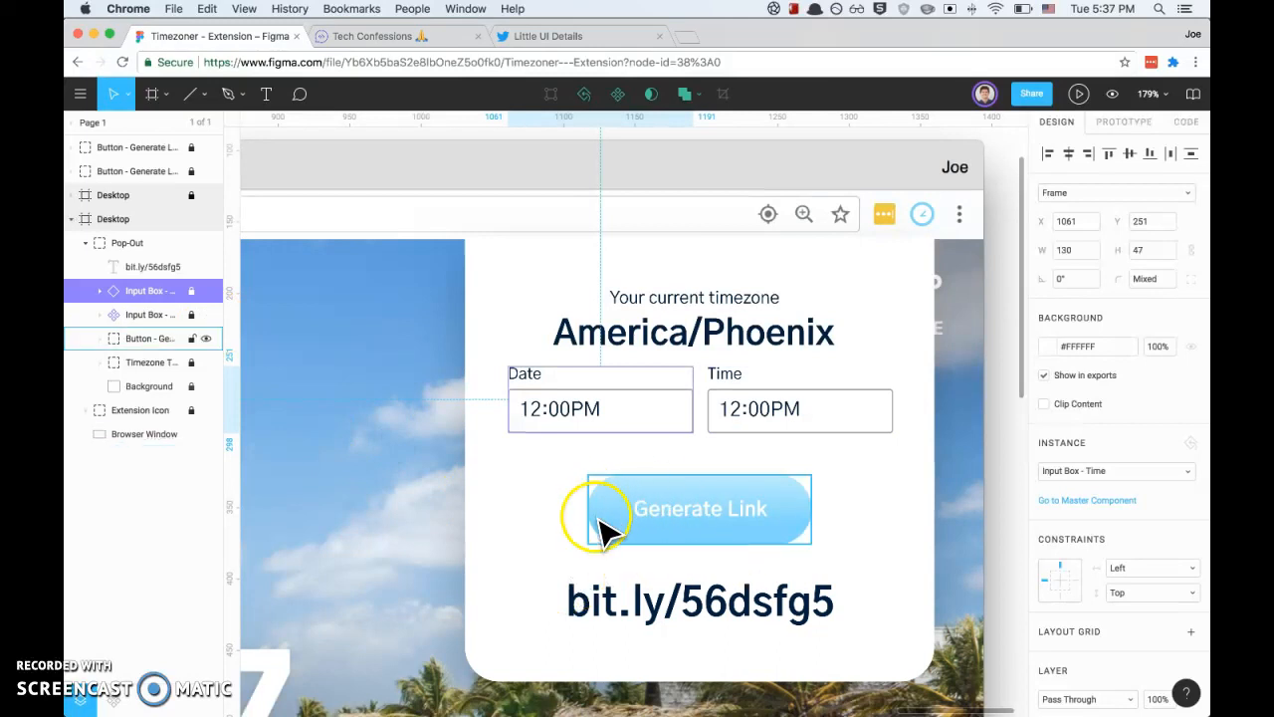
mouse_move(633, 533)
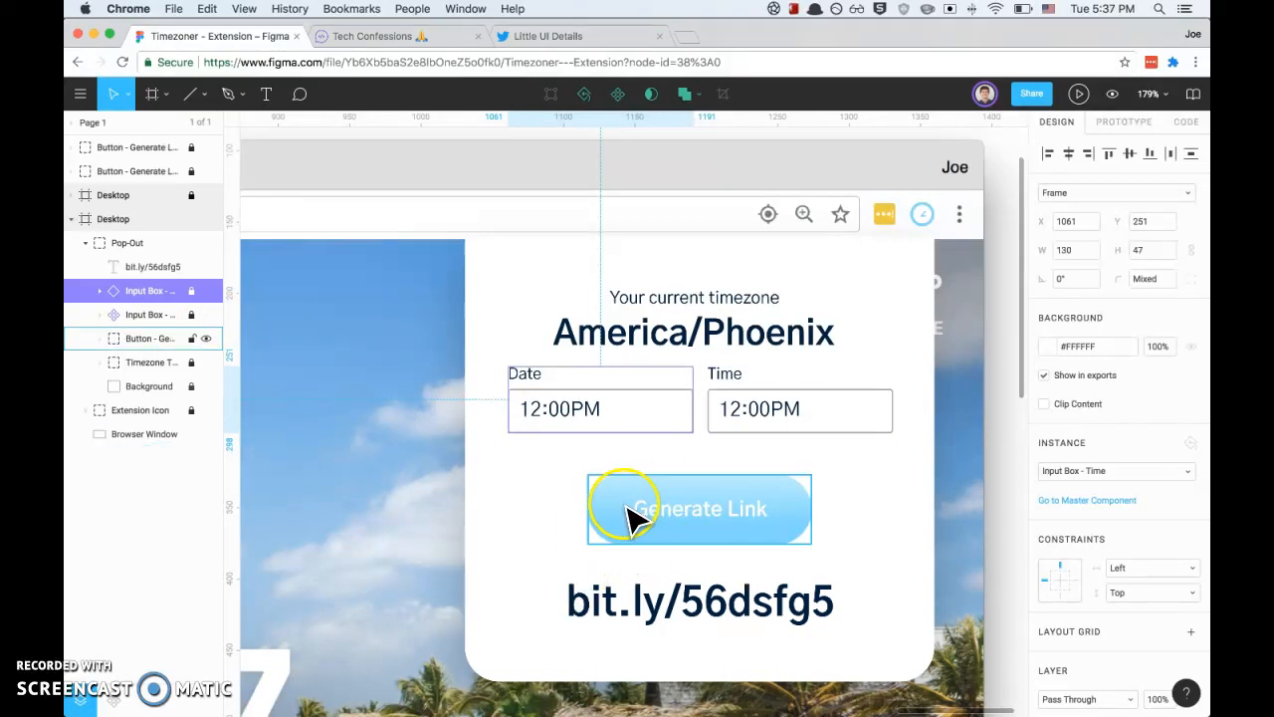
click(150, 314)
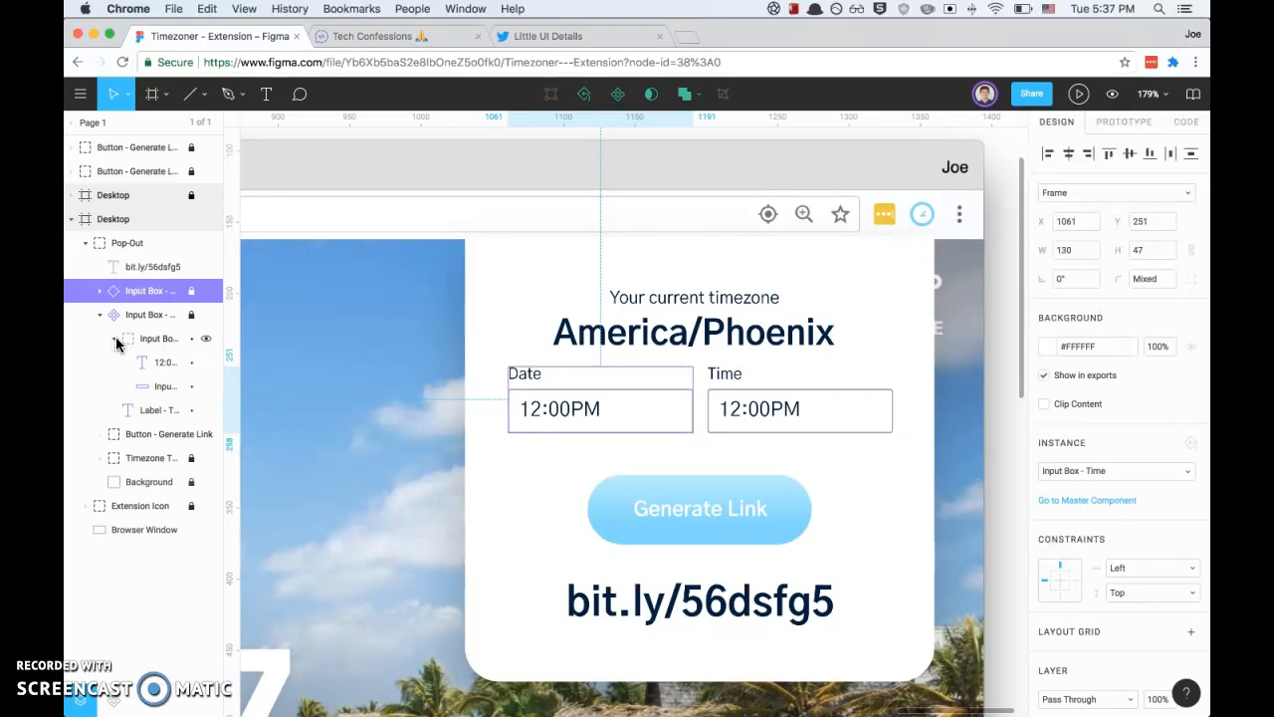
Change the Date field's 12:00PM text to 8/7/2018
click(159, 363)
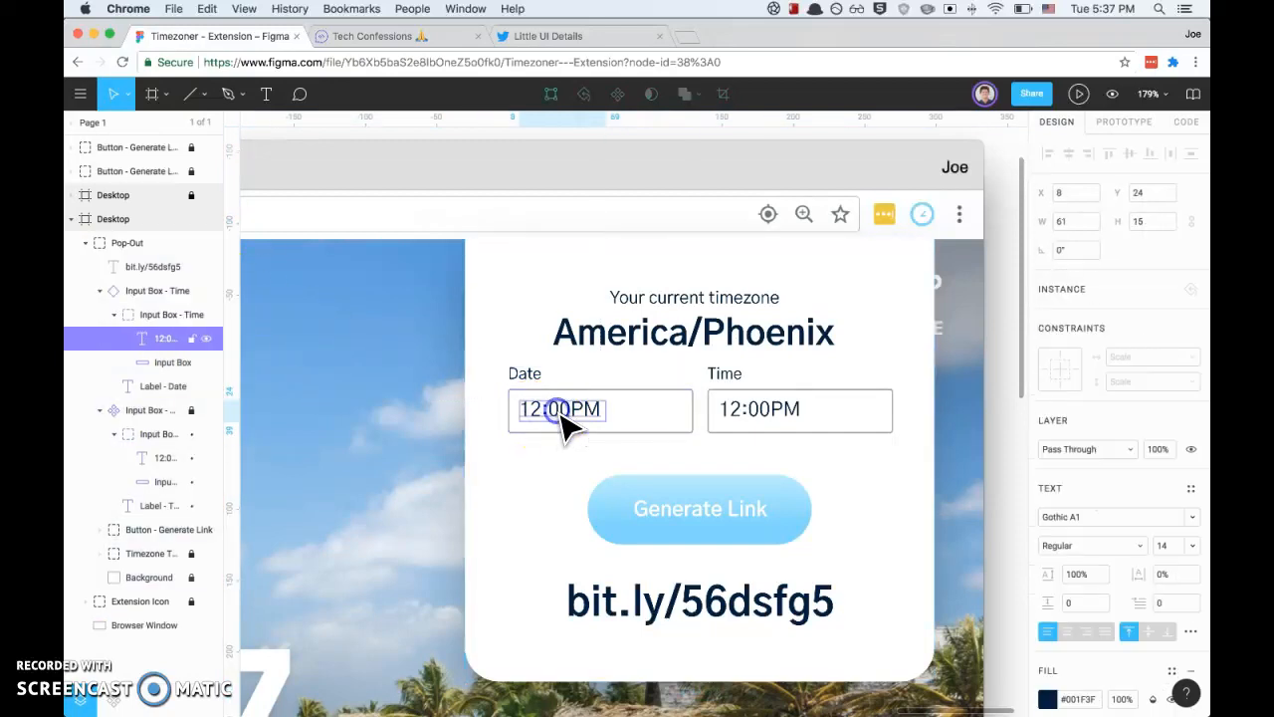
double_click(555, 411)
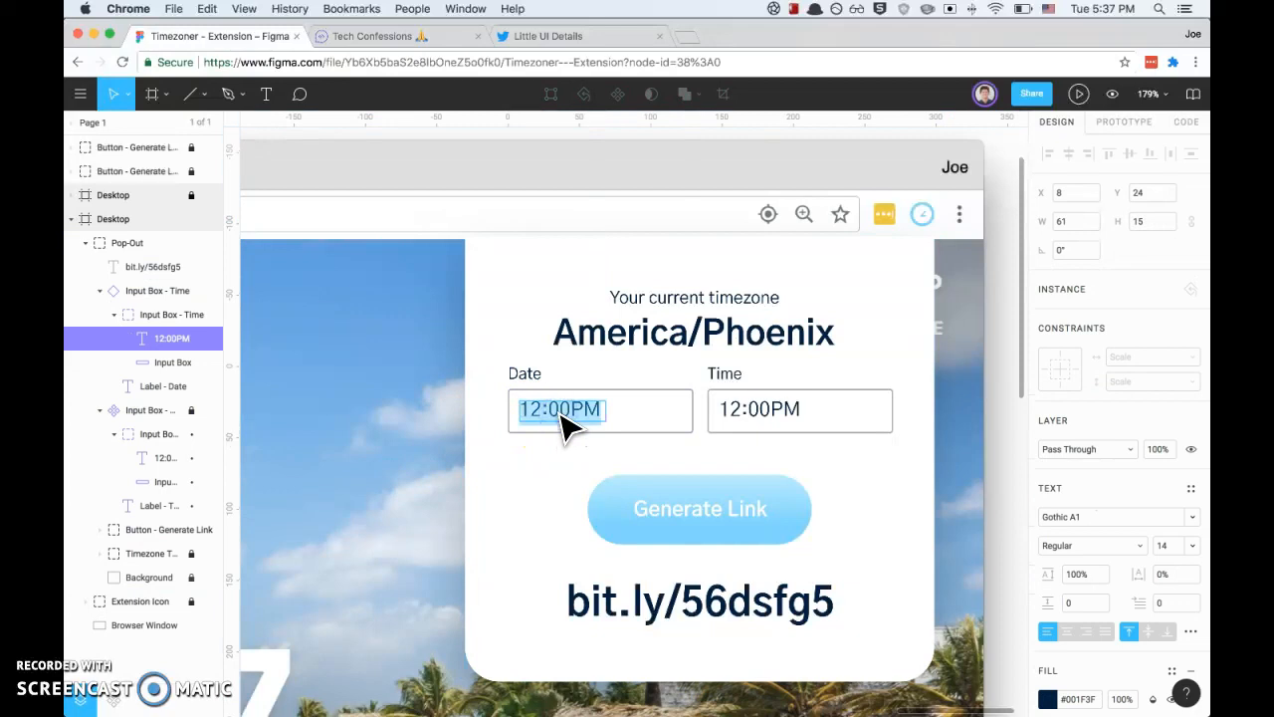
text(8/)
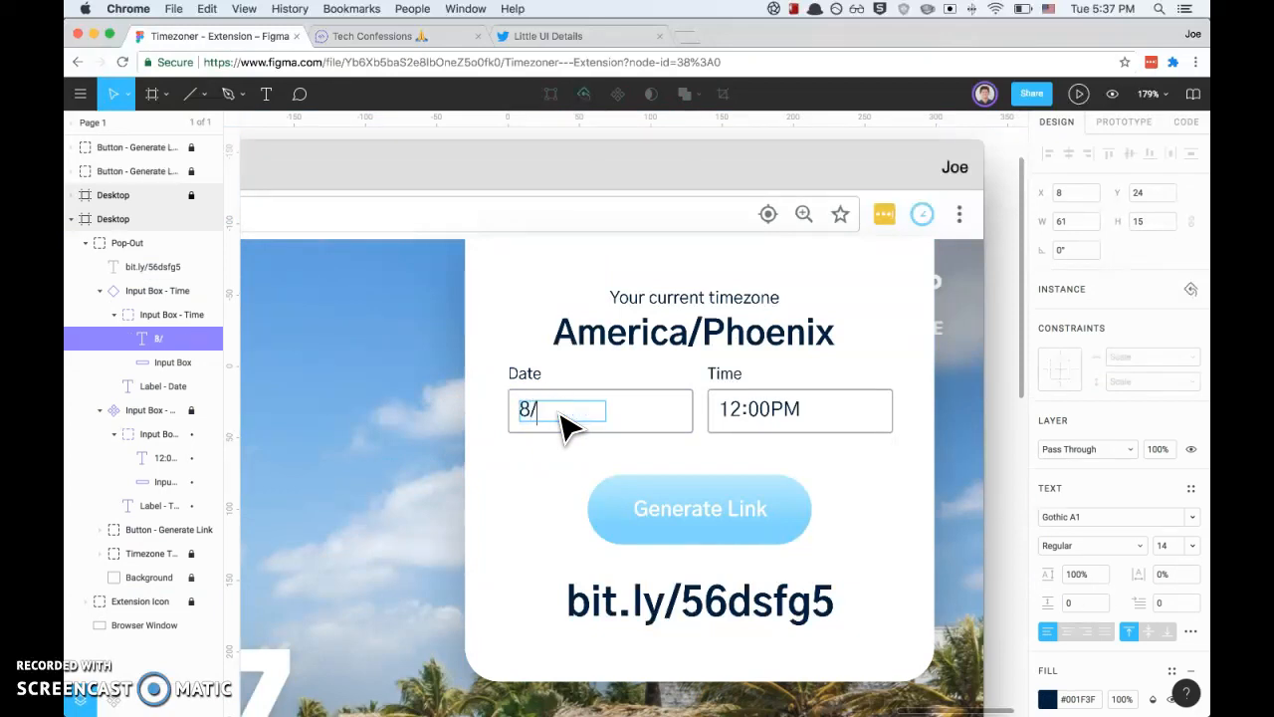
text(7/2018)
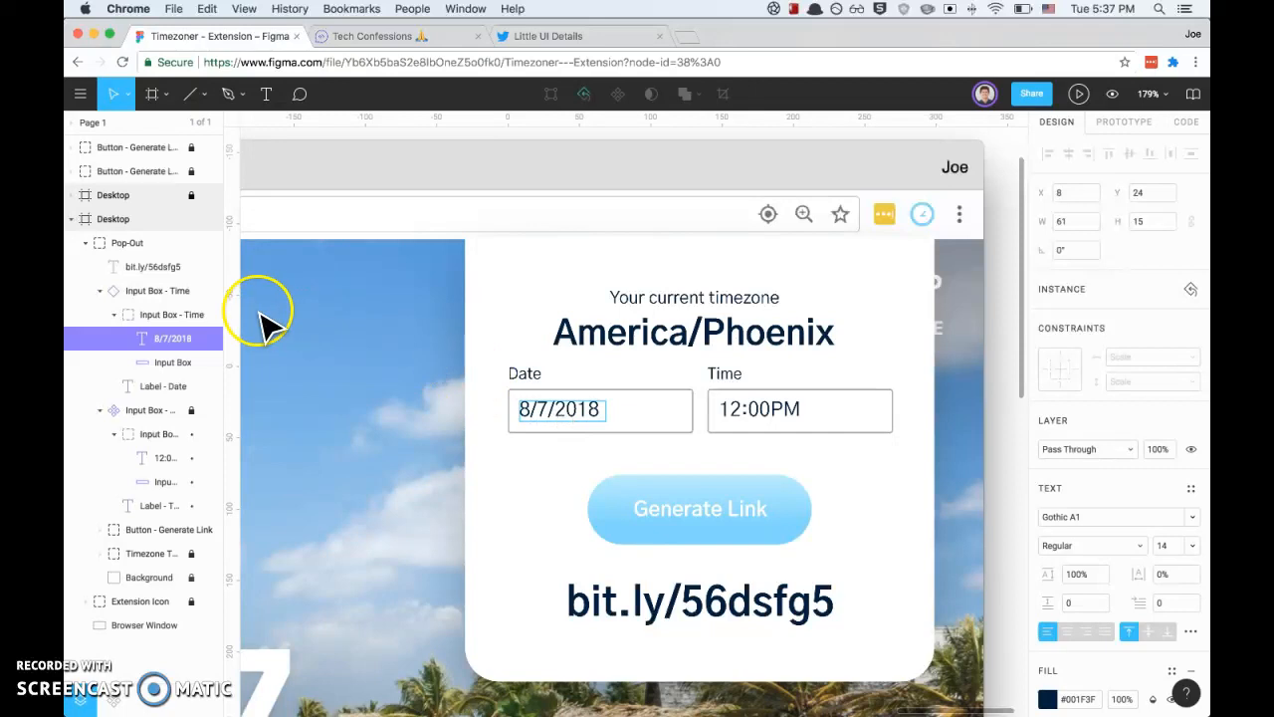
click(147, 291)
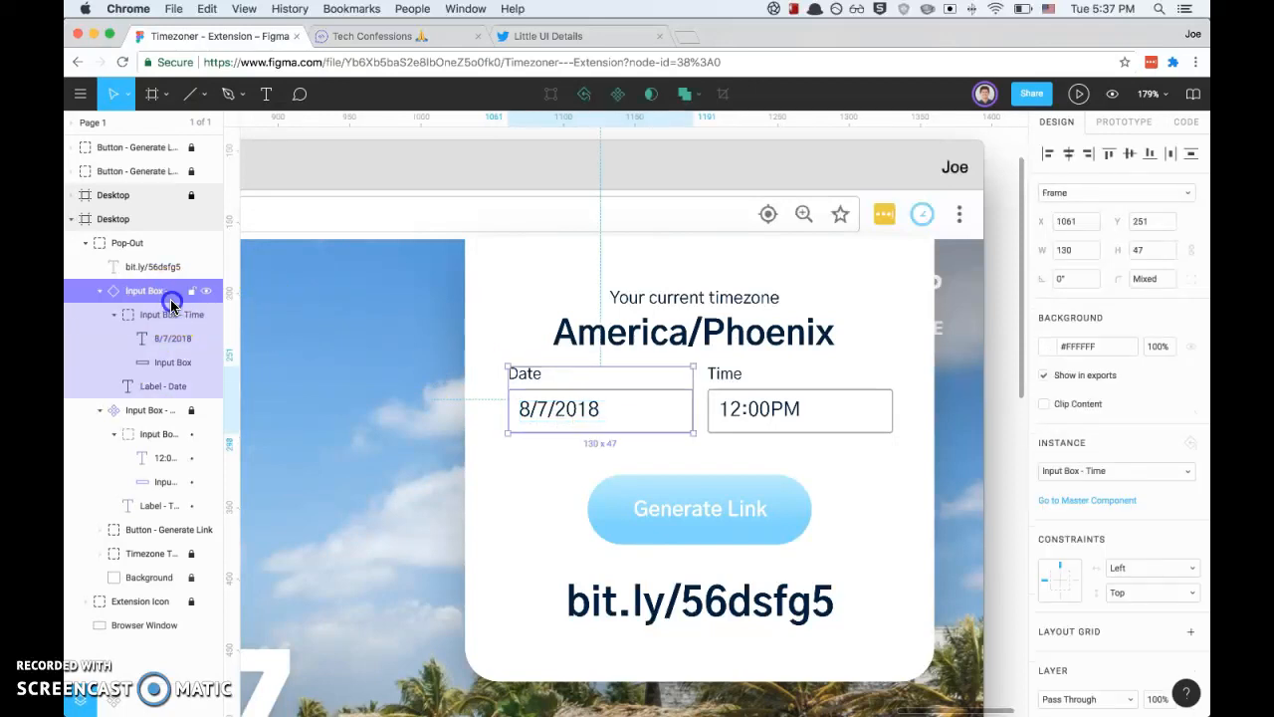
Select the Date input box and then the Generate Link button
click(143, 291)
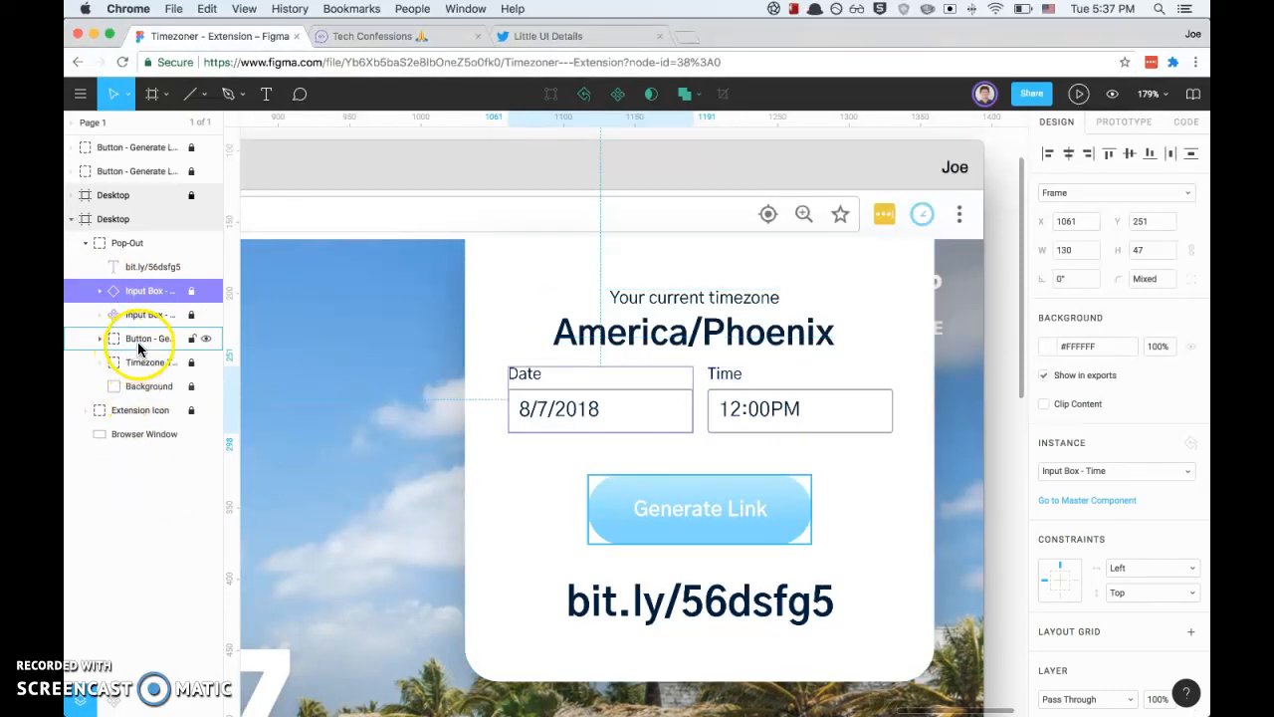
click(144, 338)
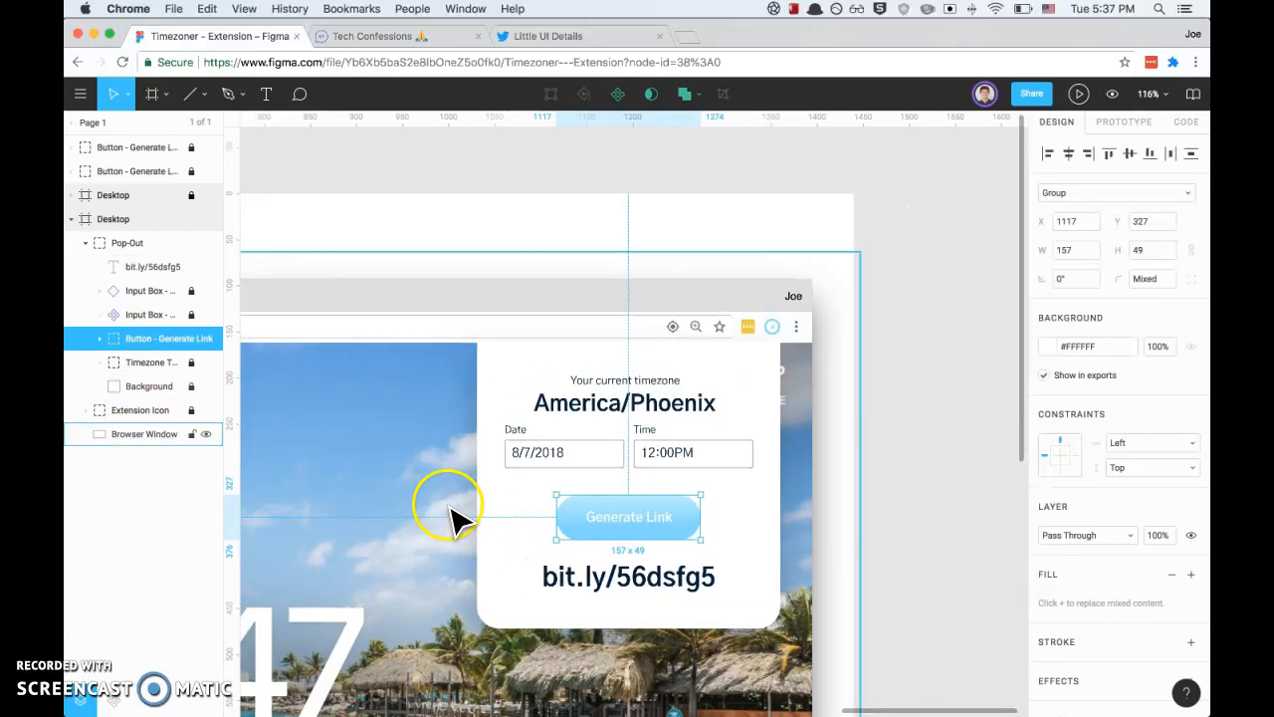
click(562, 36)
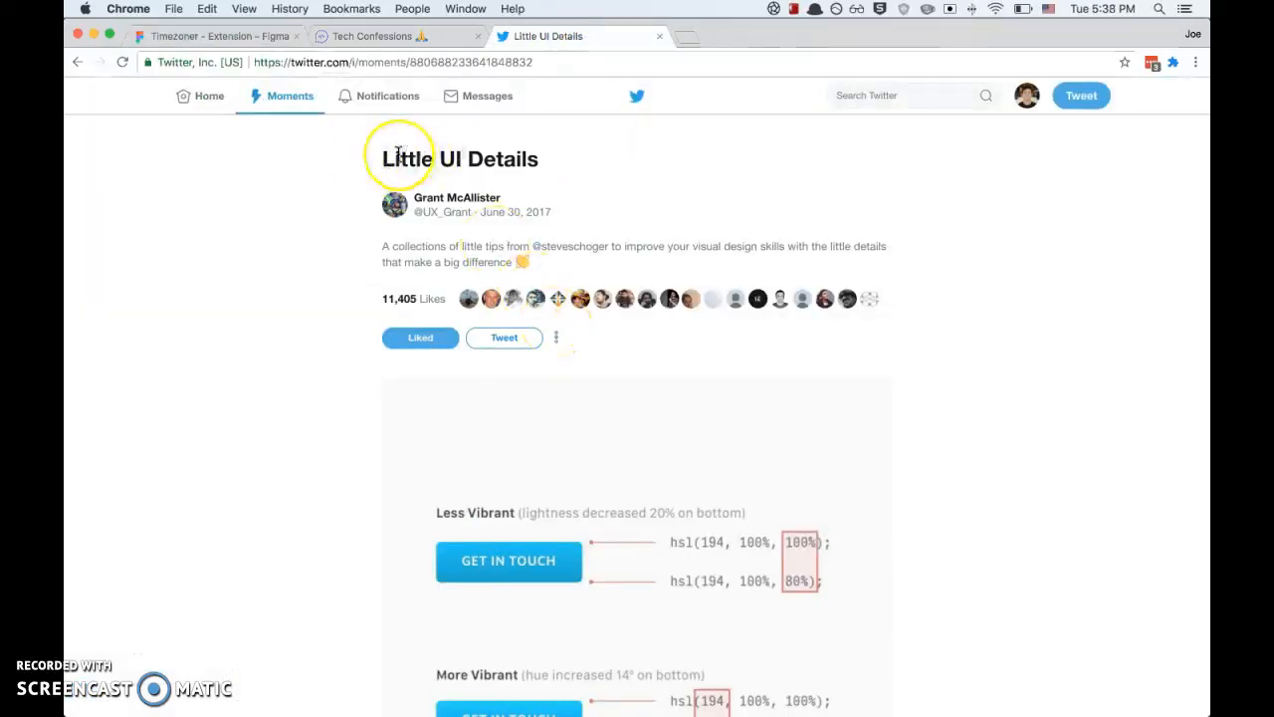
Scroll the Little UI Details page down to the More Vibrant gradient button example
scroll(down, 3)
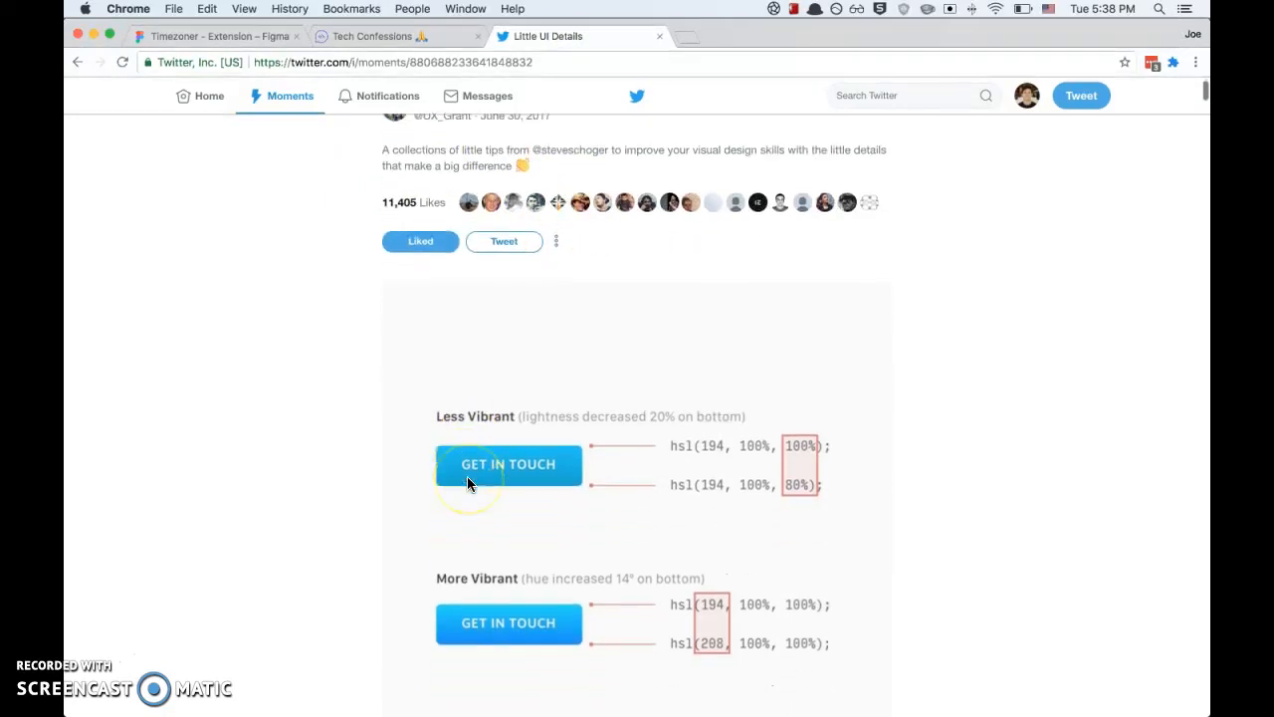
scroll(down, 3)
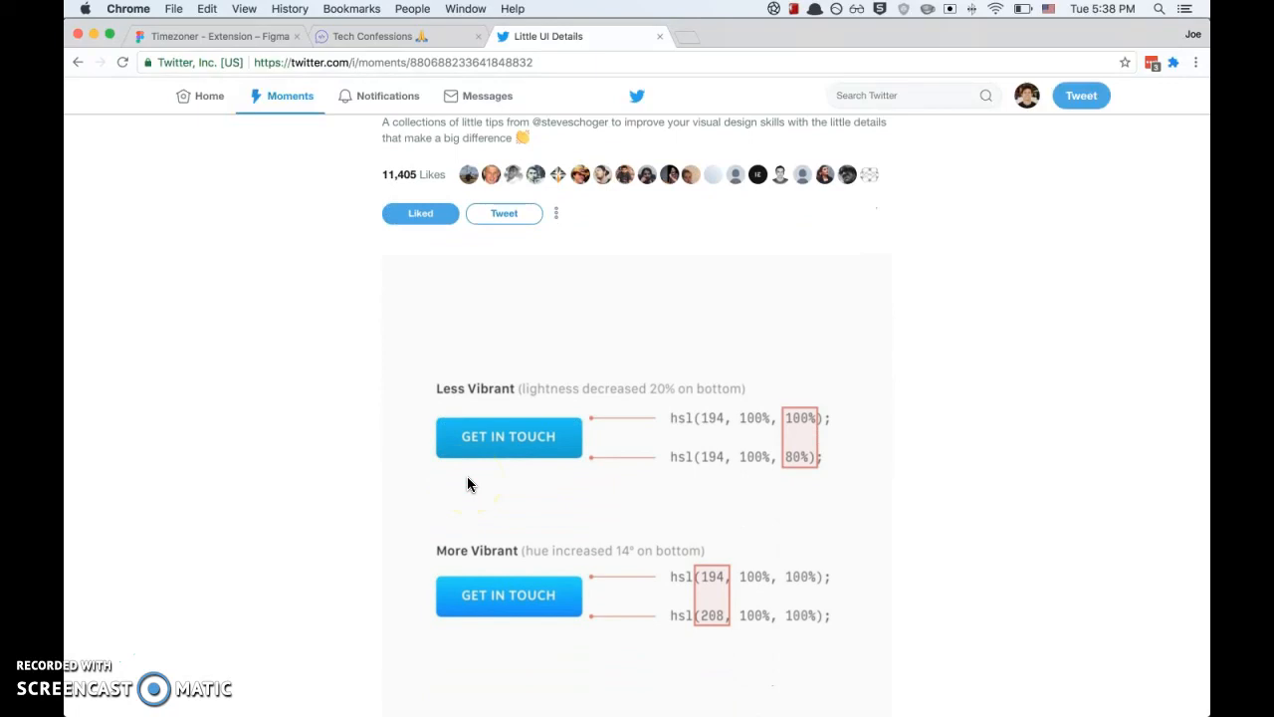
scroll(down, 3)
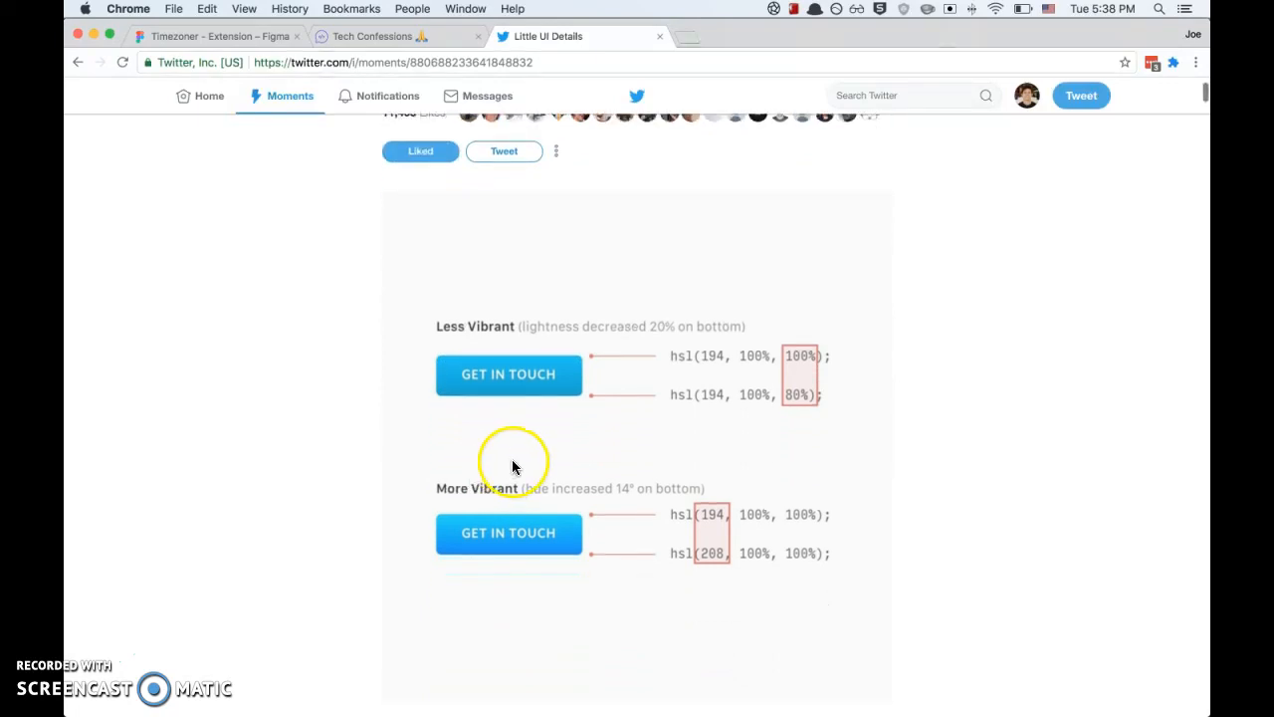
scroll(down, 3)
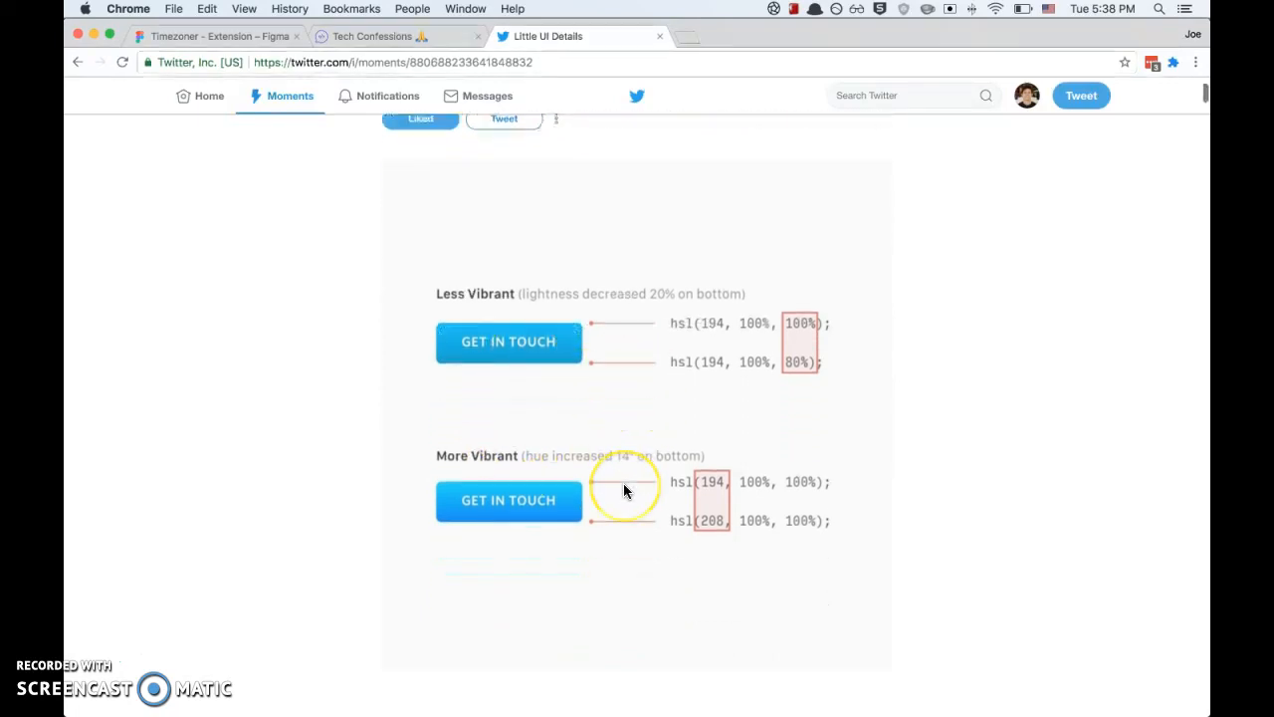
scroll(down, 3)
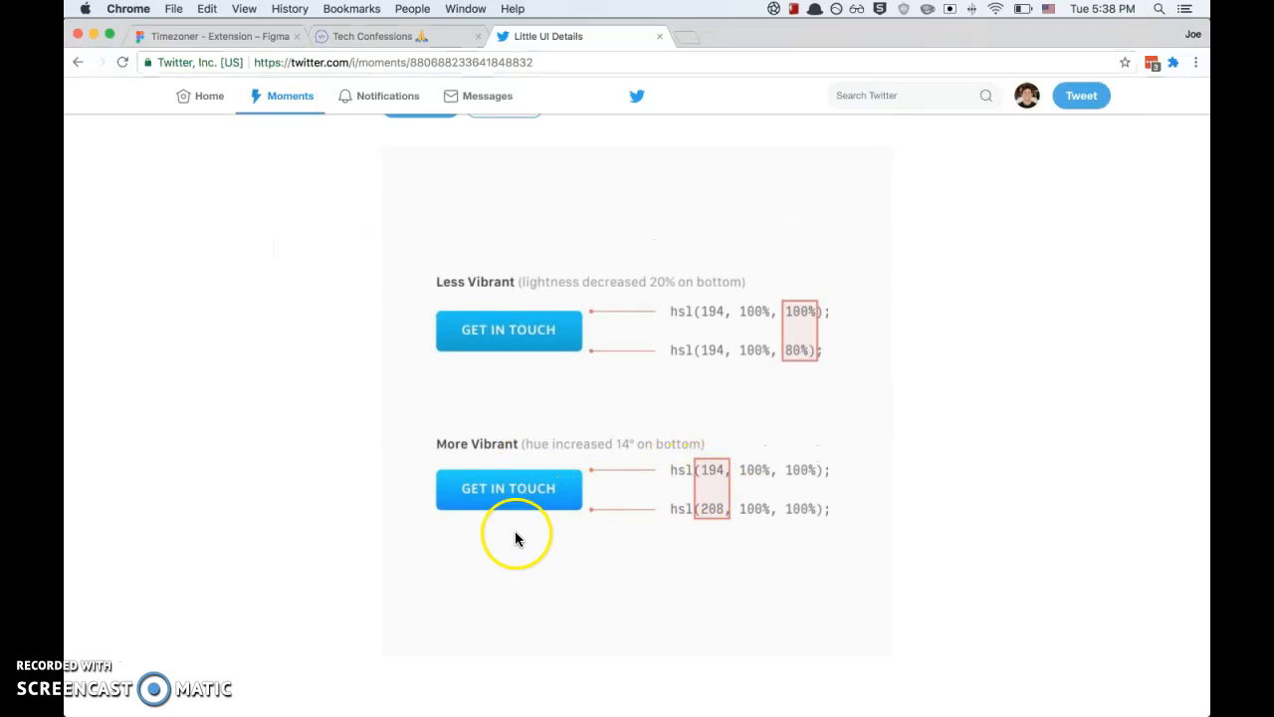
mouse_move(470, 508)
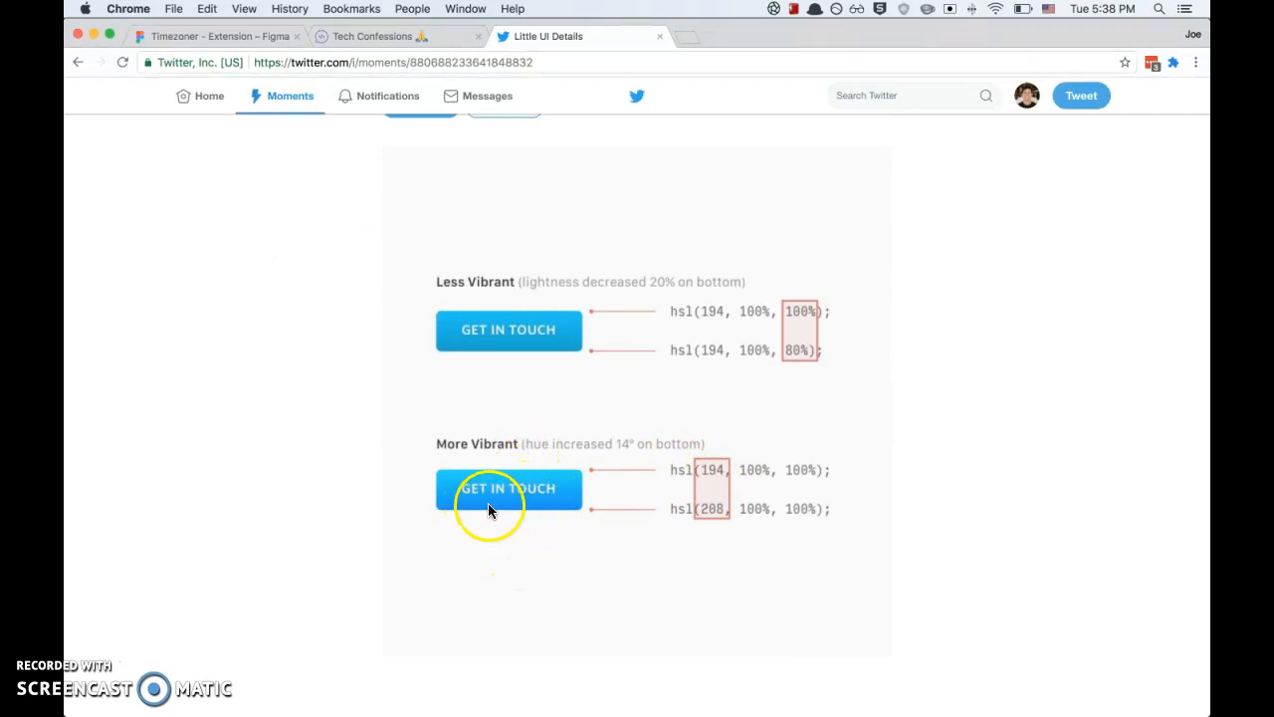
mouse_move(209, 42)
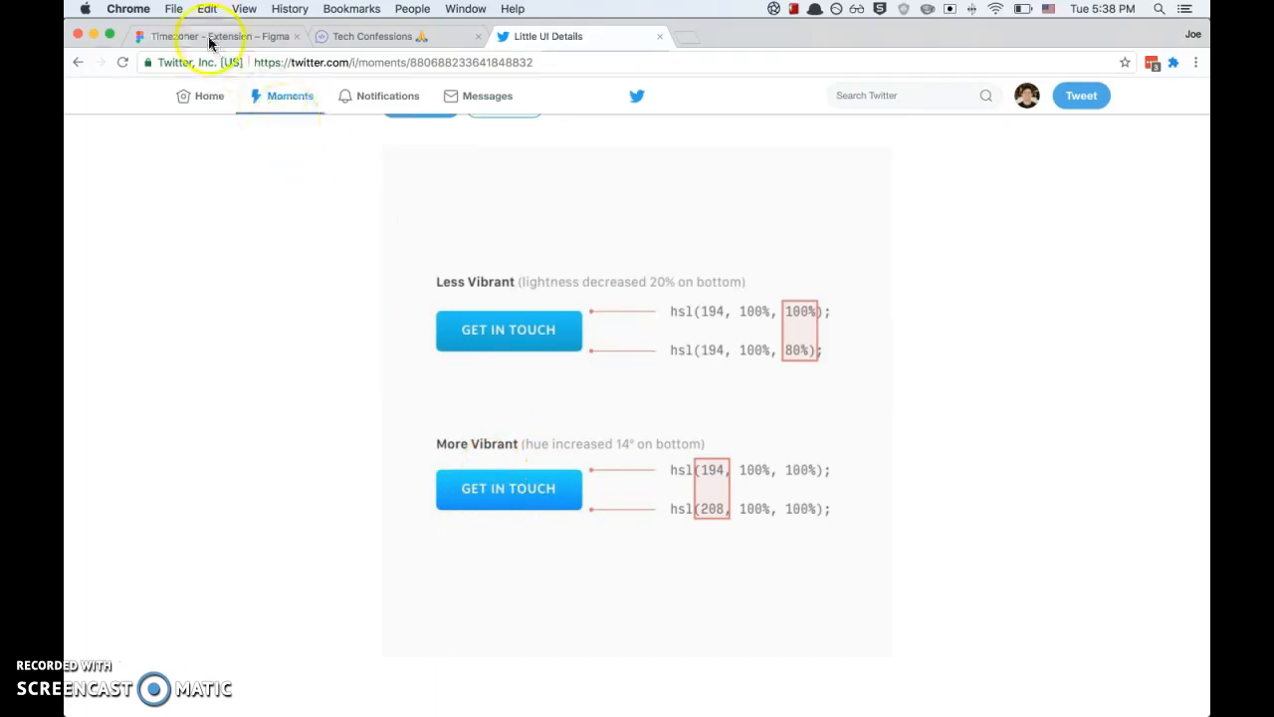
click(207, 36)
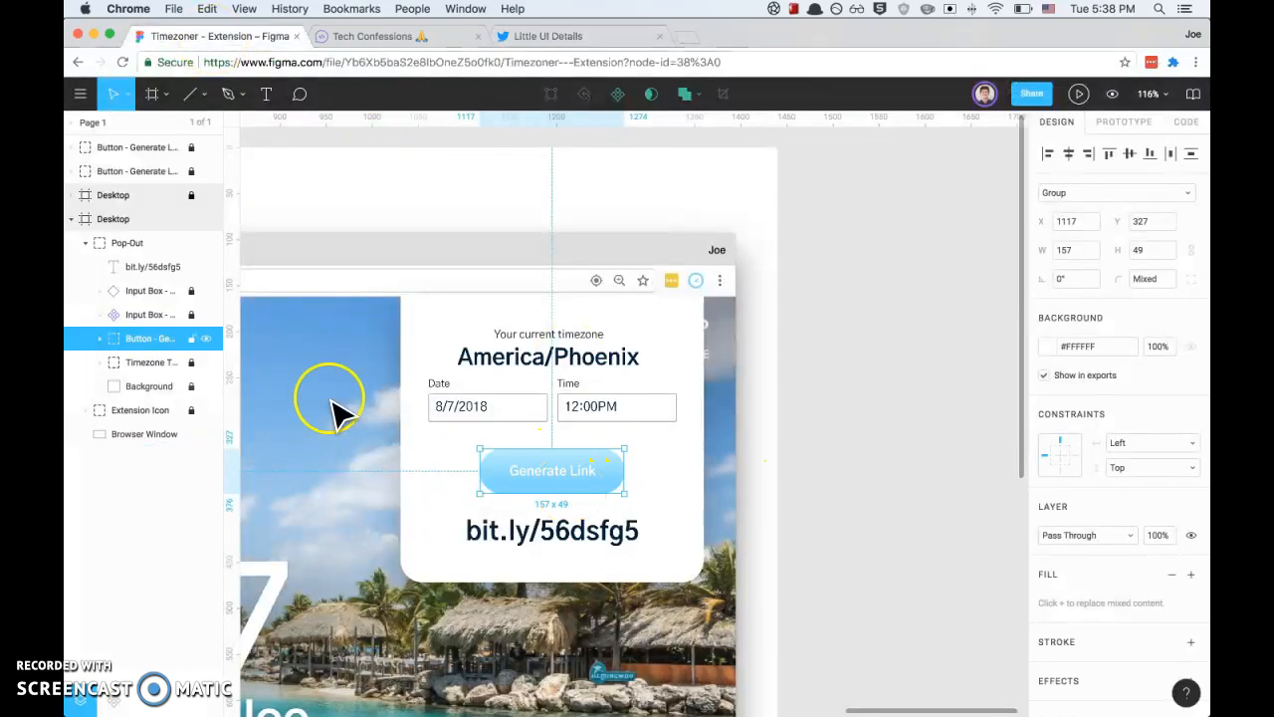
click(99, 338)
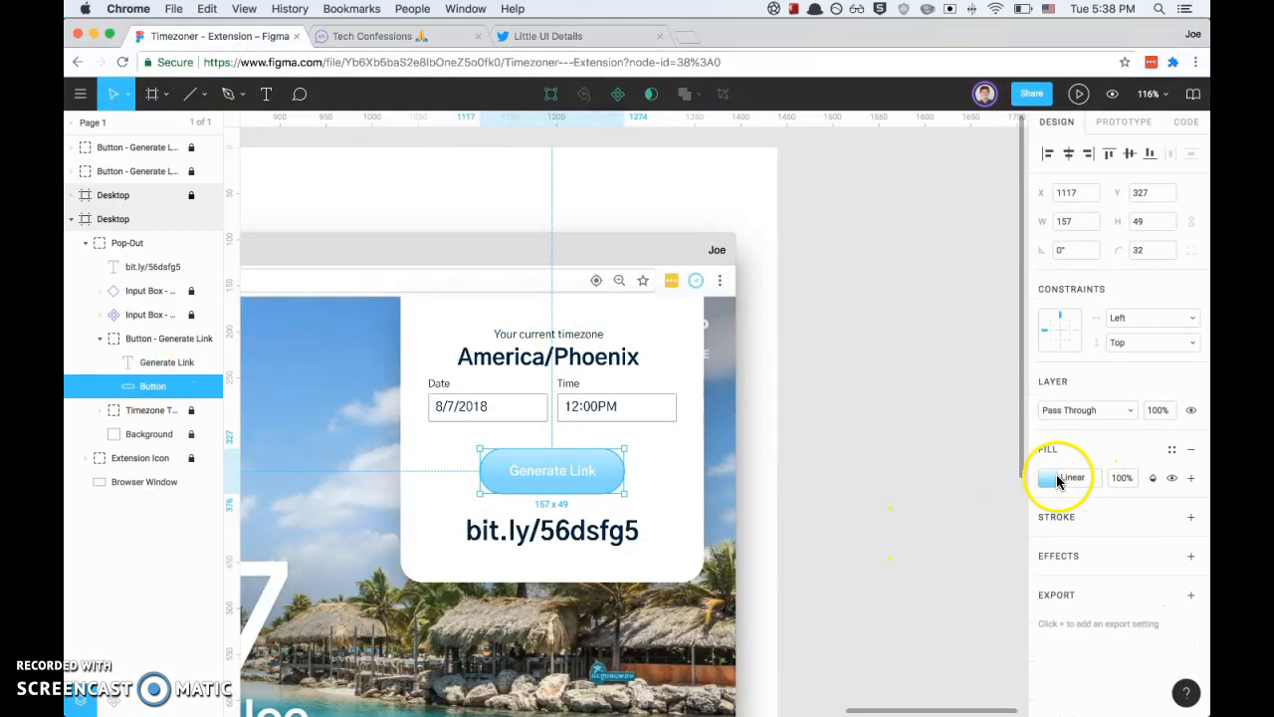
click(1045, 478)
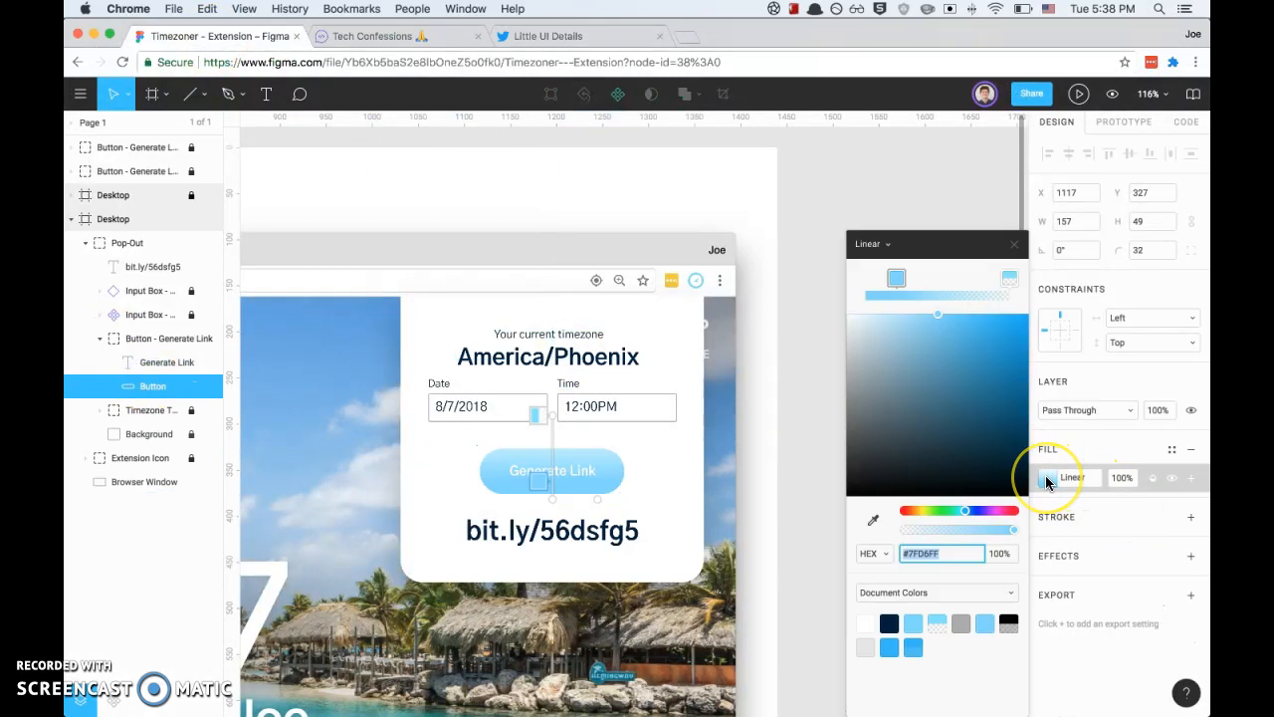
mouse_move(888, 251)
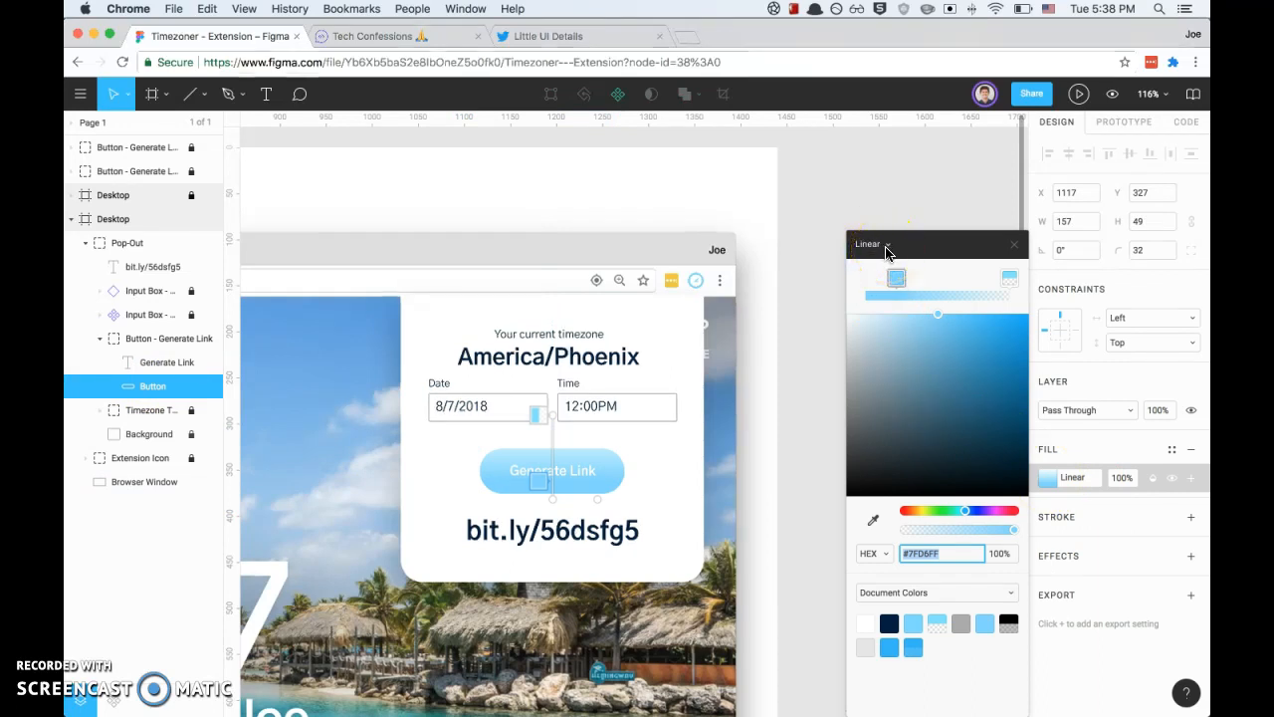
click(868, 243)
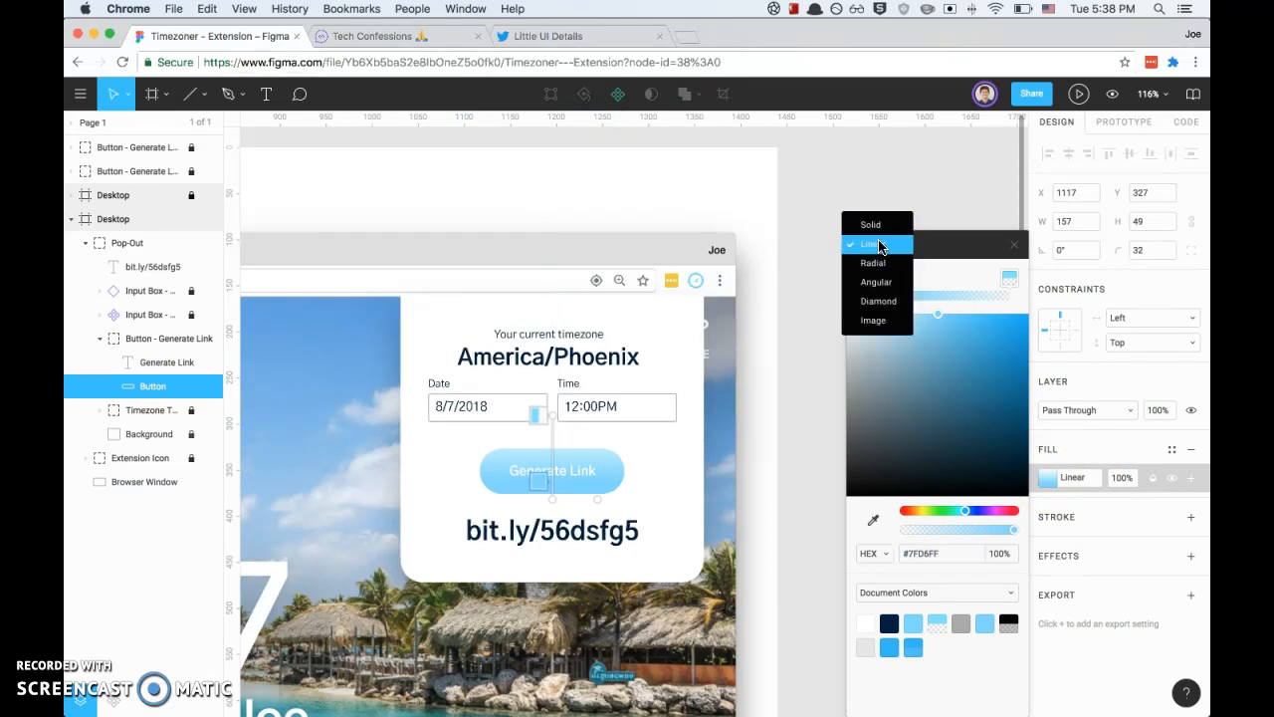
click(872, 243)
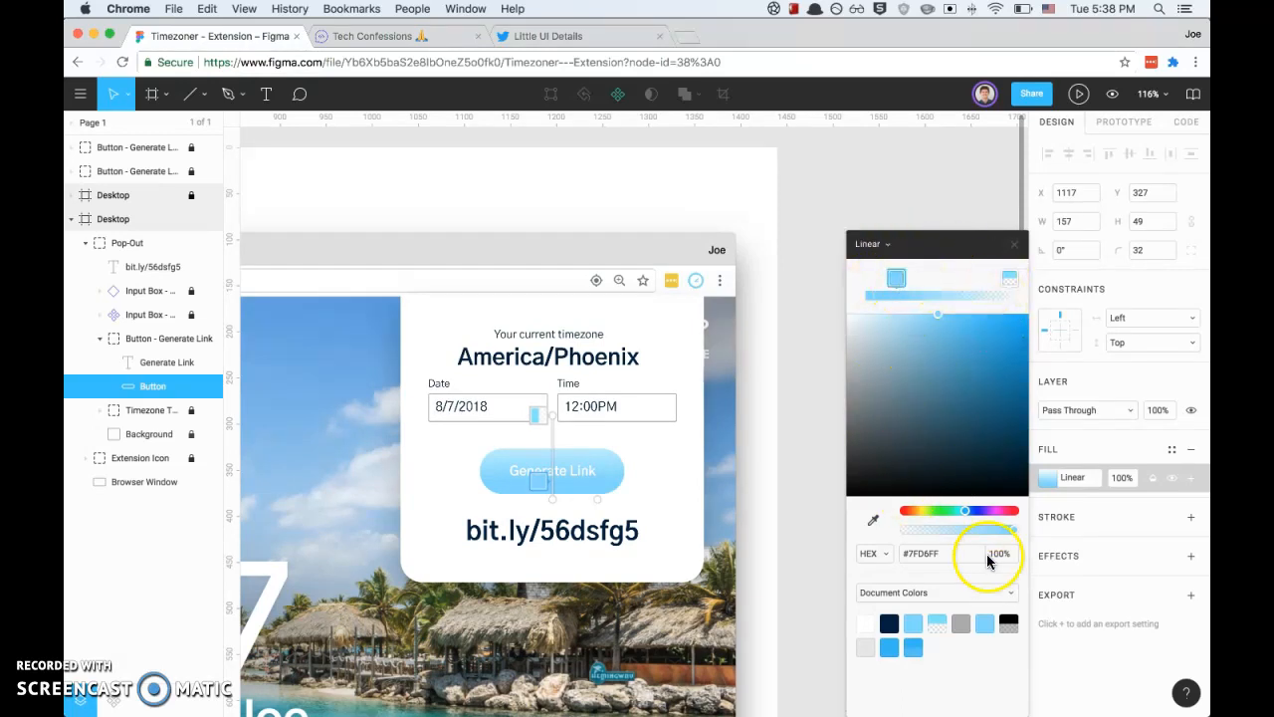
click(869, 553)
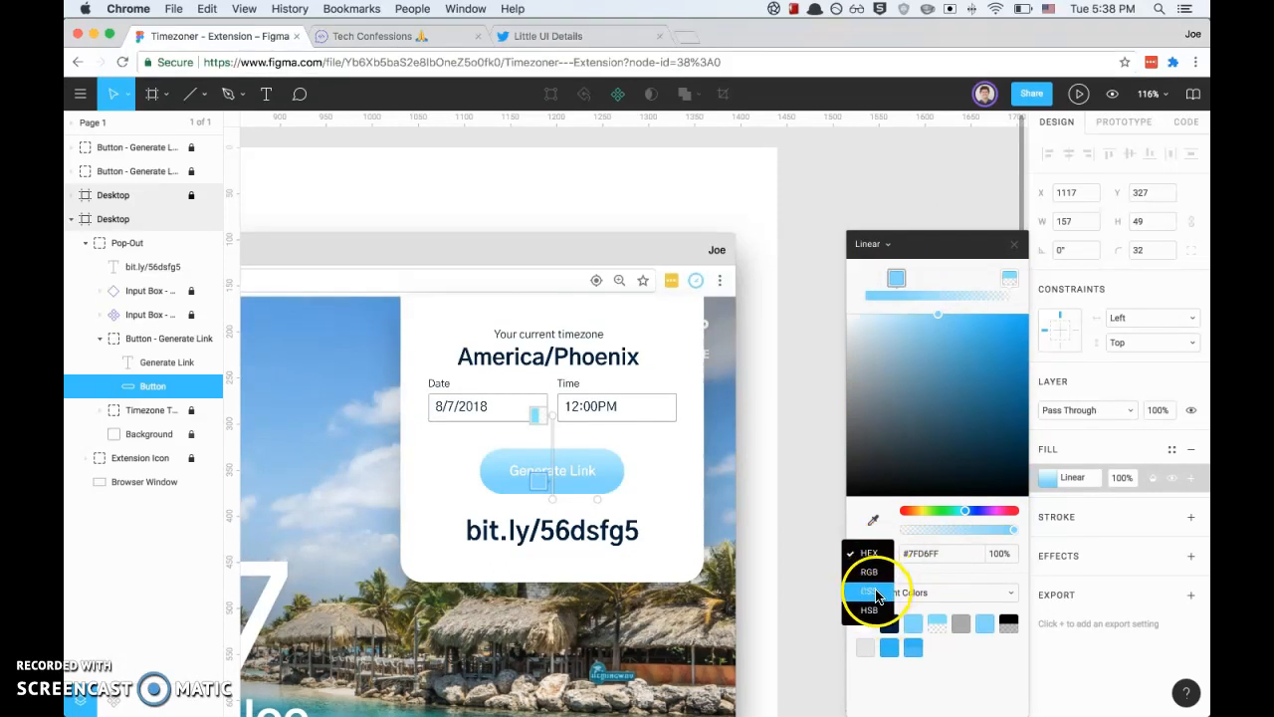
click(868, 554)
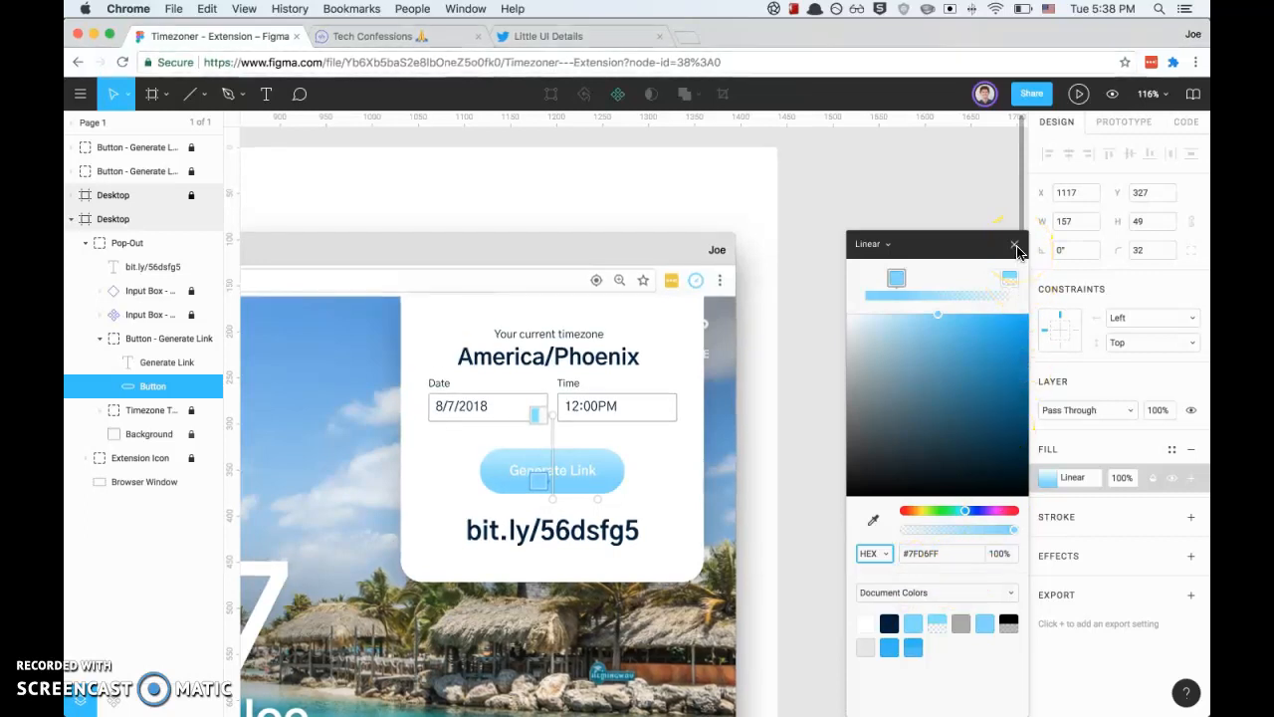
click(1016, 246)
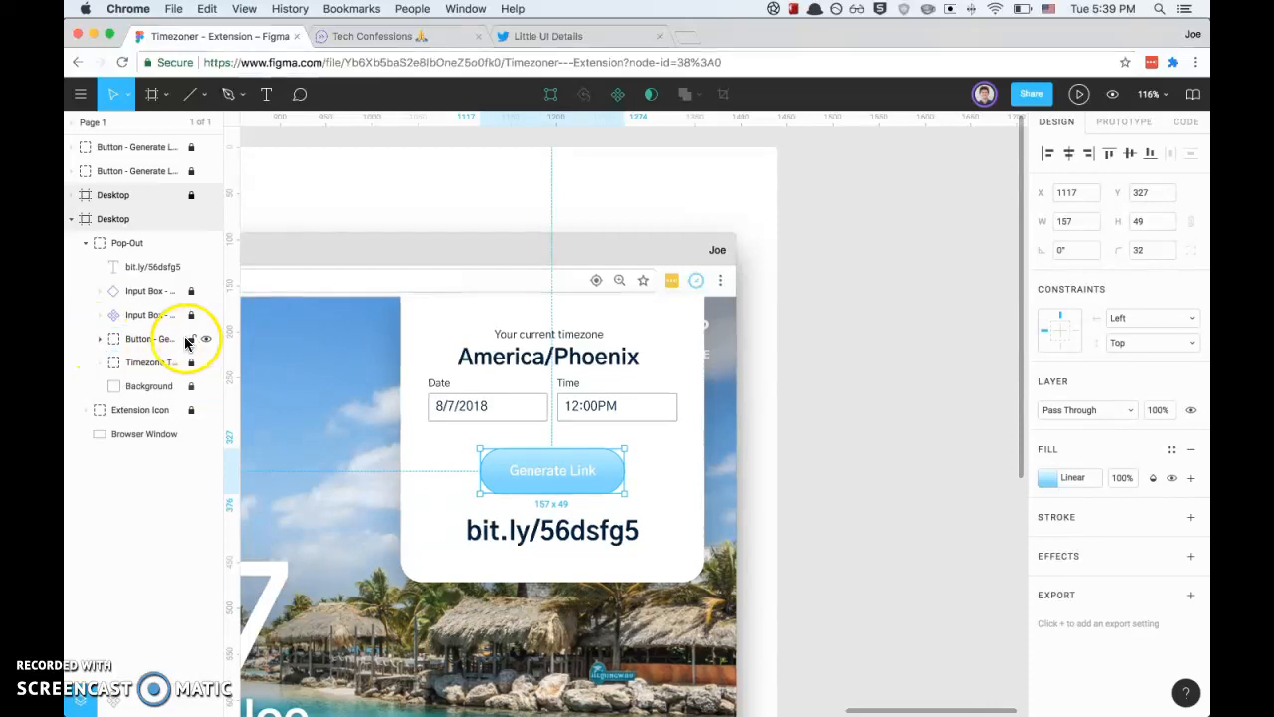
click(147, 339)
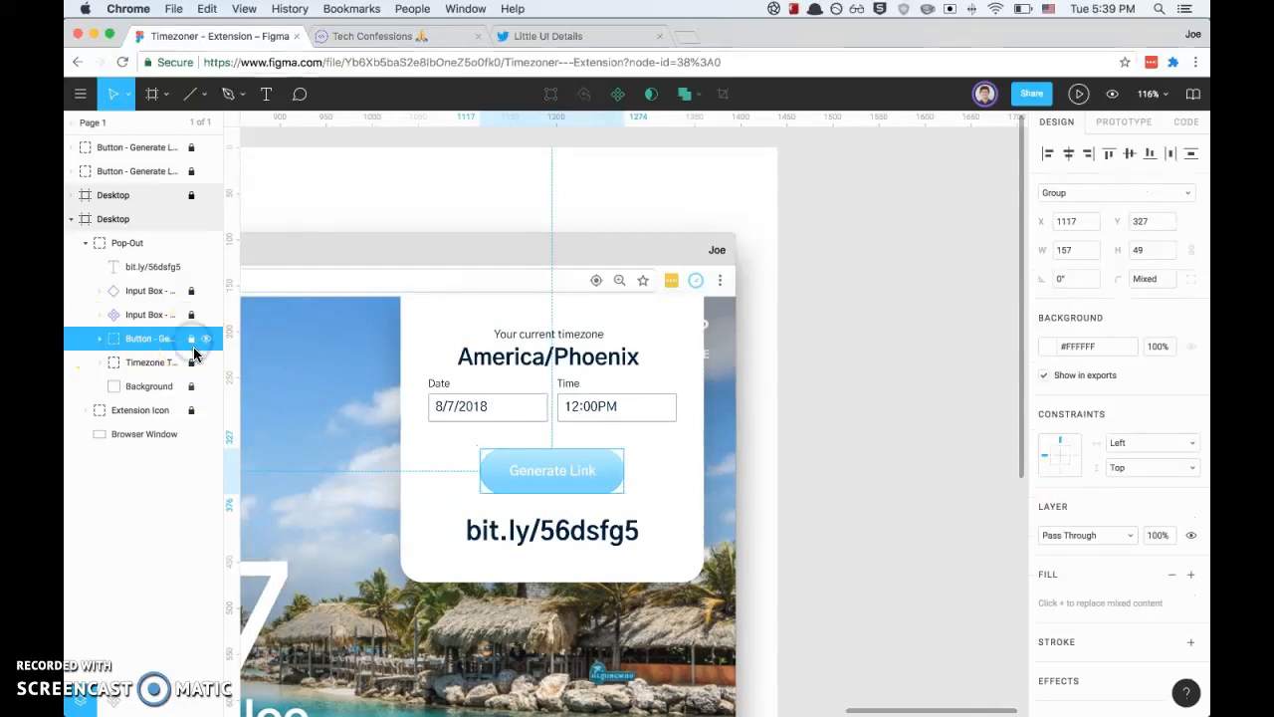
click(550, 529)
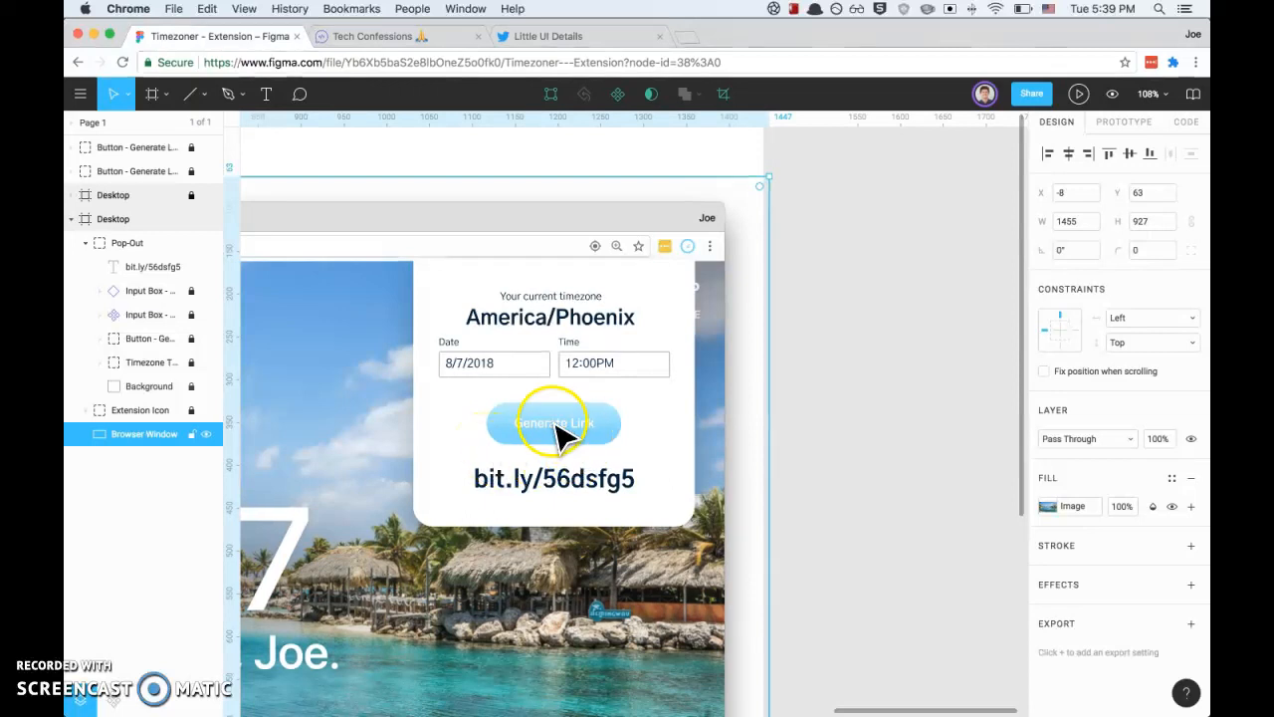
mouse_move(649, 430)
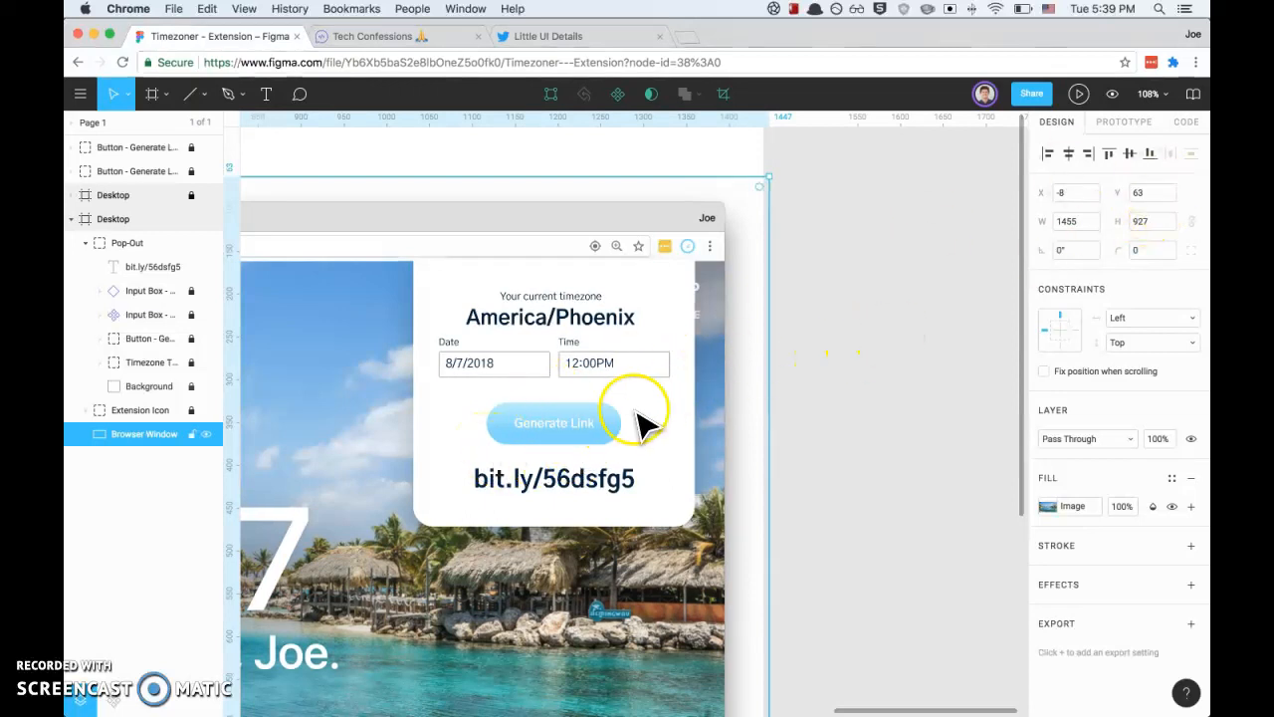
click(100, 339)
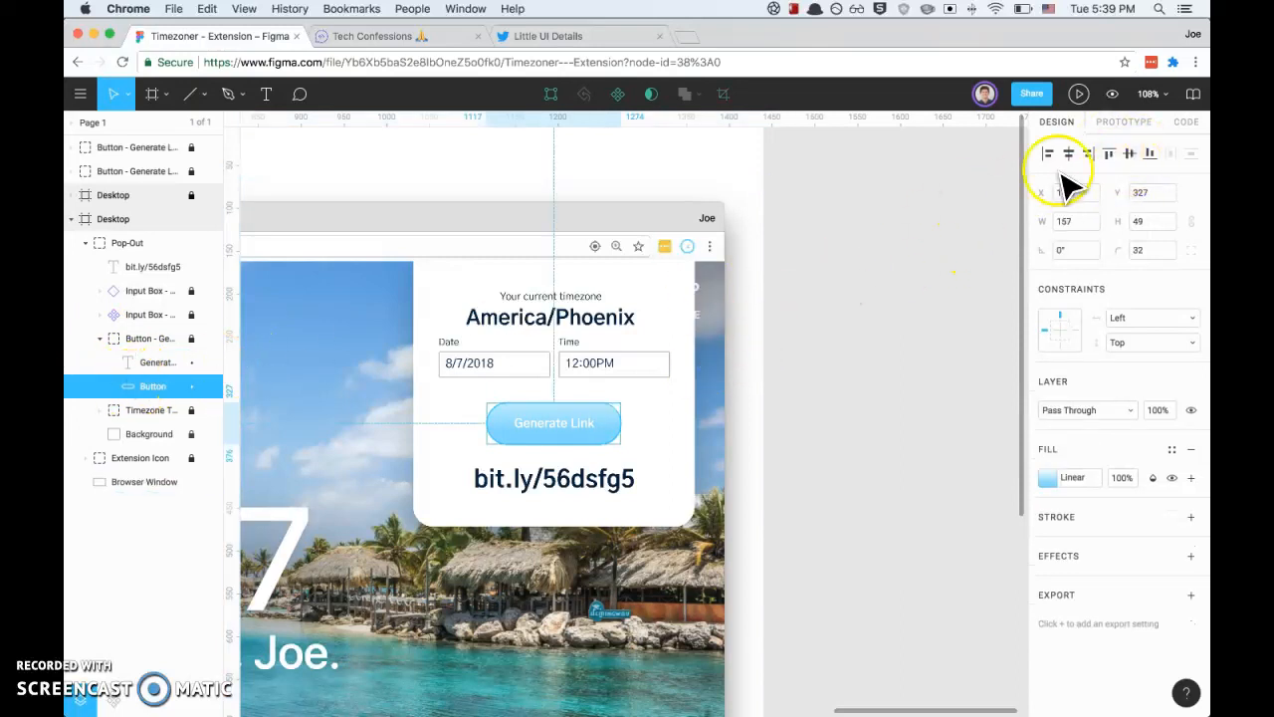
Show the inspector's generated code as CSS and view it for the Desktop frame (1440×1024, white)
click(1187, 121)
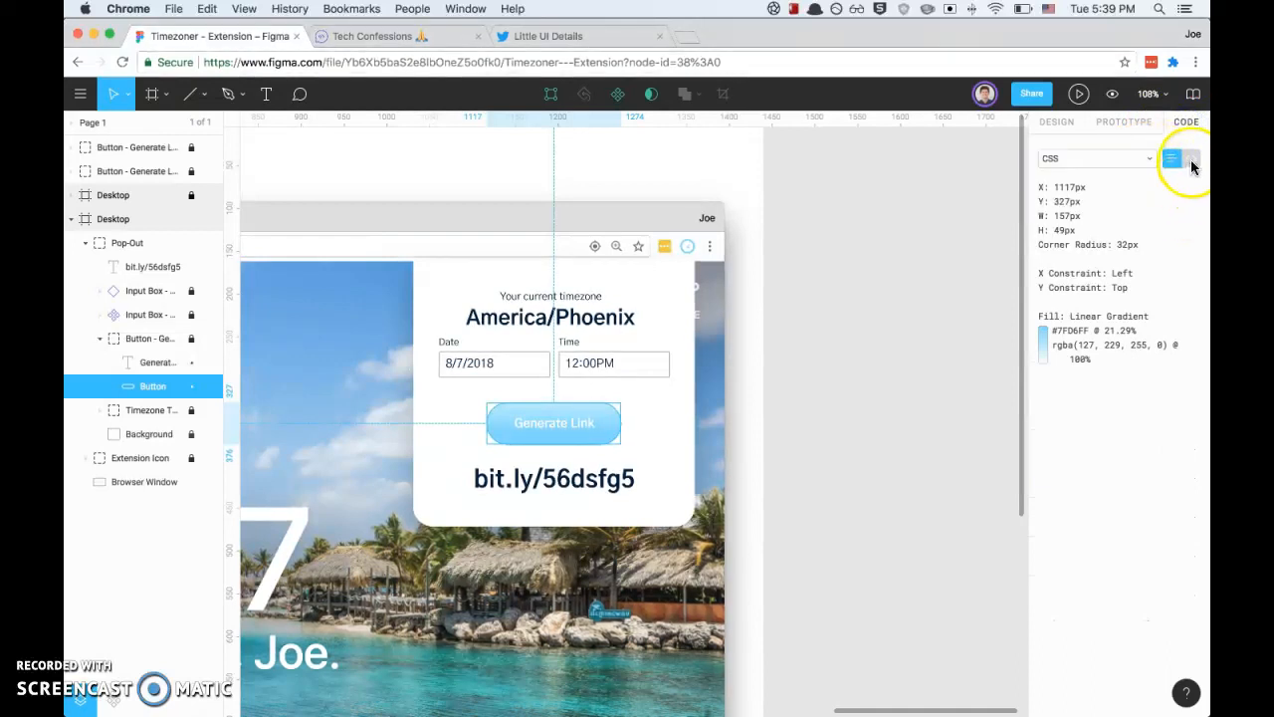
click(1193, 160)
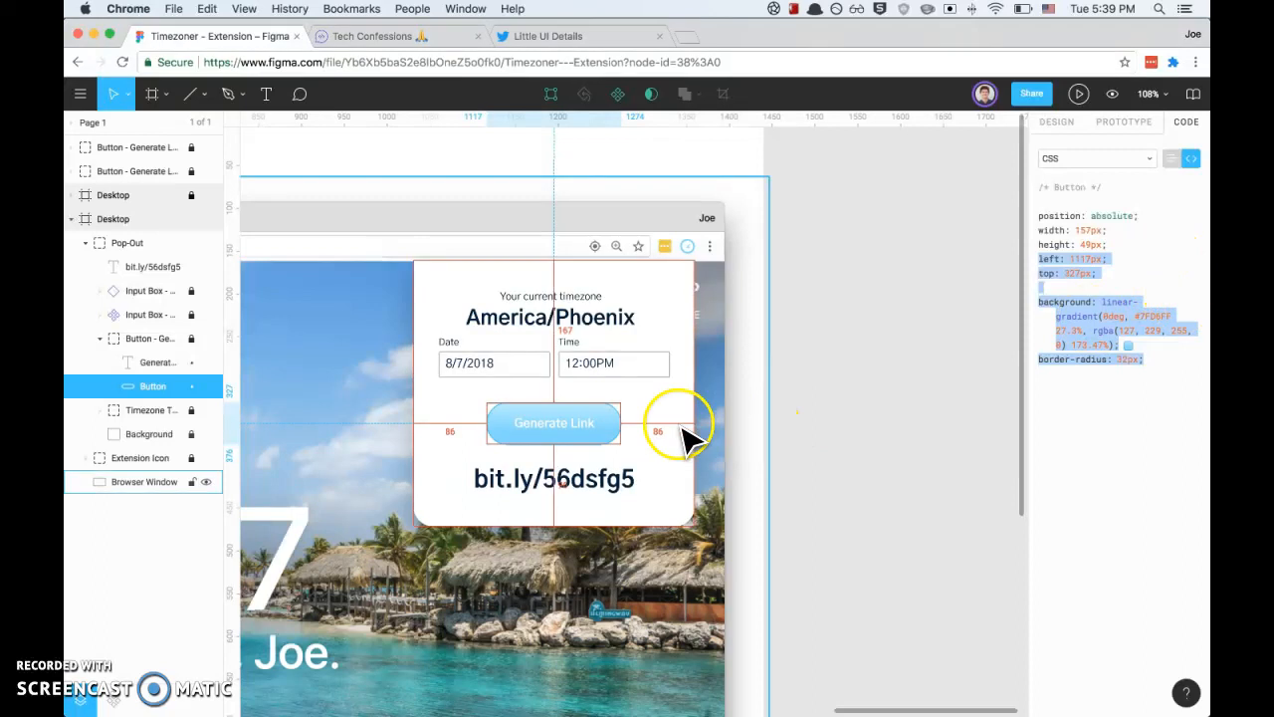
scroll(down, 3)
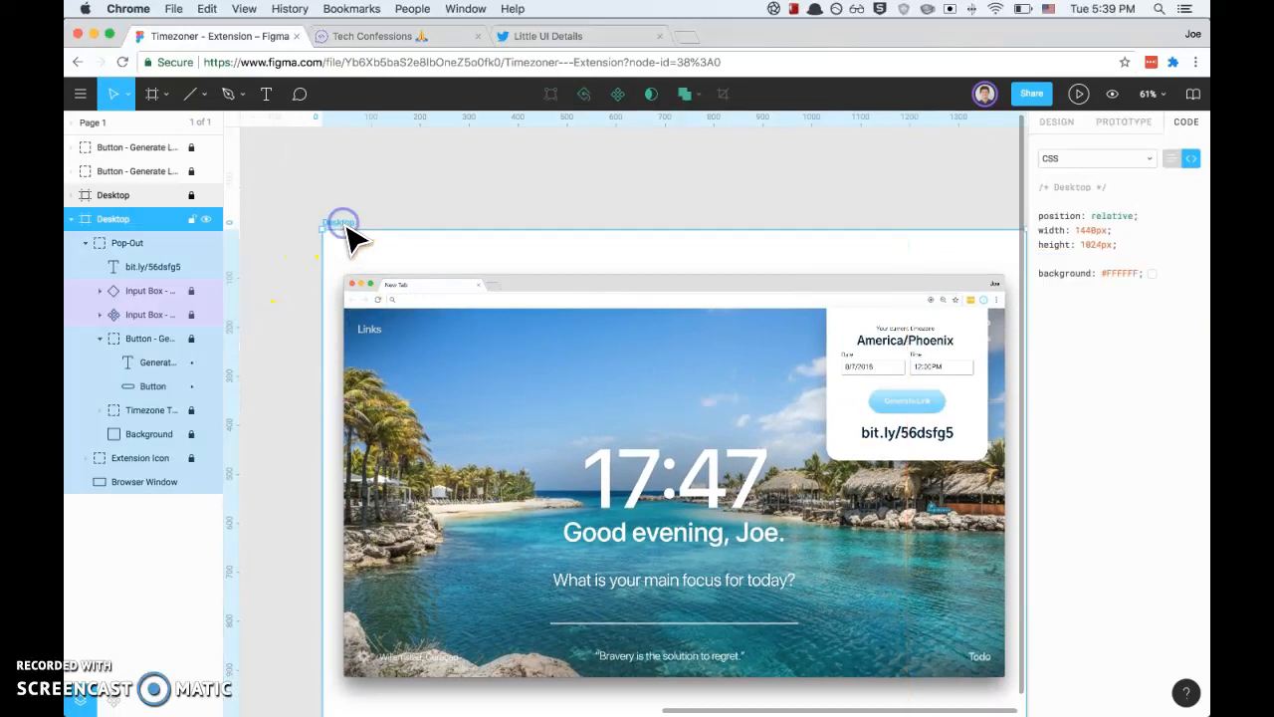
Add a PNG export setting at 4x scale to the Desktop frame from the Design panel
click(1055, 122)
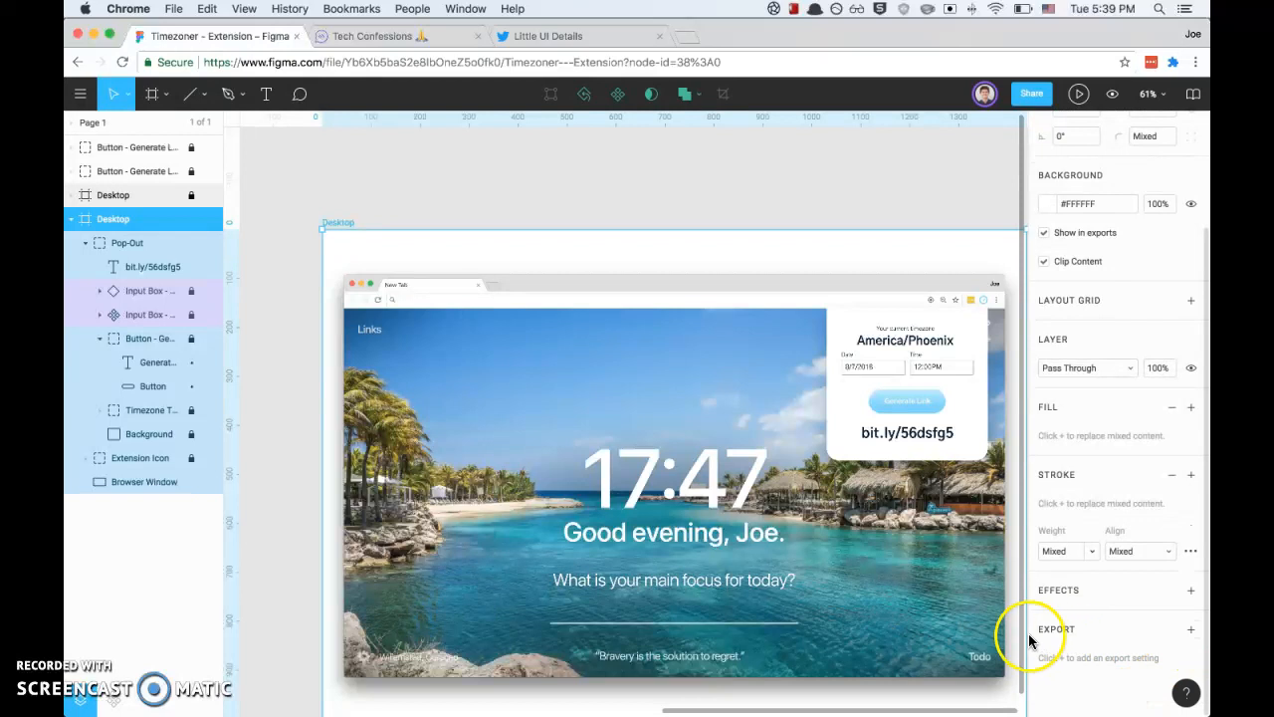
click(1191, 629)
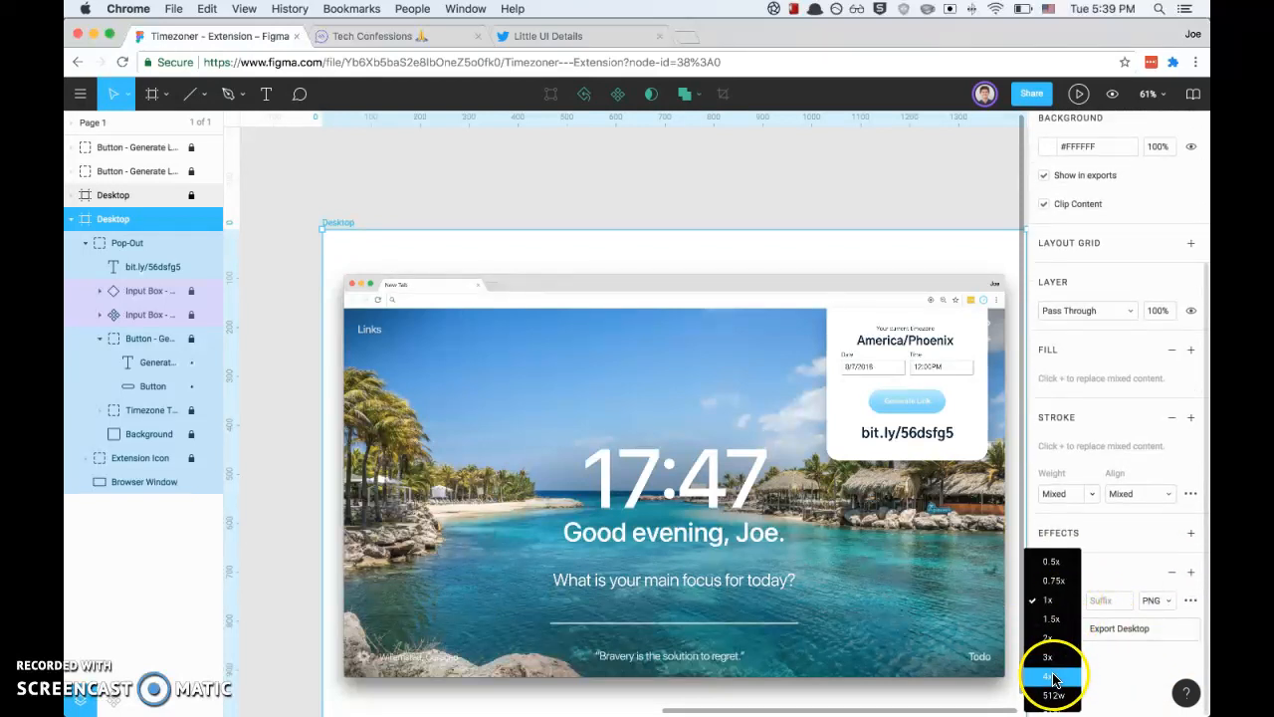
click(1051, 677)
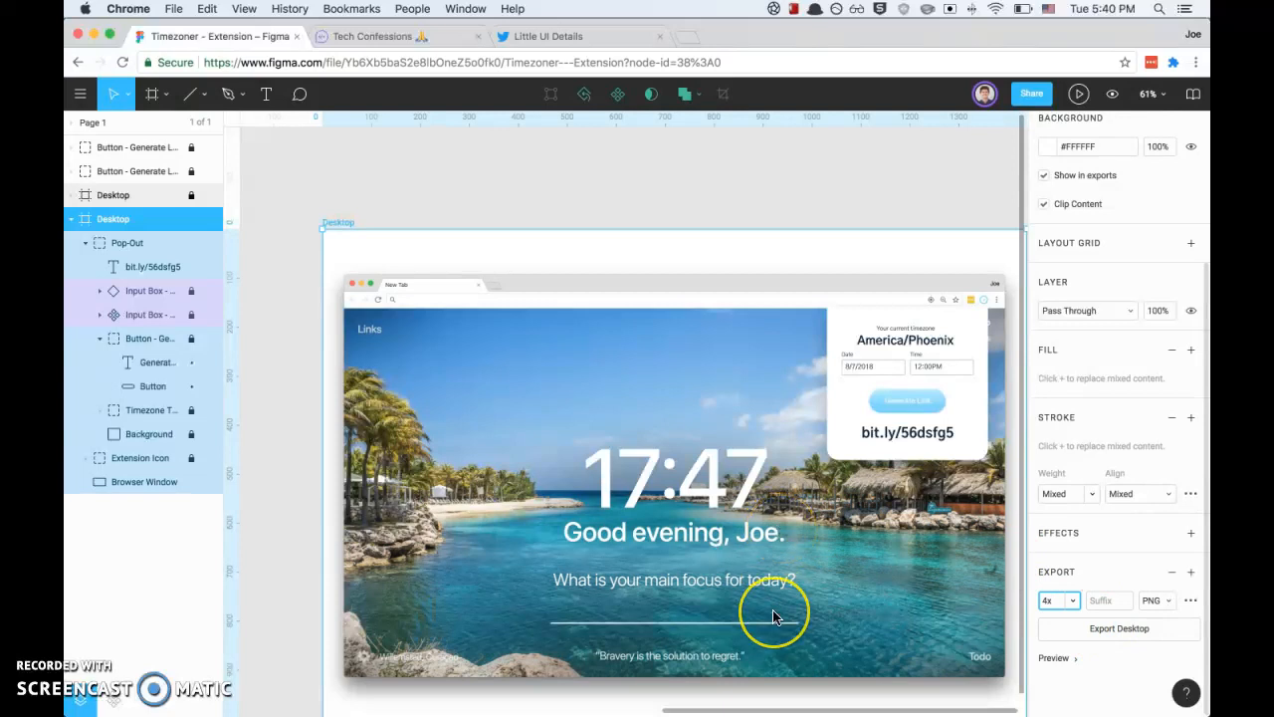
mouse_move(446, 117)
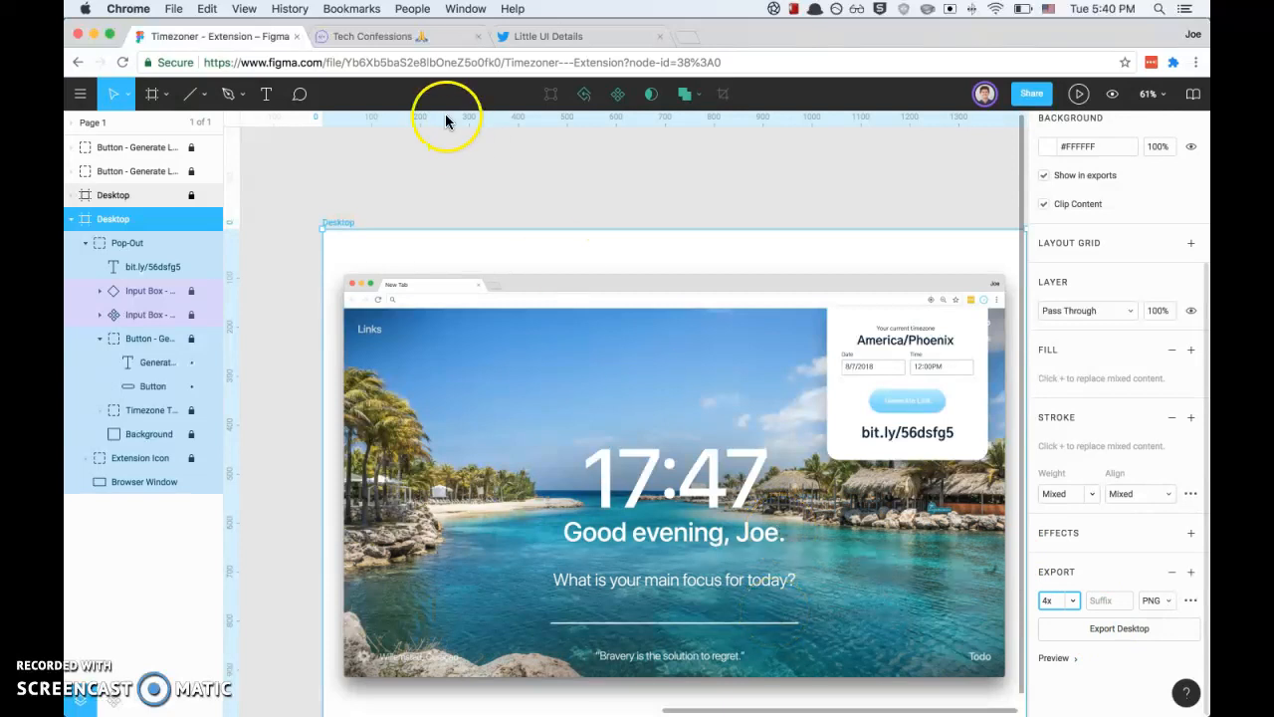
Export the Desktop frame as 'Chrome Extension.png' to the Desktop and view it in Preview
click(1119, 630)
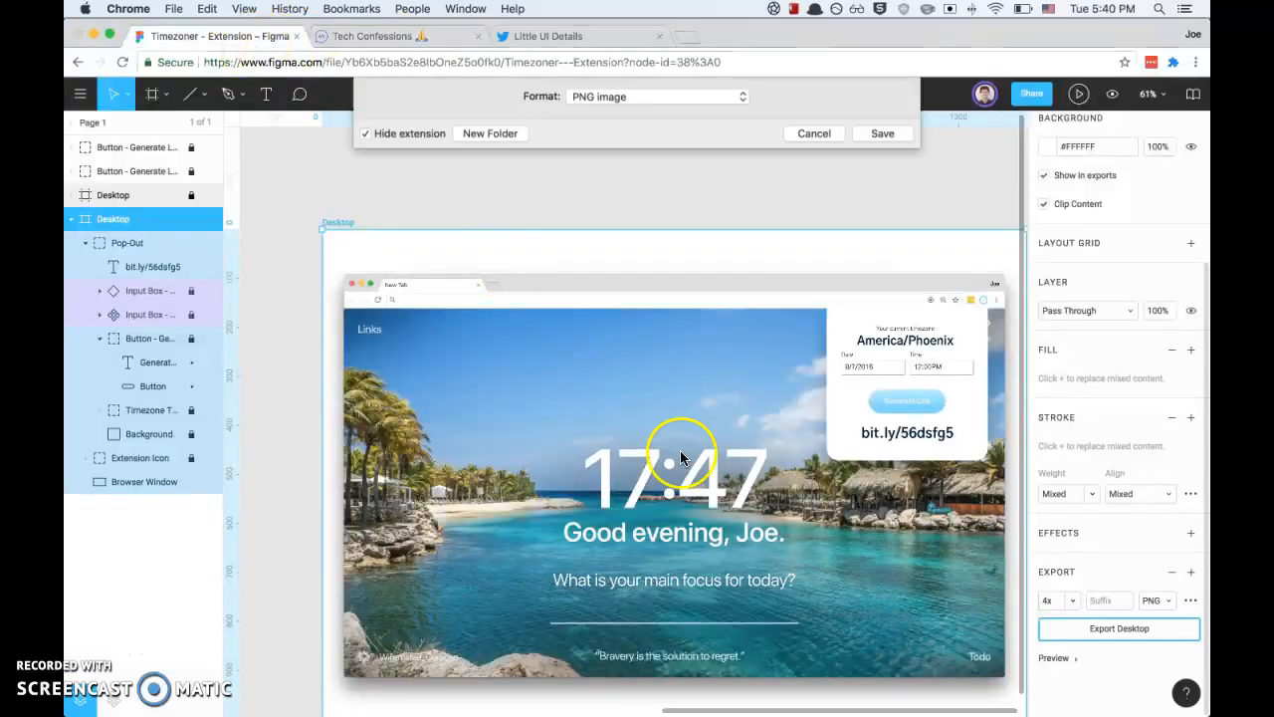
click(882, 132)
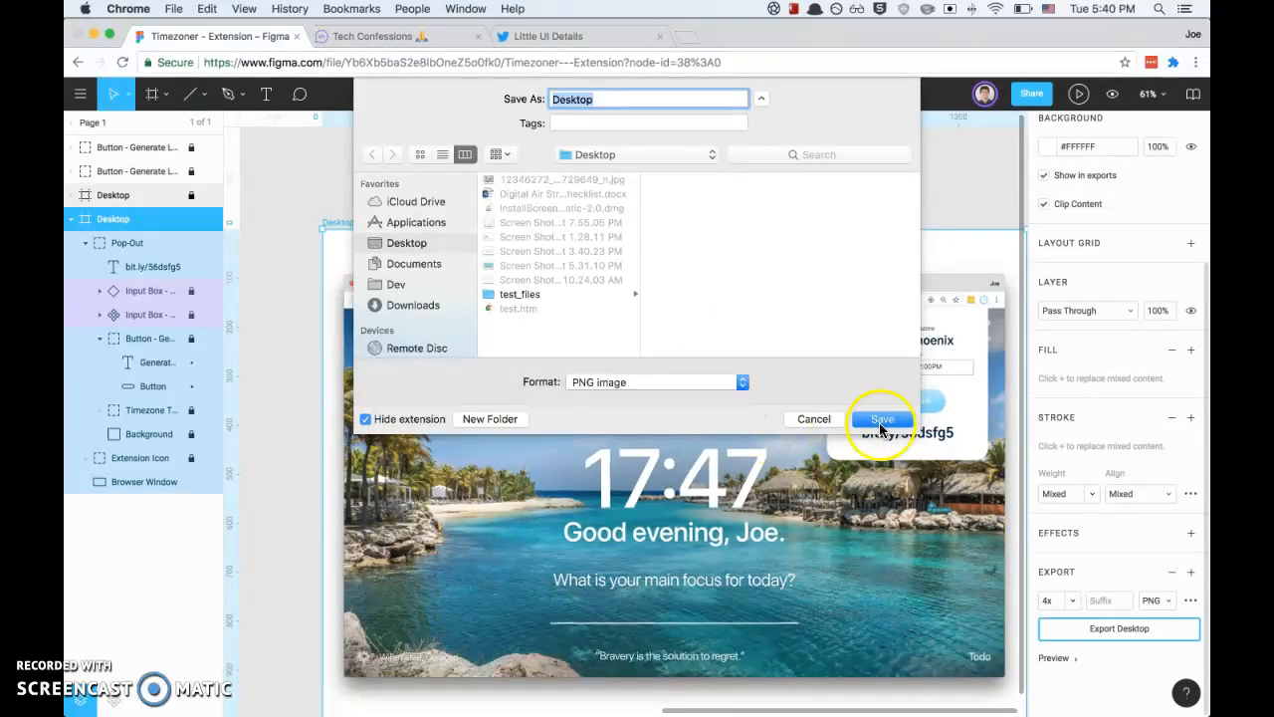
mouse_move(741, 412)
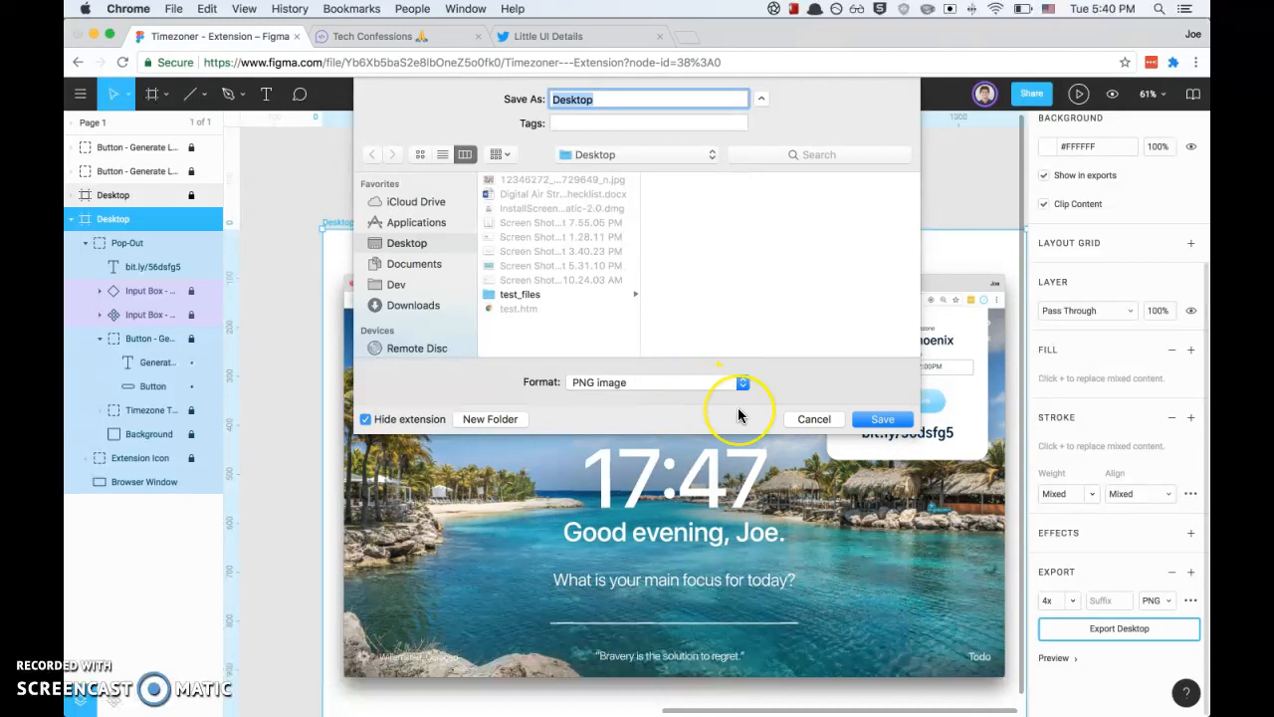
text(Chrome E)
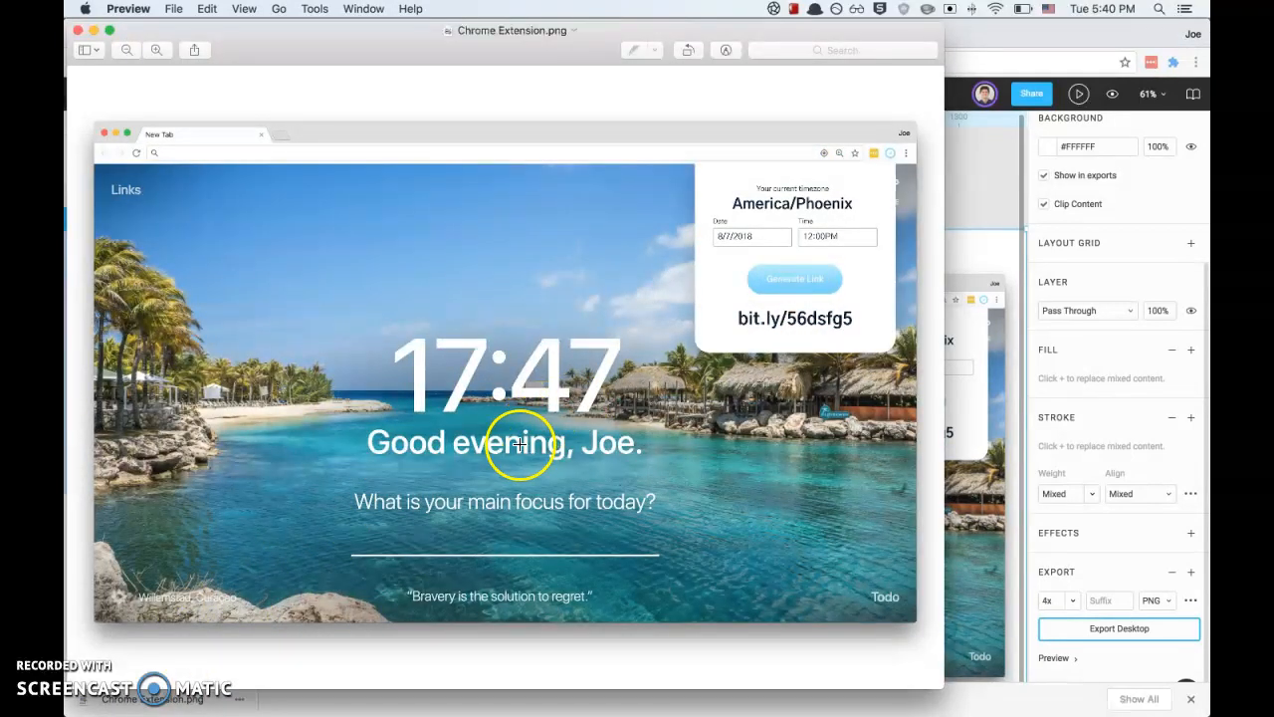
mouse_move(932, 468)
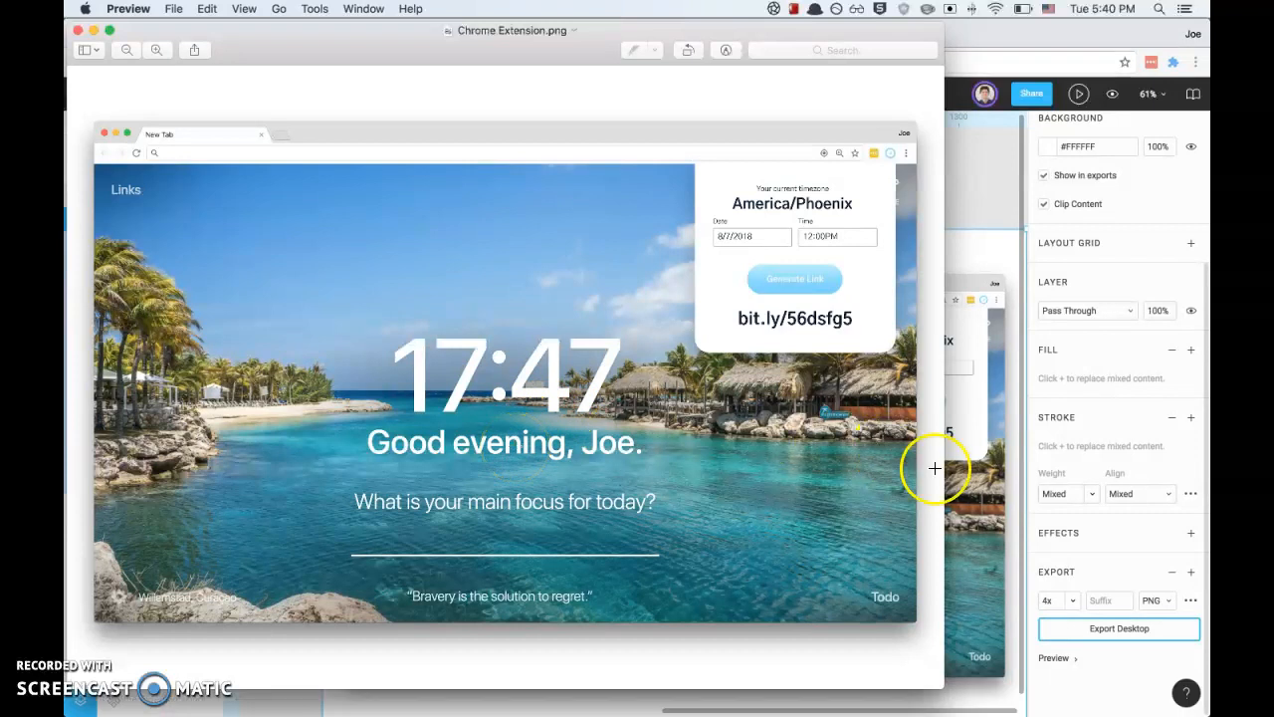